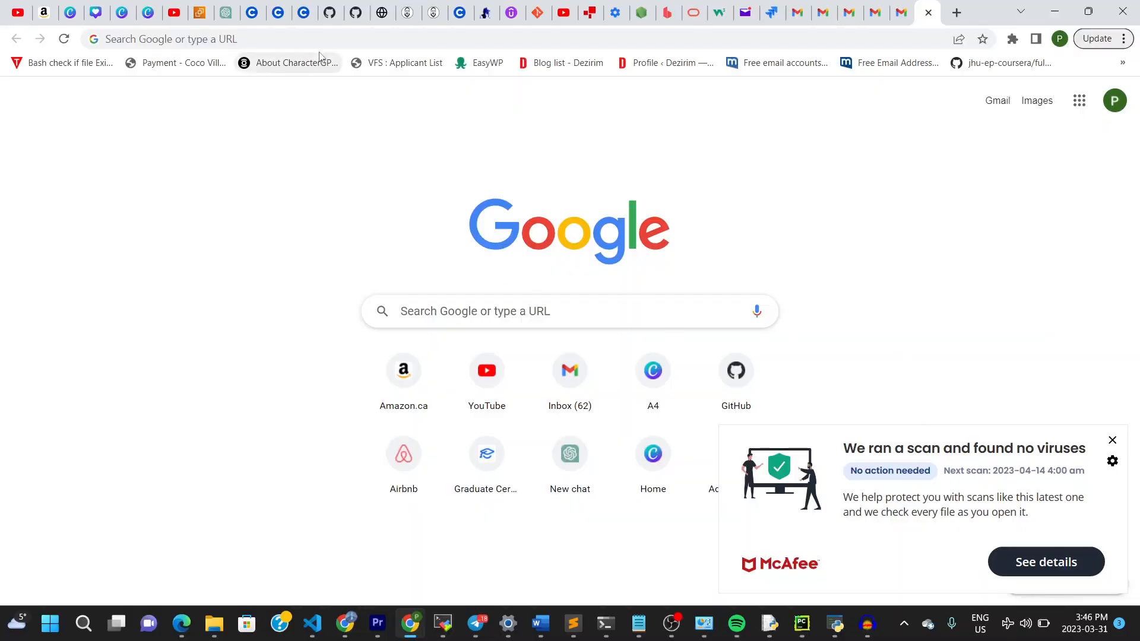
# Step: Search Google for 'chrome extensions' from Chrome's address bar
pyautogui.click(291, 38)
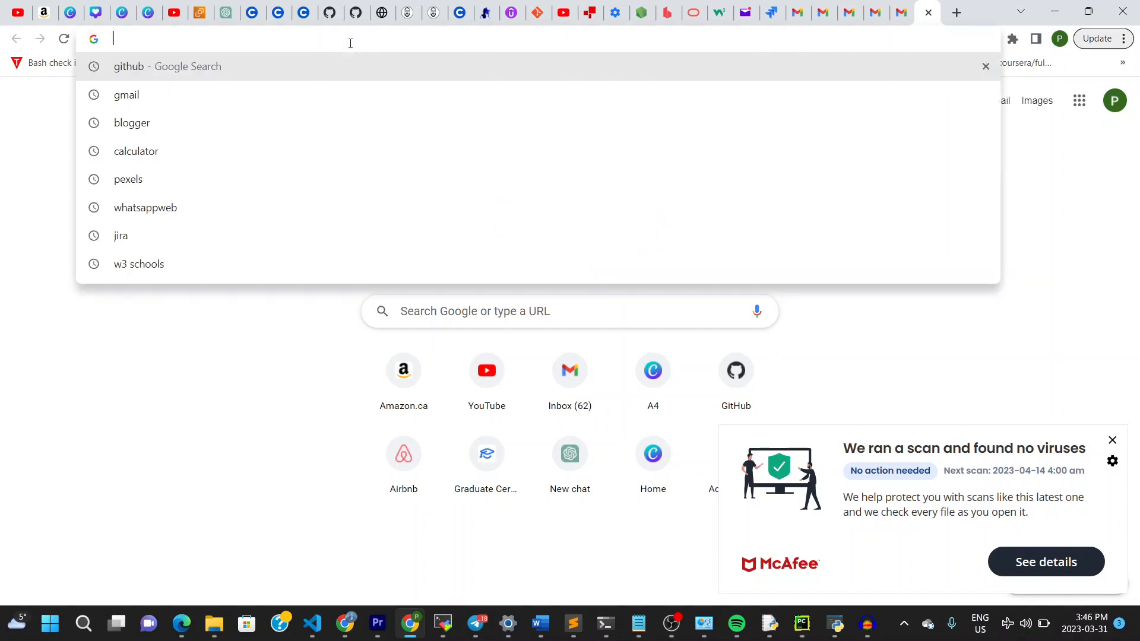
pyautogui.write('chrome extensions')
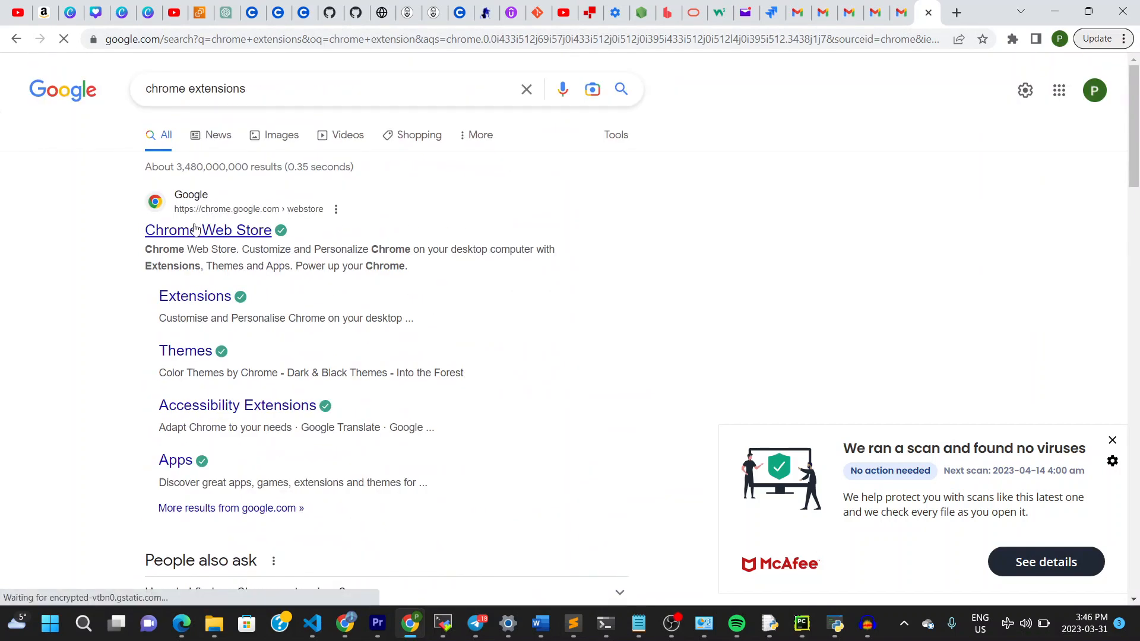
# Step: Search the Chrome Web Store for 'save all re' and open the Save All Resources page
pyautogui.click(208, 230)
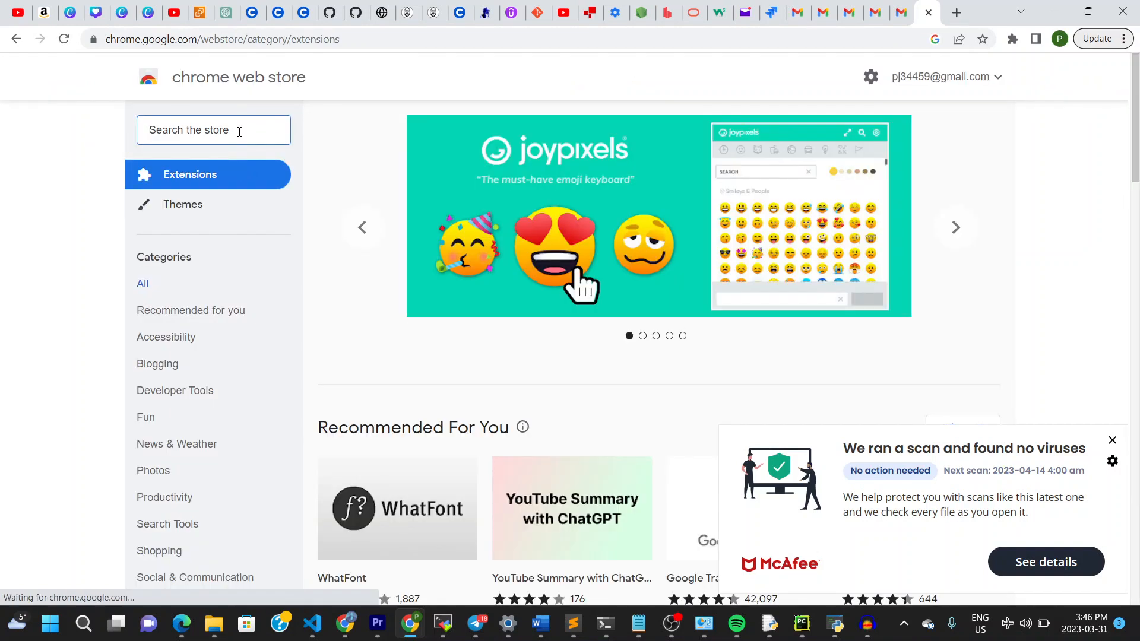
pyautogui.write('save all resources')
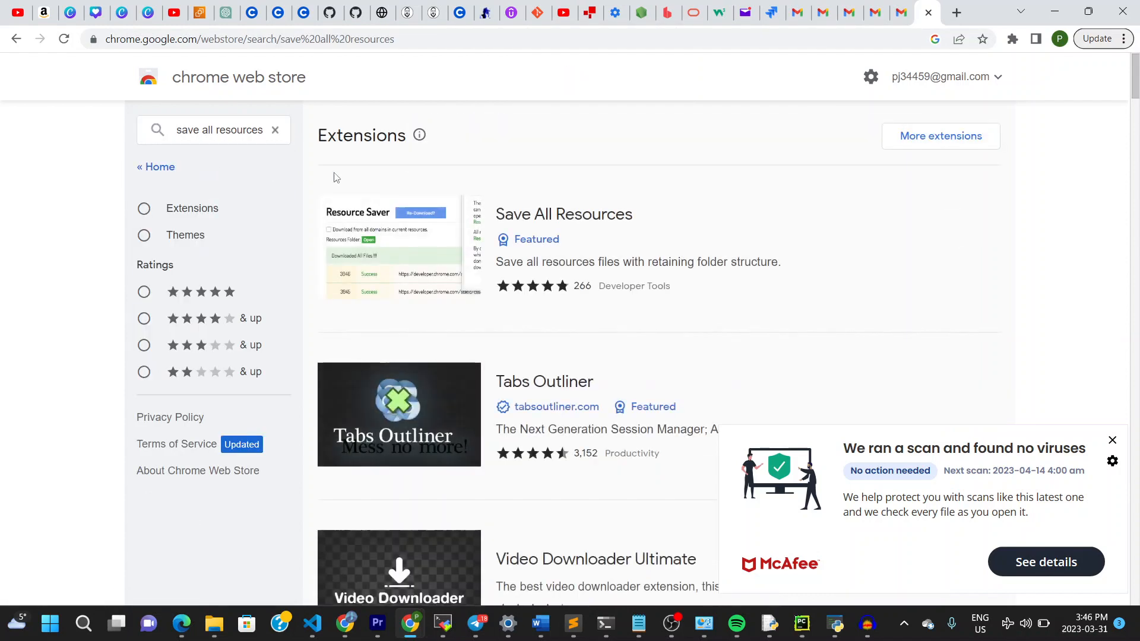
pyautogui.click(563, 214)
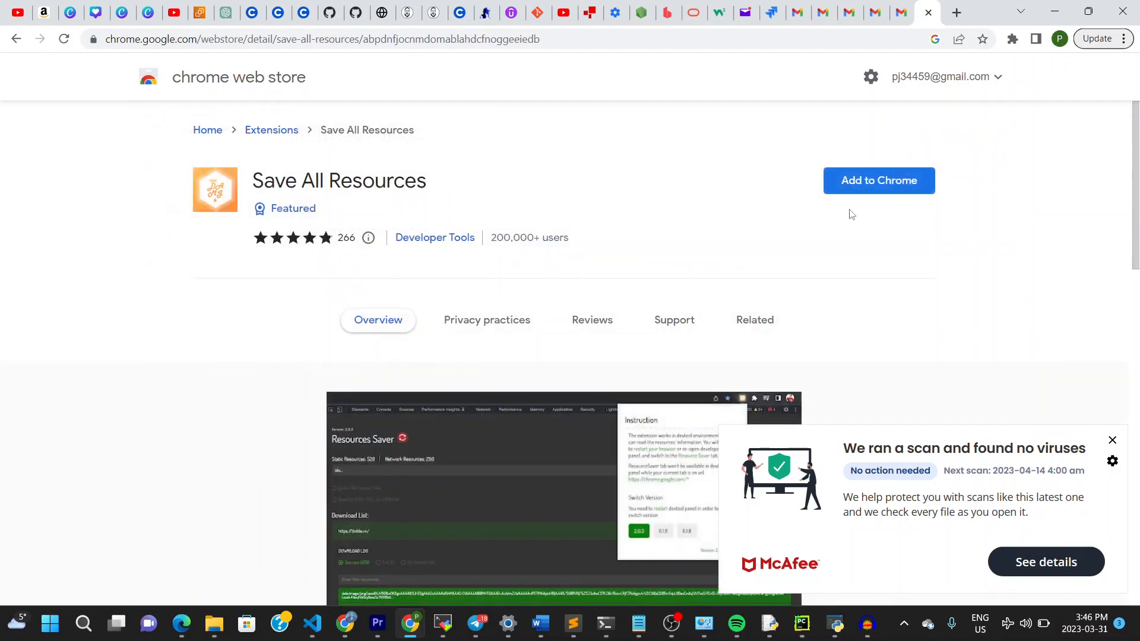
pyautogui.moveTo(878, 180)
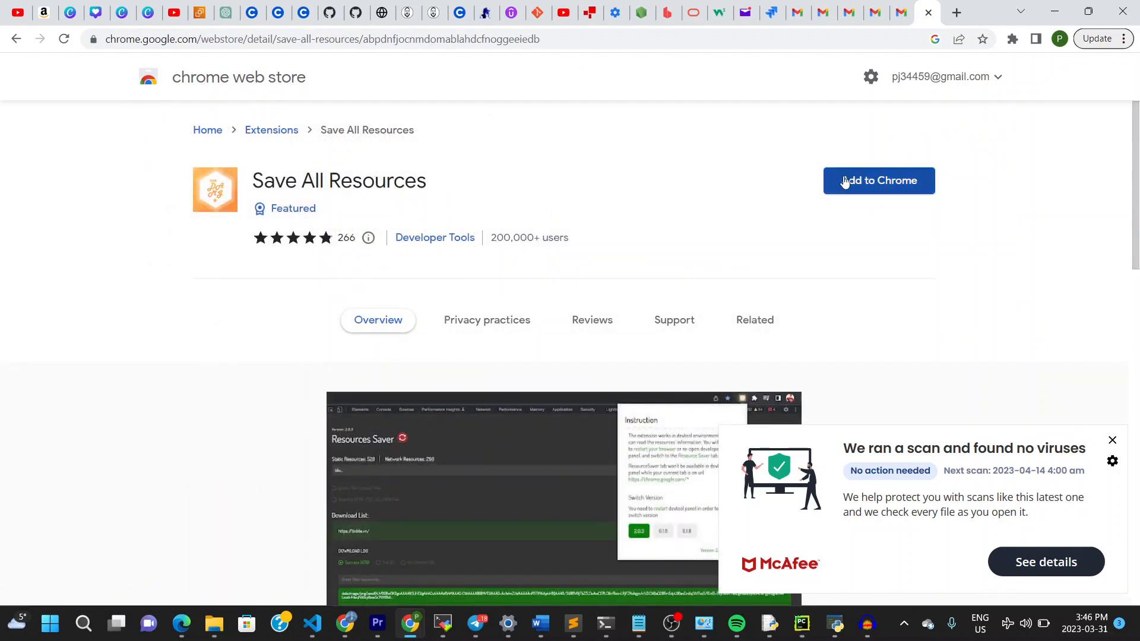
# Step: Add the Save All Resources extension to Chrome and dismiss the added notice
pyautogui.click(879, 180)
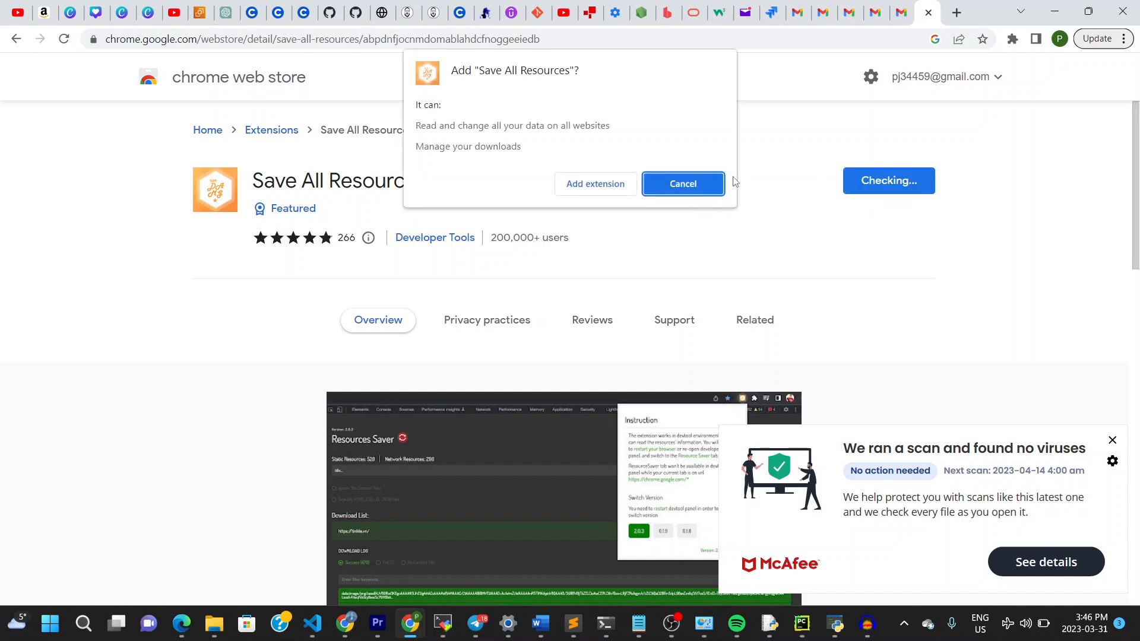
pyautogui.click(682, 184)
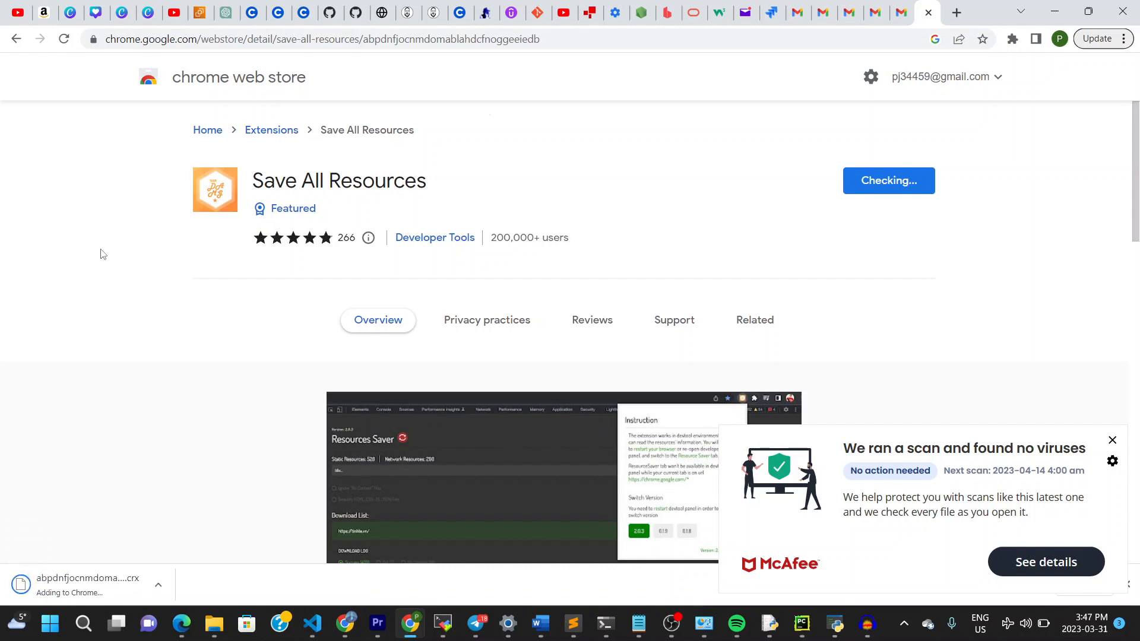
pyautogui.moveTo(115, 232)
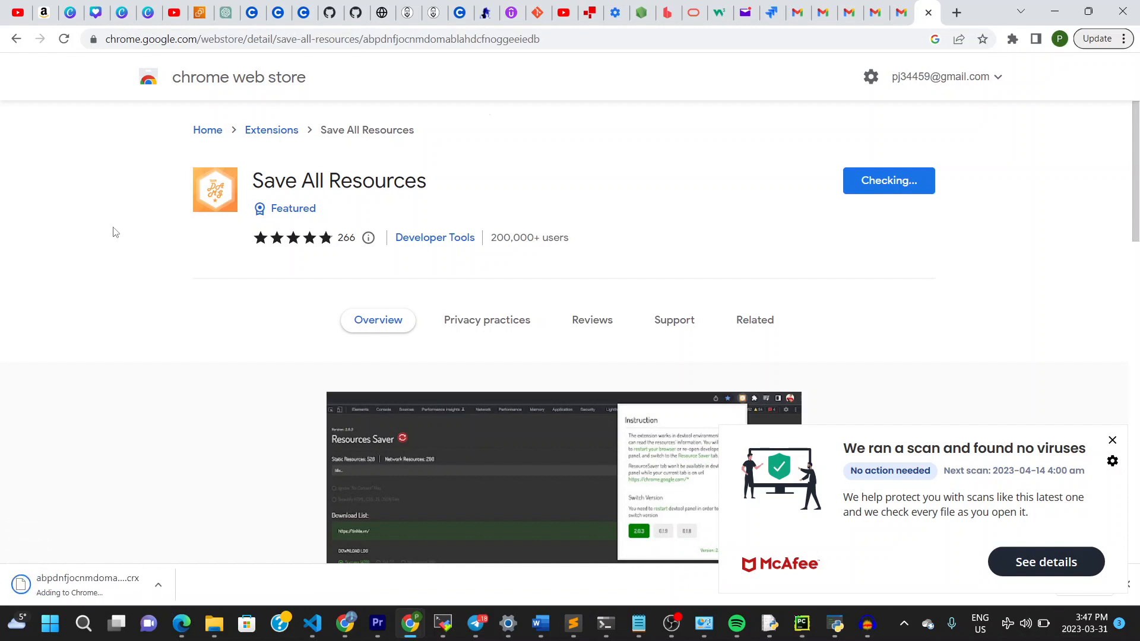
pyautogui.click(754, 320)
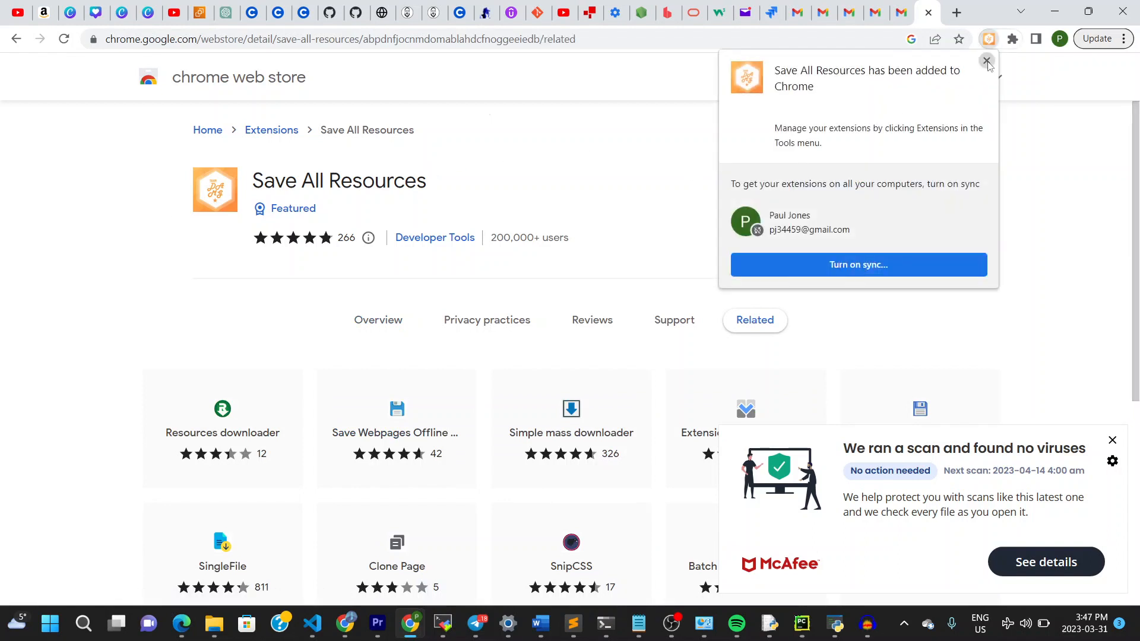
pyautogui.click(956, 12)
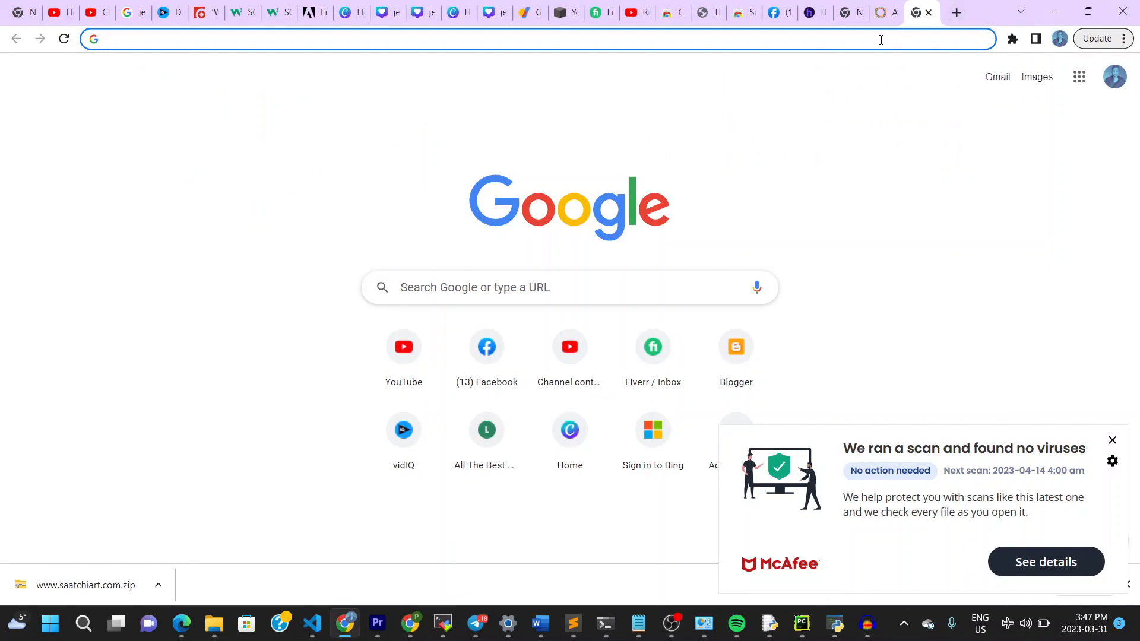
# Step: Load saatchiart.com and open the DevTools inspector via right-click Inspect
pyautogui.write('saatchiart.com')
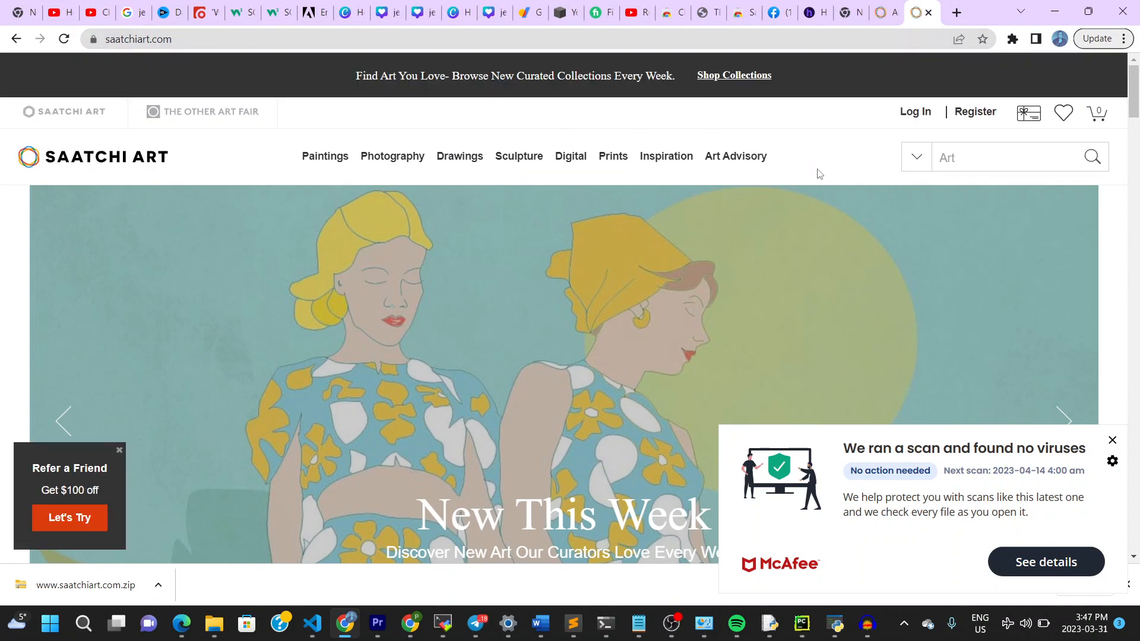
pyautogui.rightClick(820, 174)
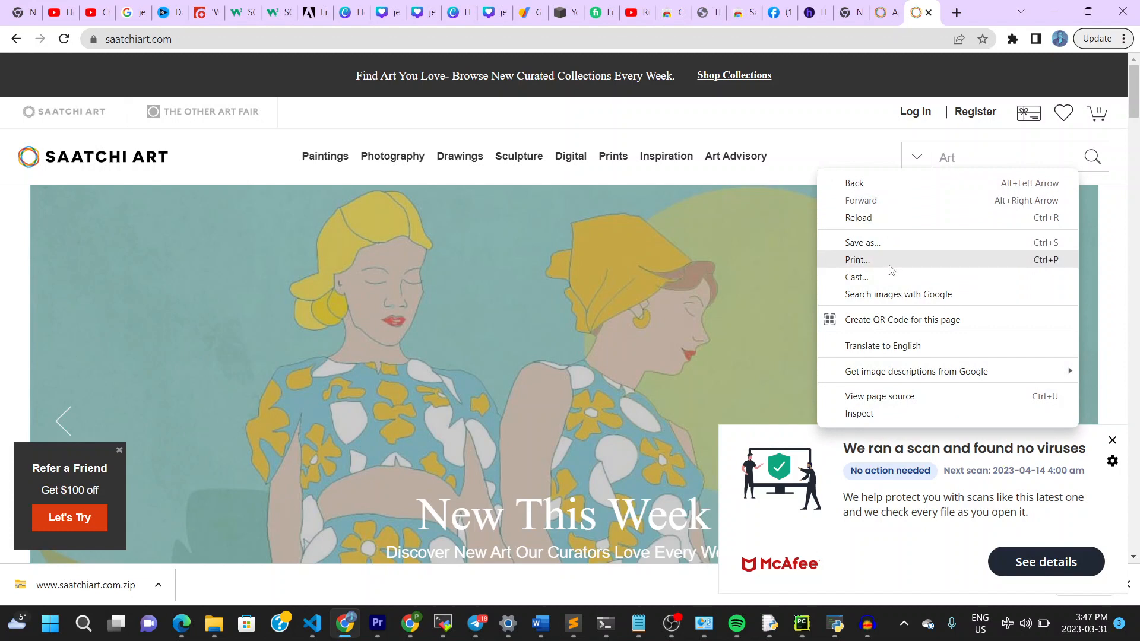
pyautogui.click(853, 382)
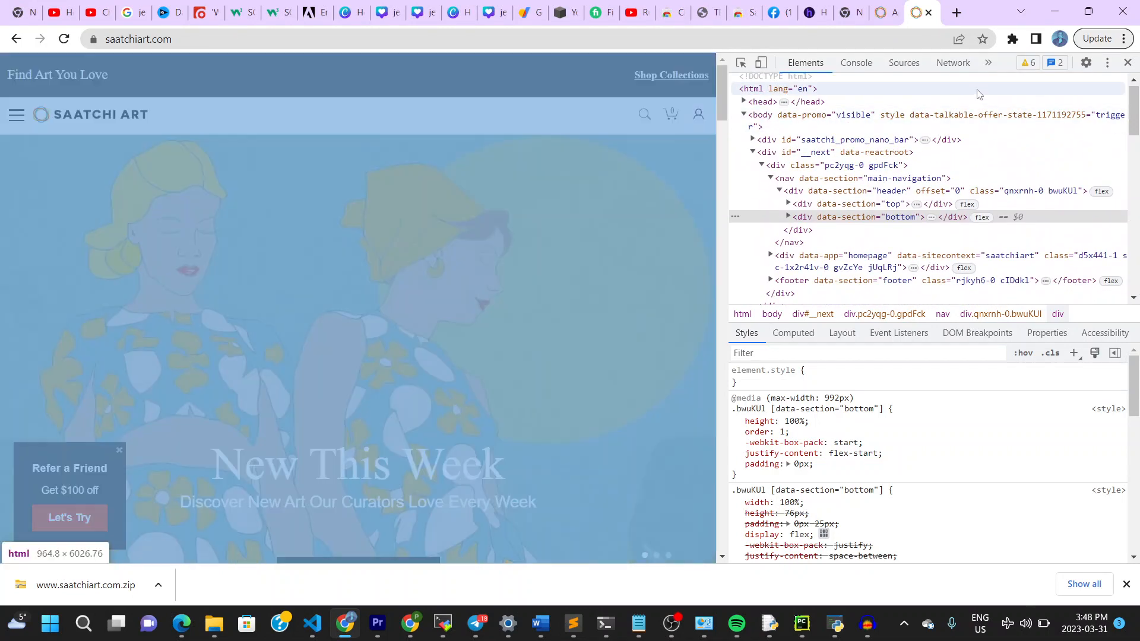
# Step: Visit the Console, Sources and Network panels, then expand the >> panel overflow list
pyautogui.click(856, 62)
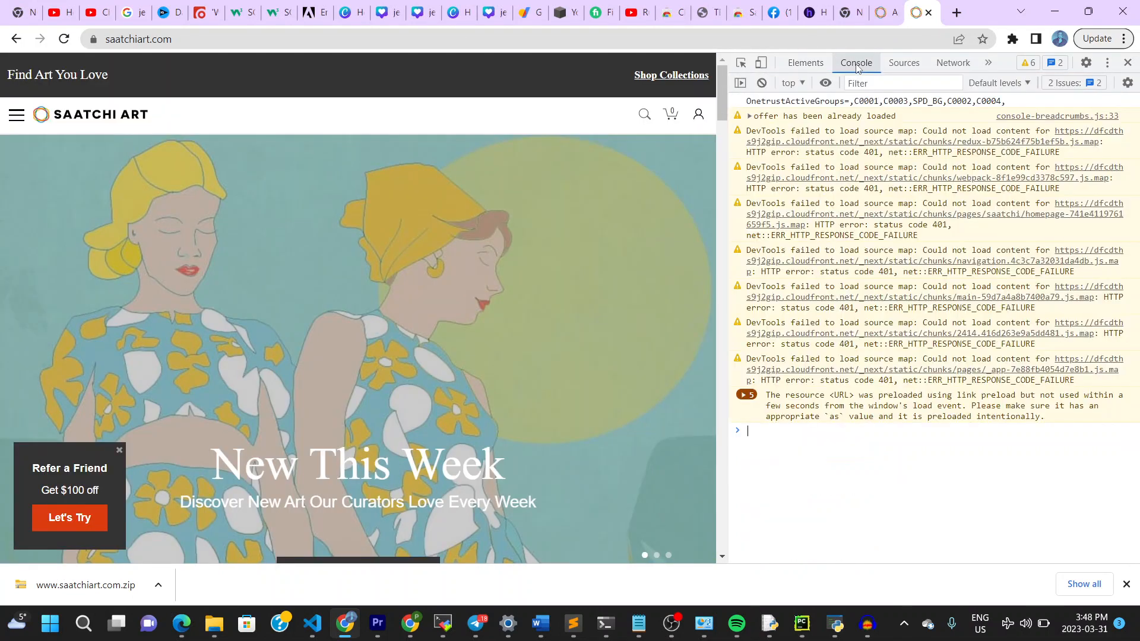
pyautogui.click(904, 62)
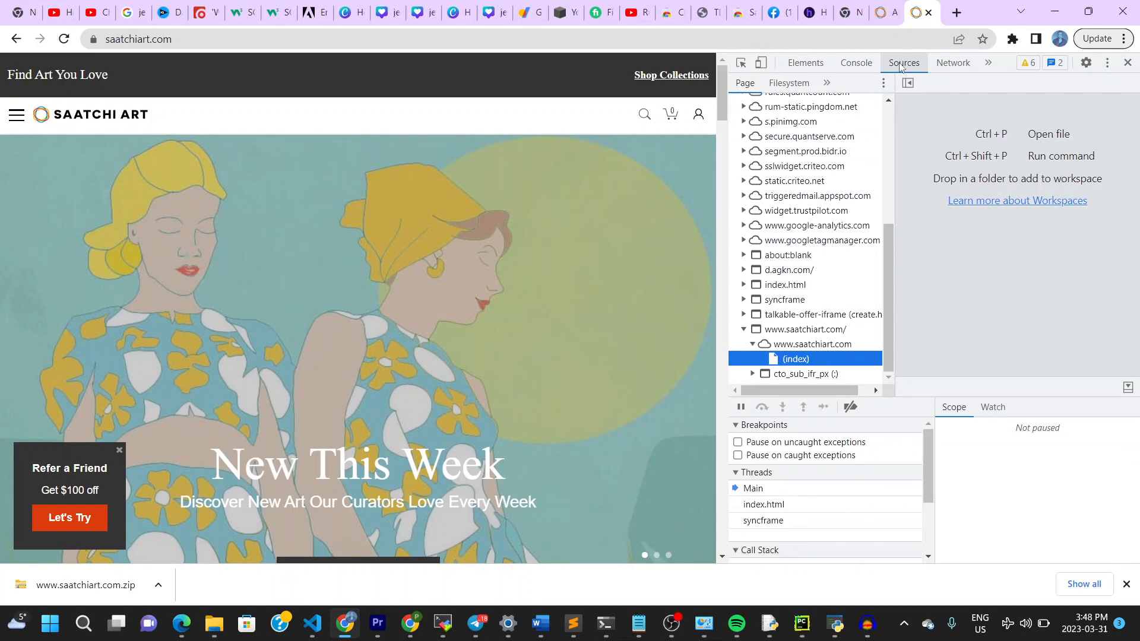
pyautogui.click(954, 62)
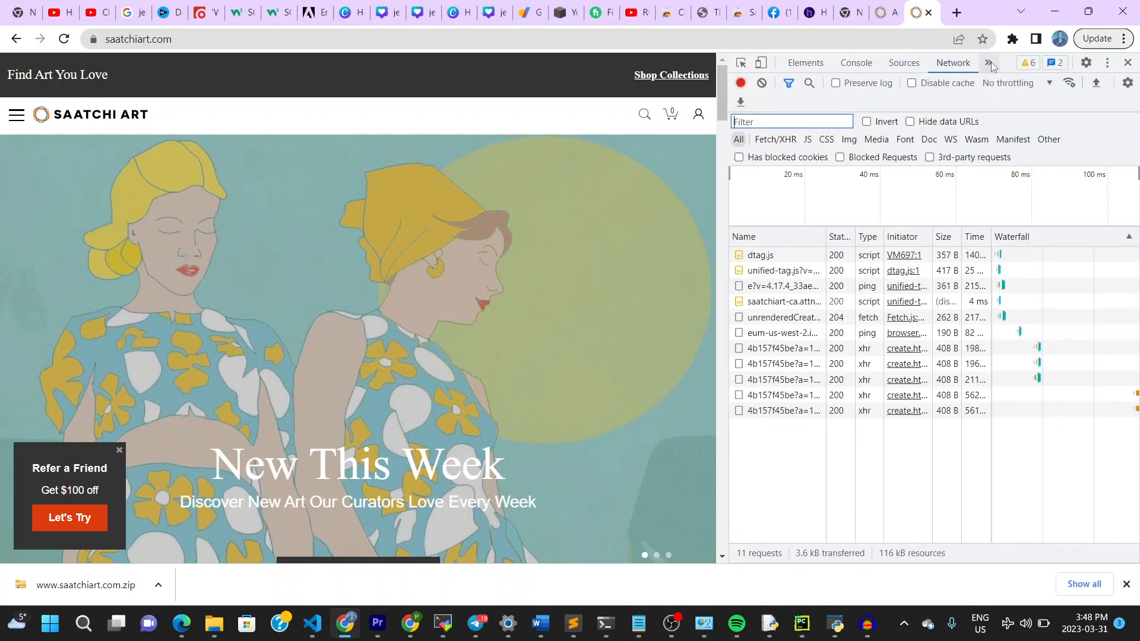
pyautogui.click(988, 64)
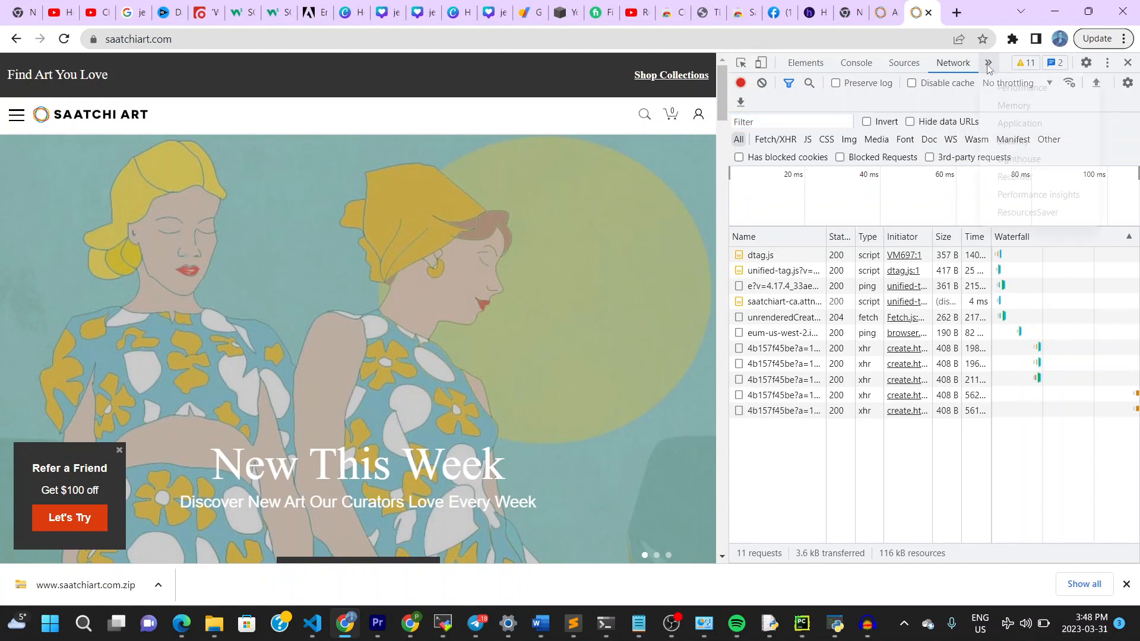
pyautogui.click(988, 62)
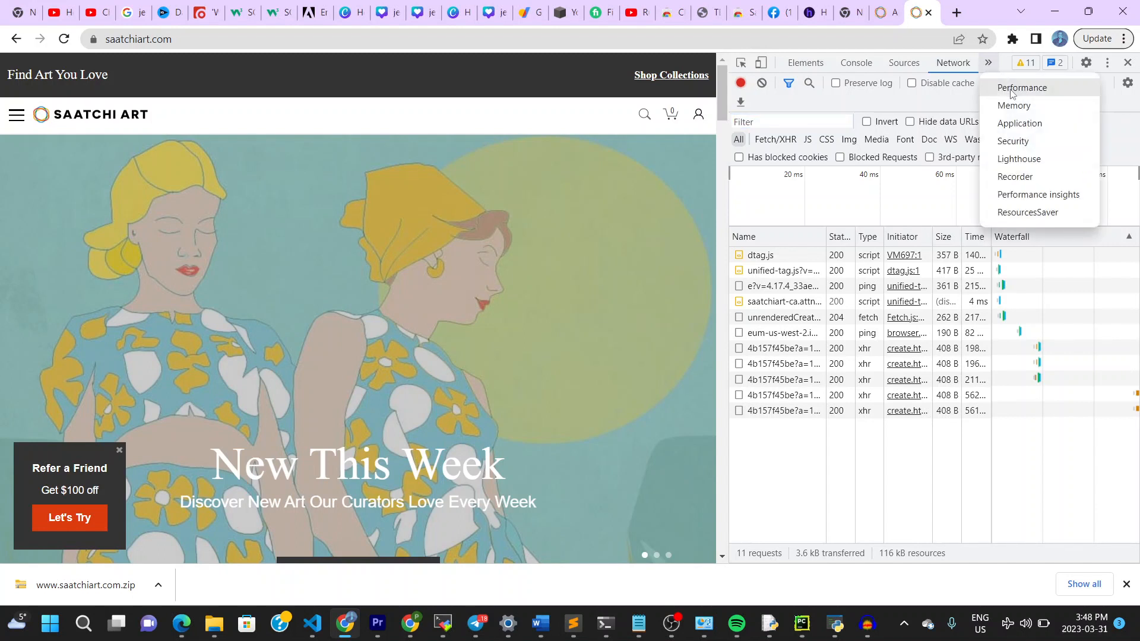
pyautogui.moveTo(1020, 158)
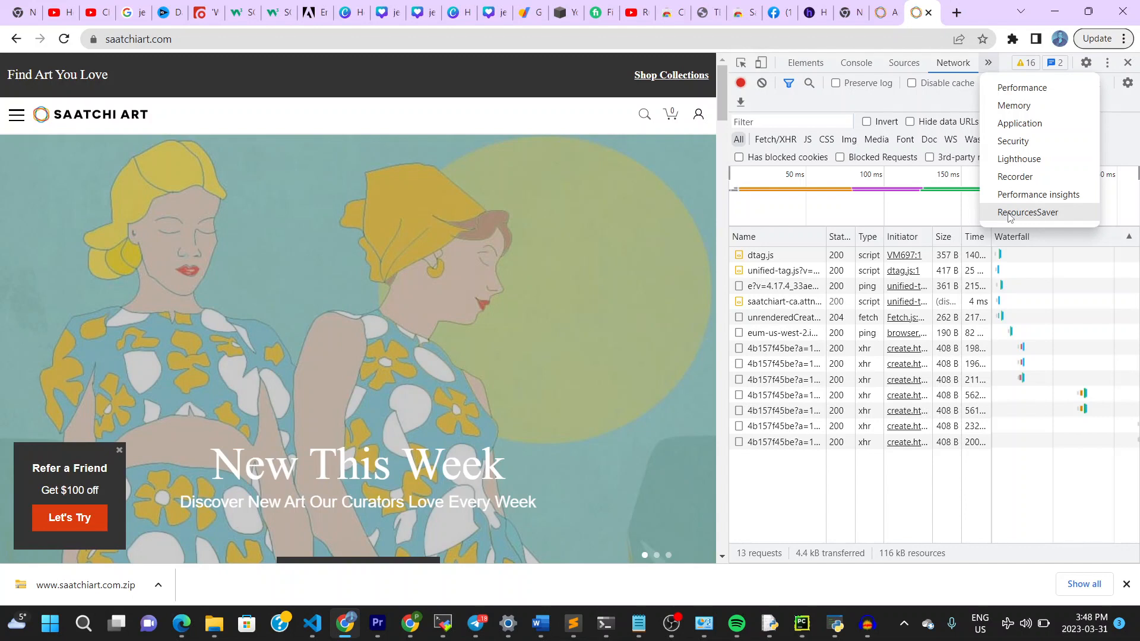
# Step: In ResourcesSaver, enable Beautify JS/HTML/CSS and XHR assets, then save all resources
pyautogui.click(1027, 212)
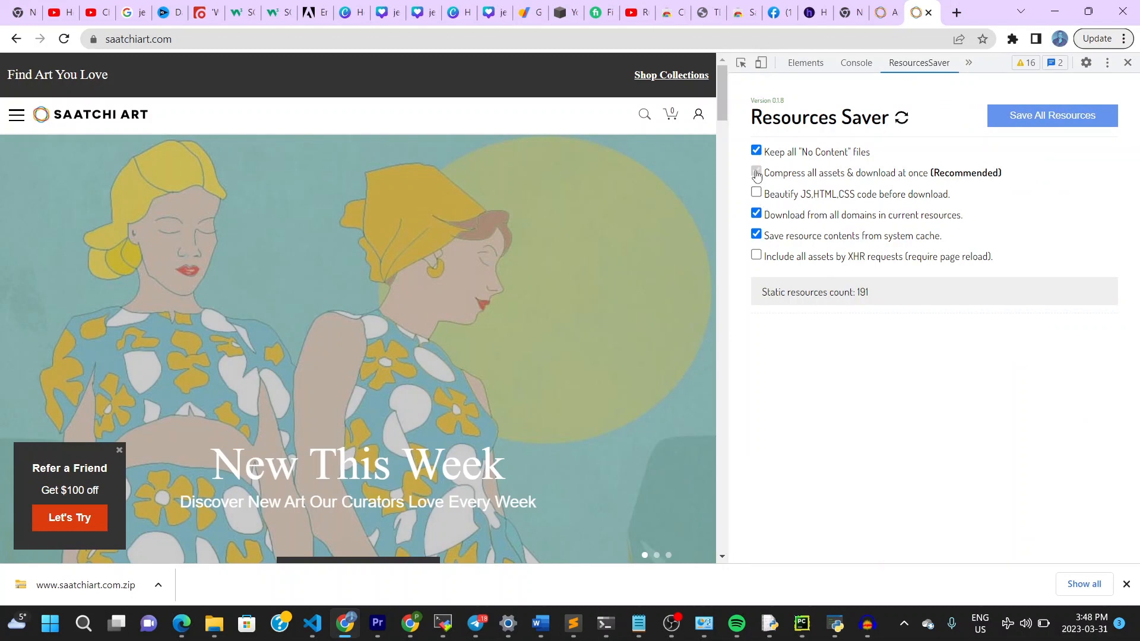
pyautogui.click(756, 194)
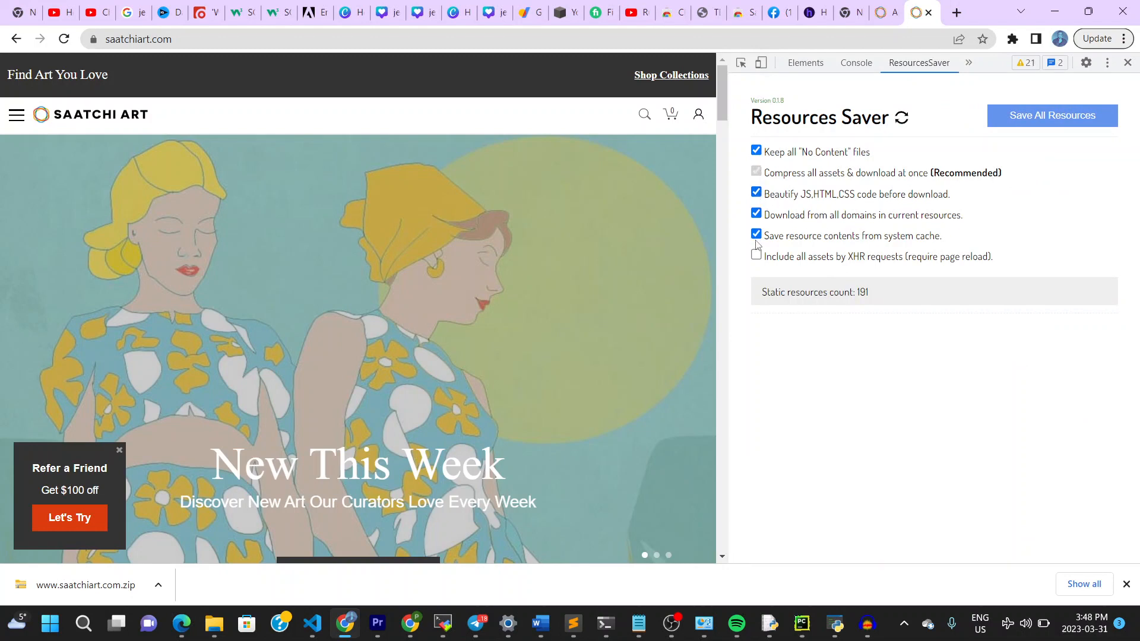
pyautogui.click(756, 256)
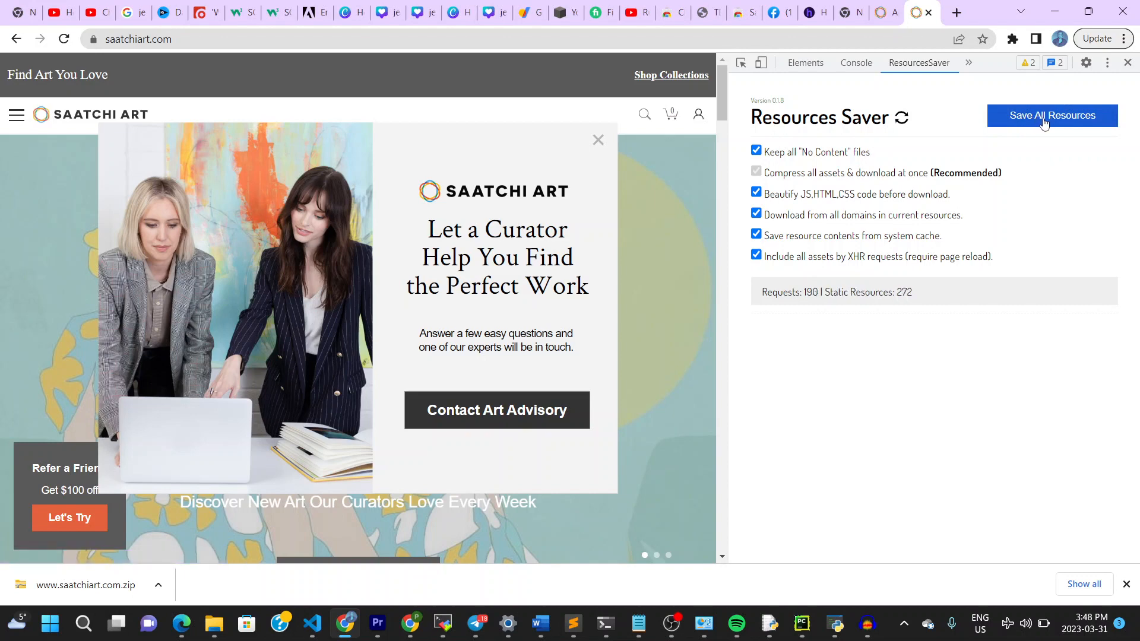
pyautogui.click(1052, 115)
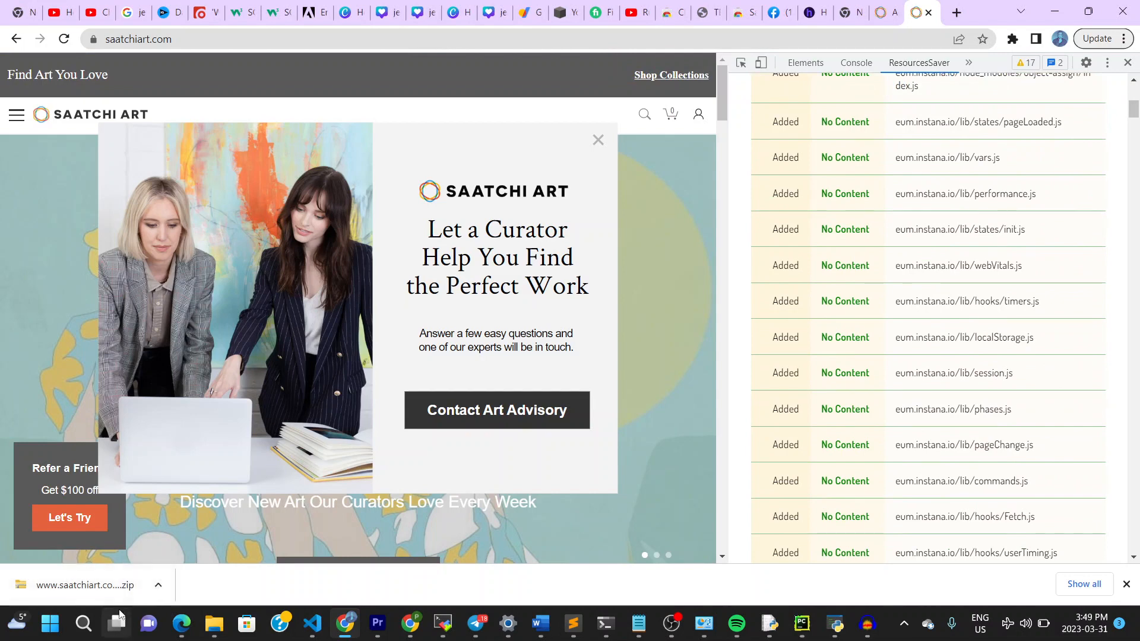
pyautogui.click(158, 584)
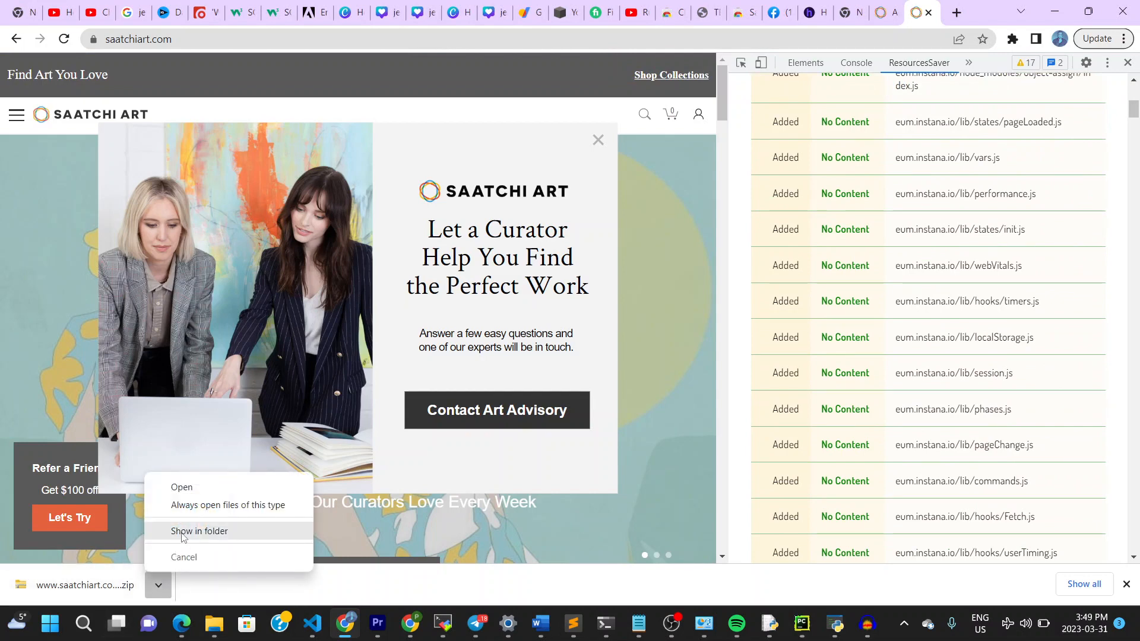
pyautogui.click(200, 530)
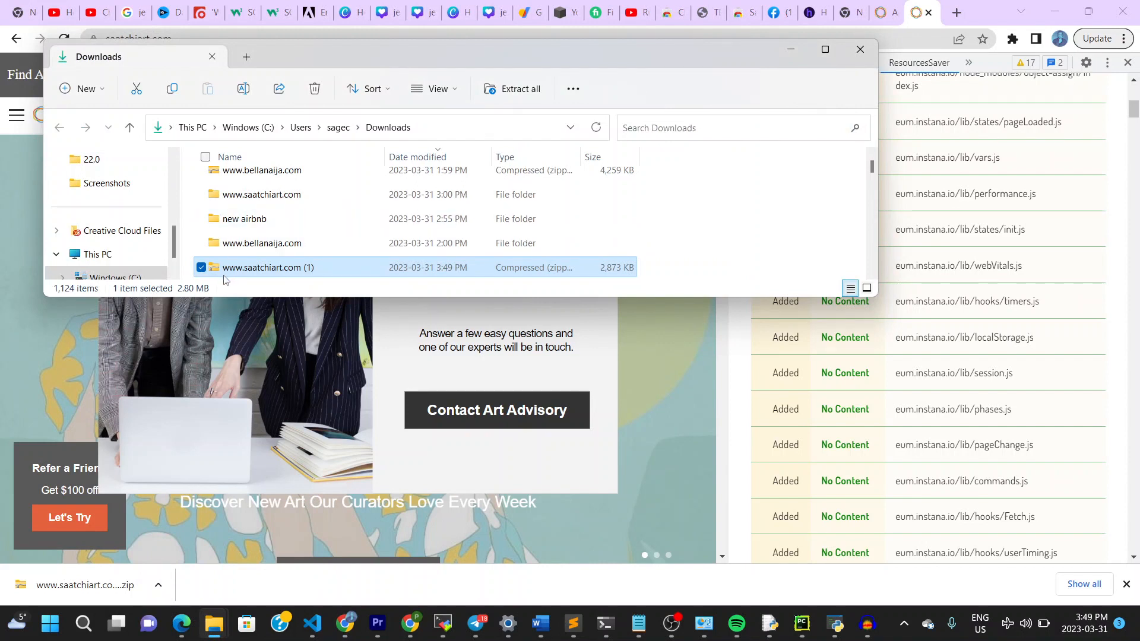
pyautogui.moveTo(262, 266)
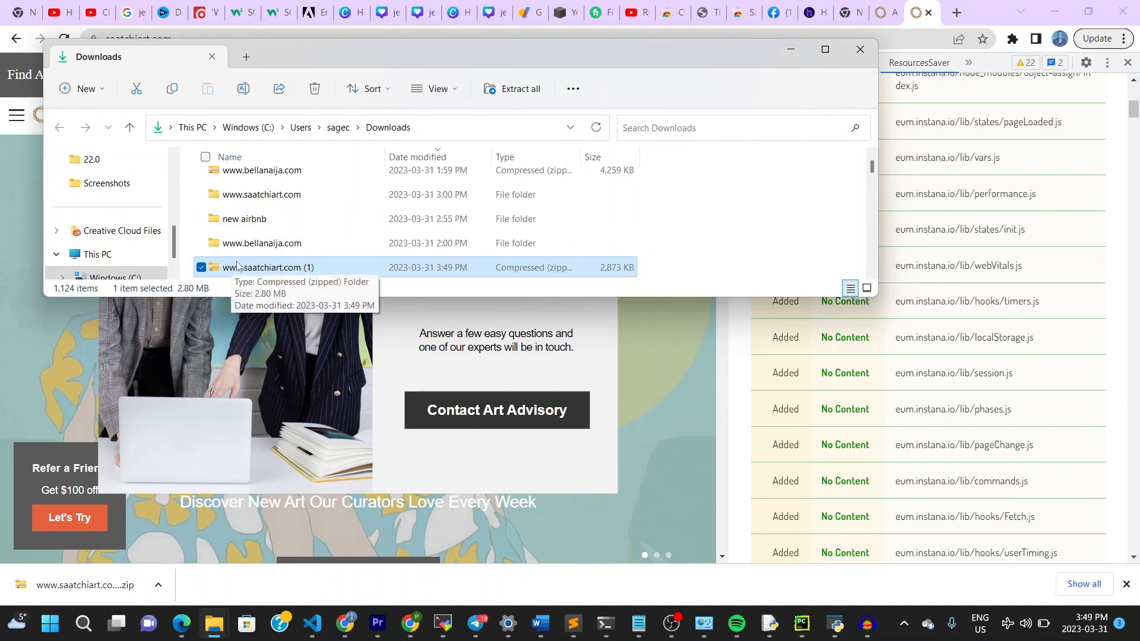
pyautogui.rightClick(266, 266)
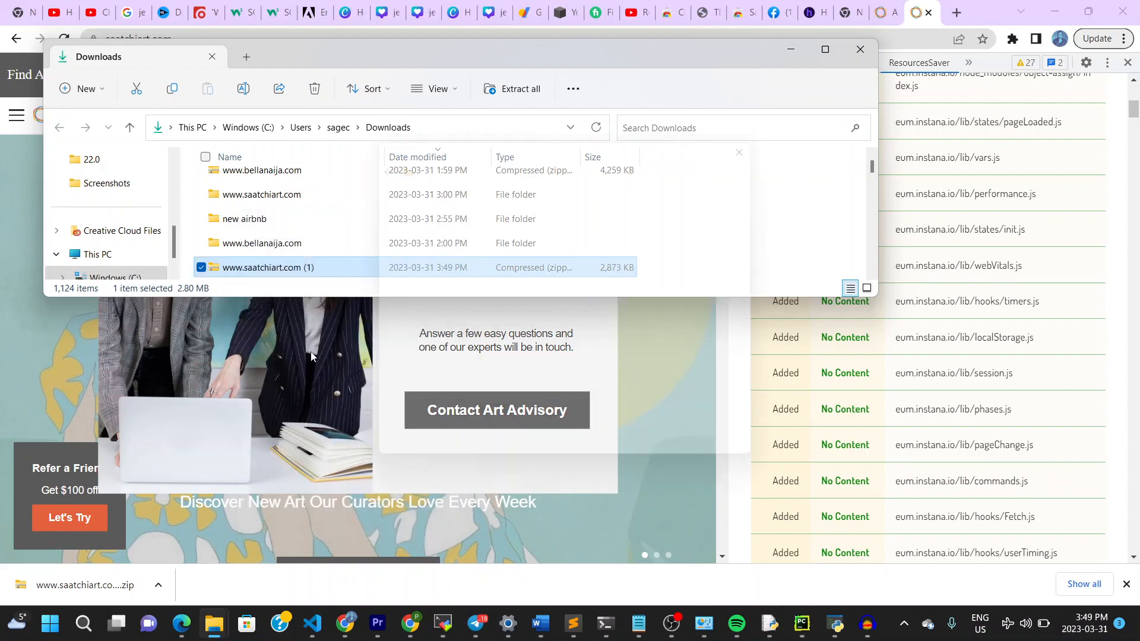
pyautogui.click(521, 89)
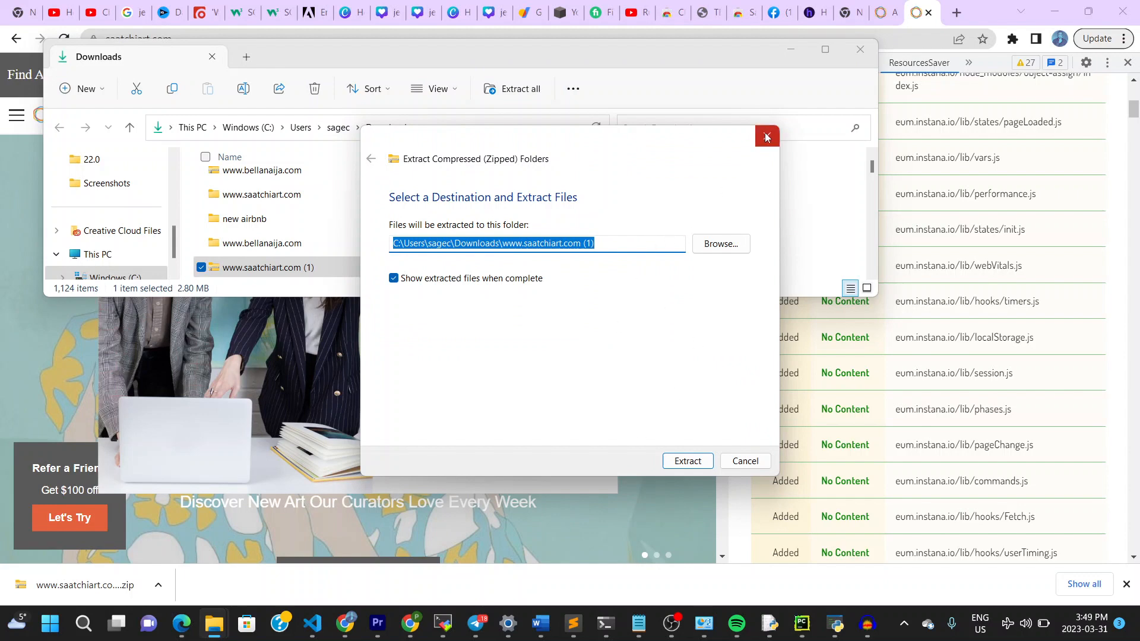
pyautogui.click(766, 138)
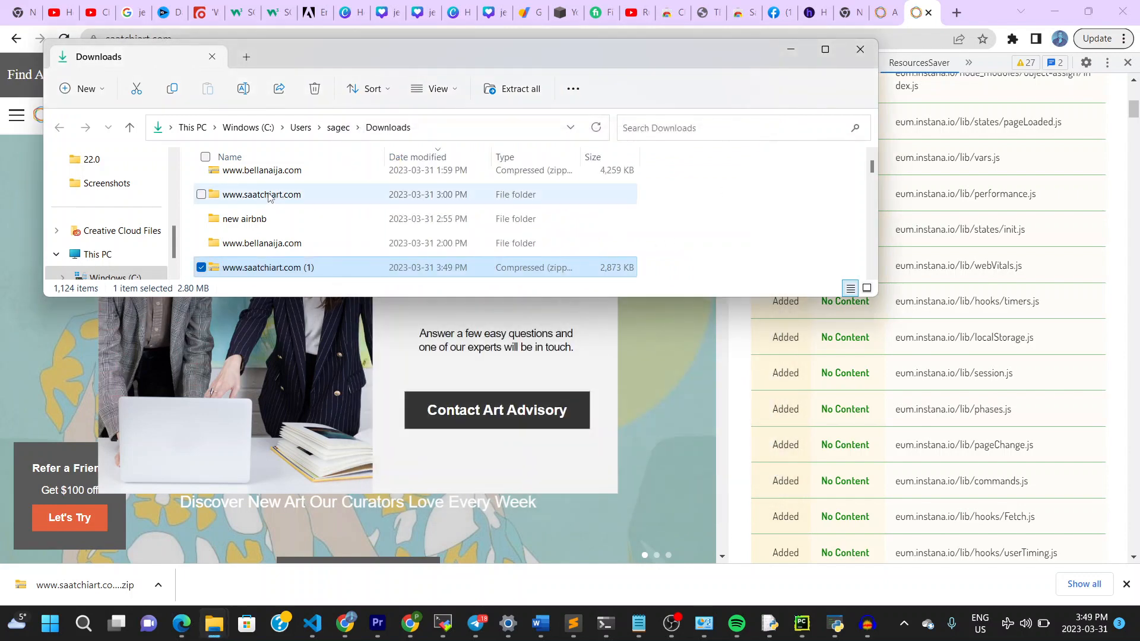
pyautogui.moveTo(261, 194)
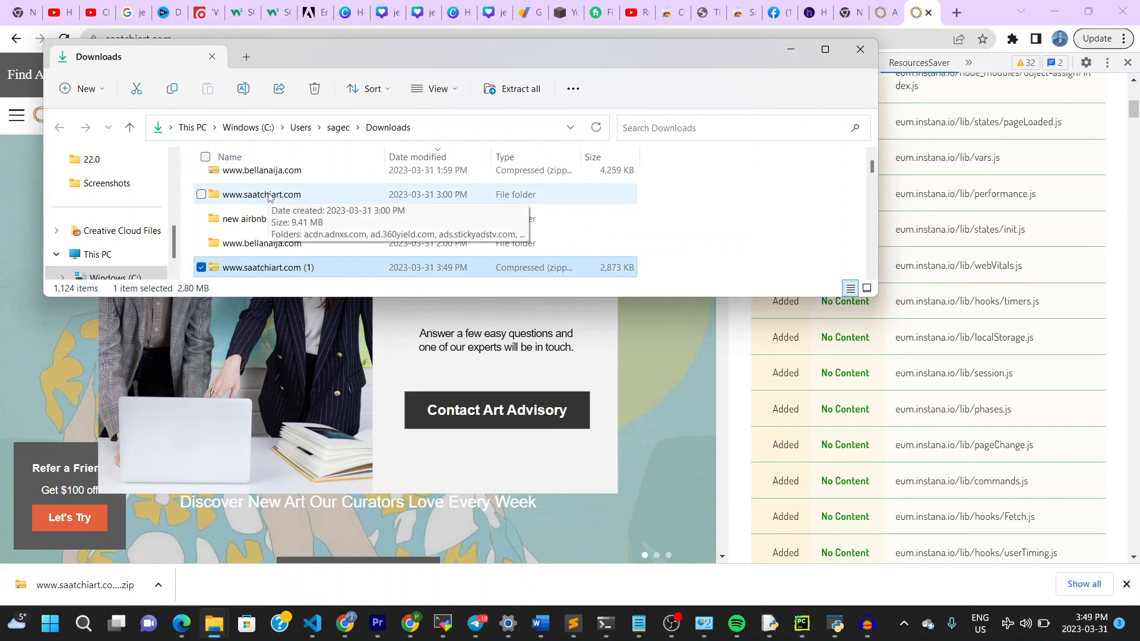
pyautogui.doubleClick(261, 194)
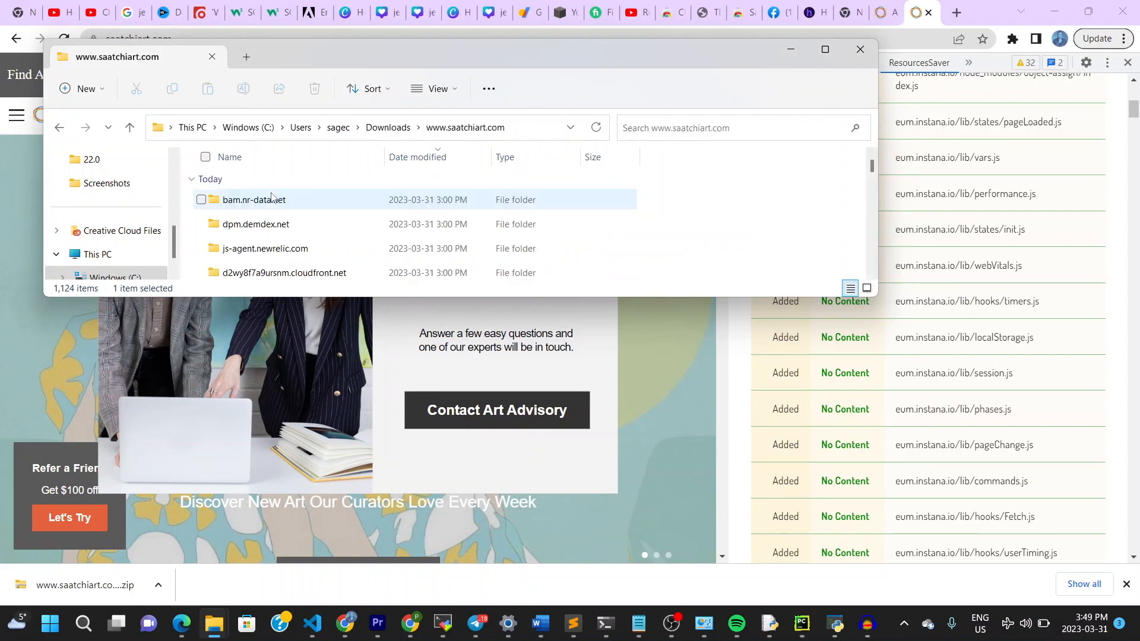
pyautogui.scroll(-3)
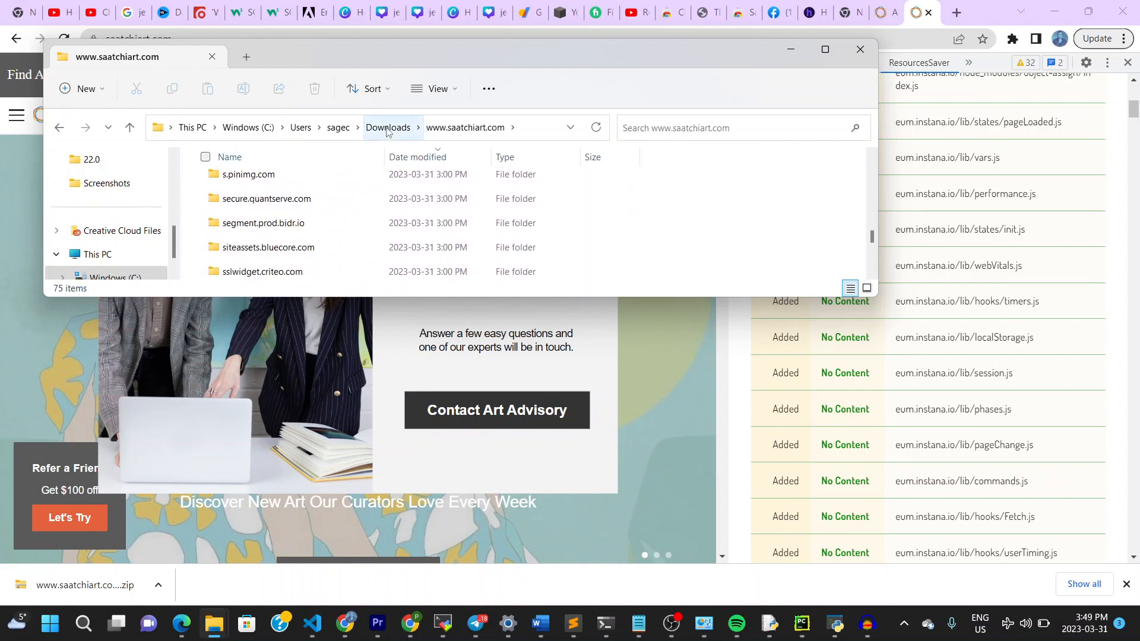
pyautogui.click(388, 127)
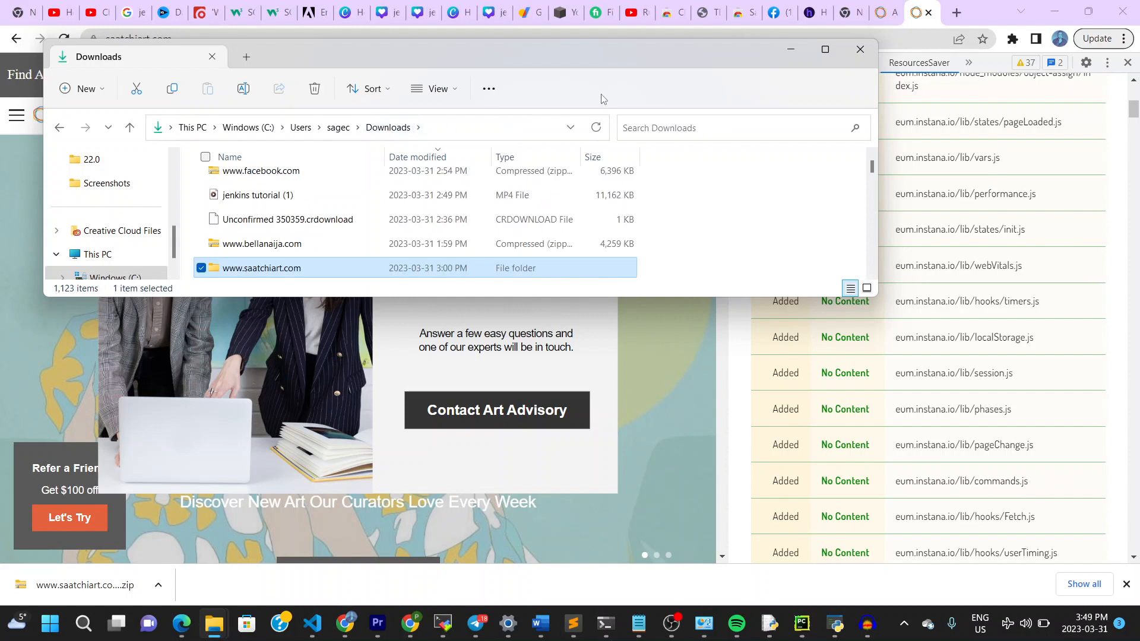
pyautogui.moveTo(391, 412)
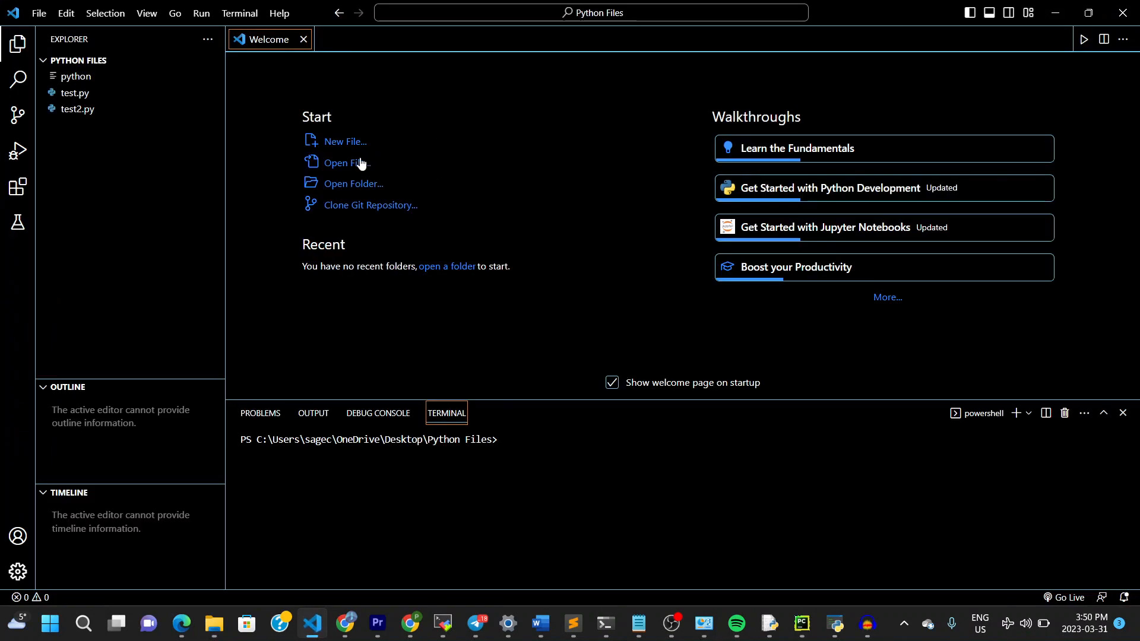
pyautogui.moveTo(352, 171)
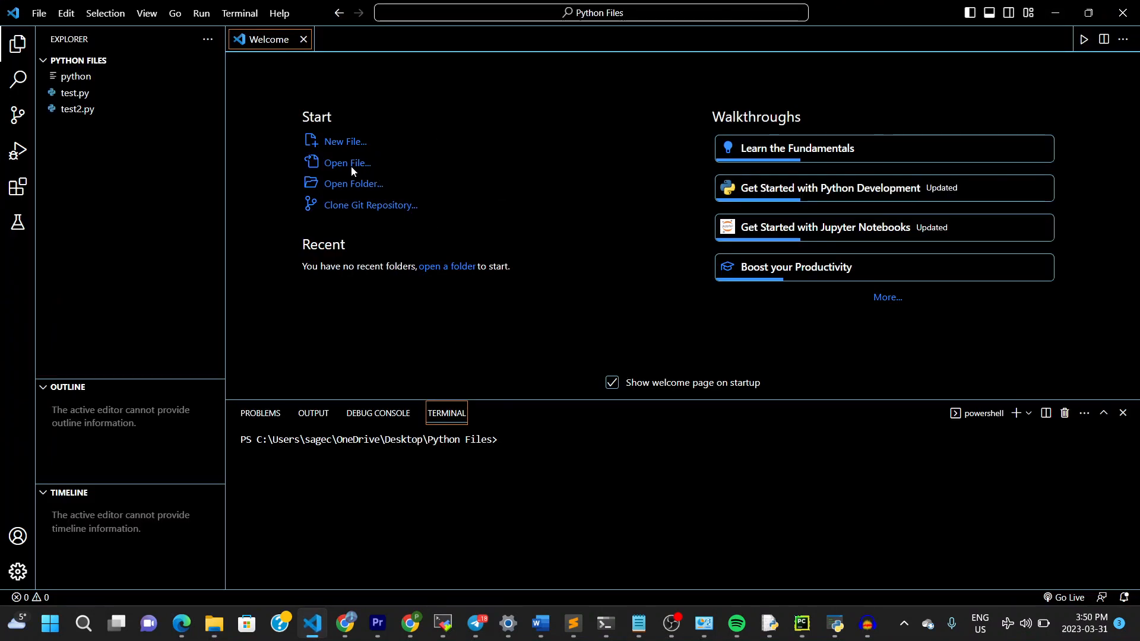
pyautogui.click(346, 163)
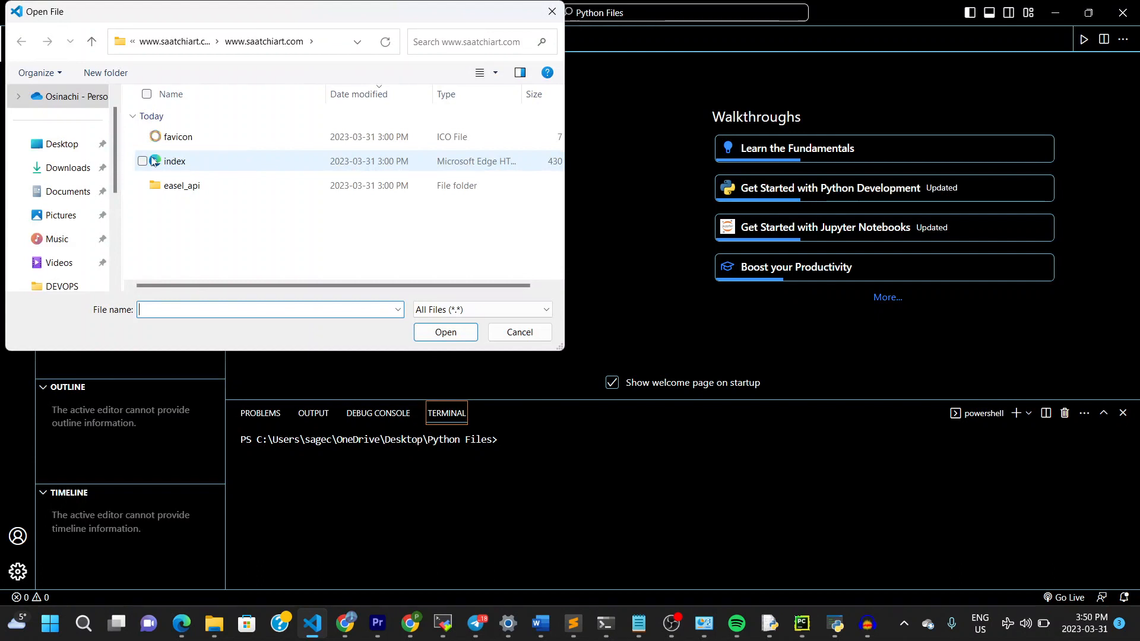
pyautogui.click(68, 168)
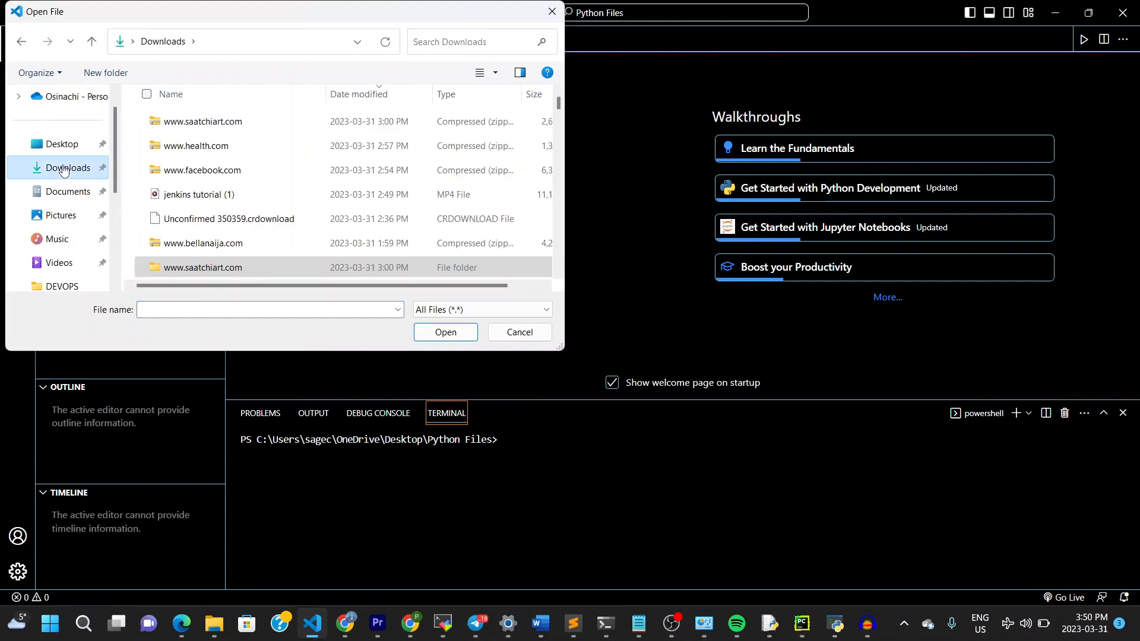
pyautogui.moveTo(200, 195)
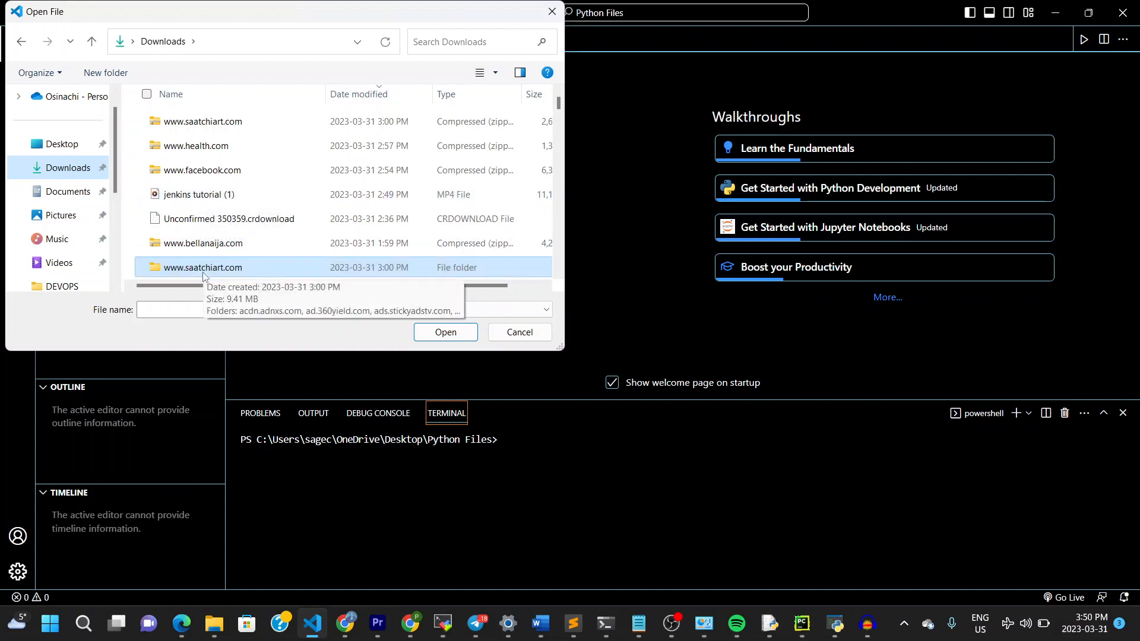
pyautogui.doubleClick(203, 266)
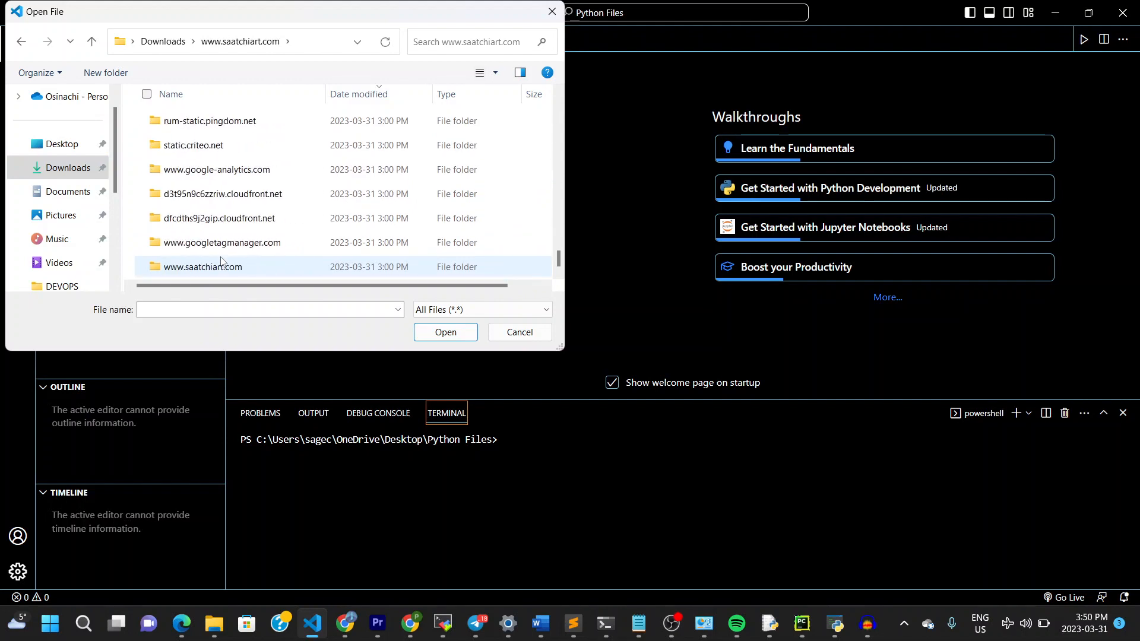
pyautogui.moveTo(211, 272)
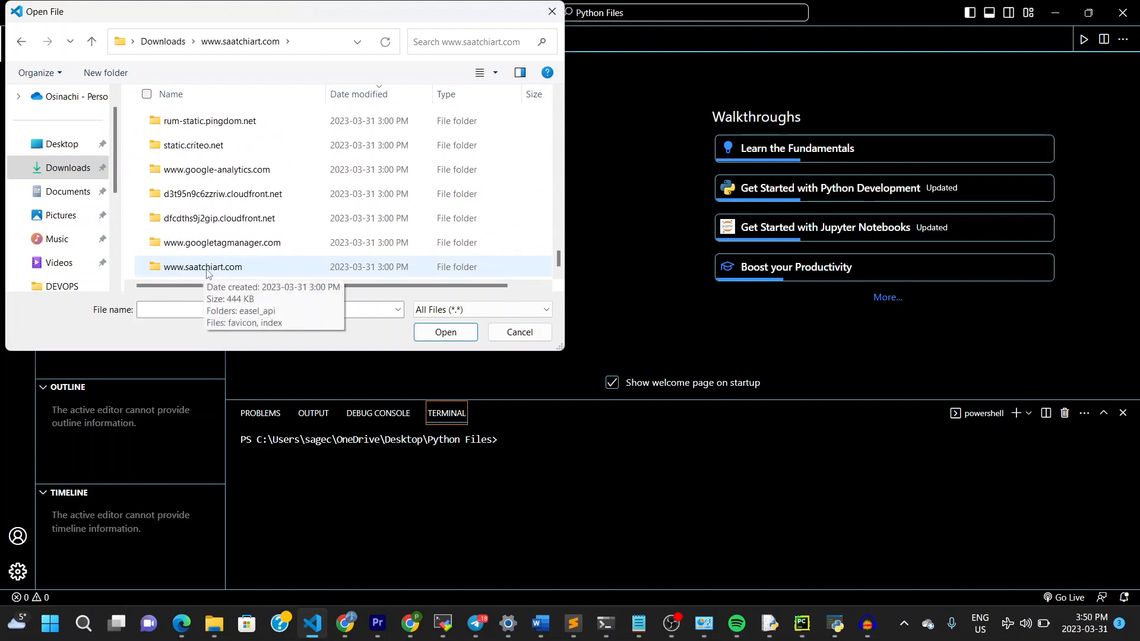
pyautogui.doubleClick(204, 266)
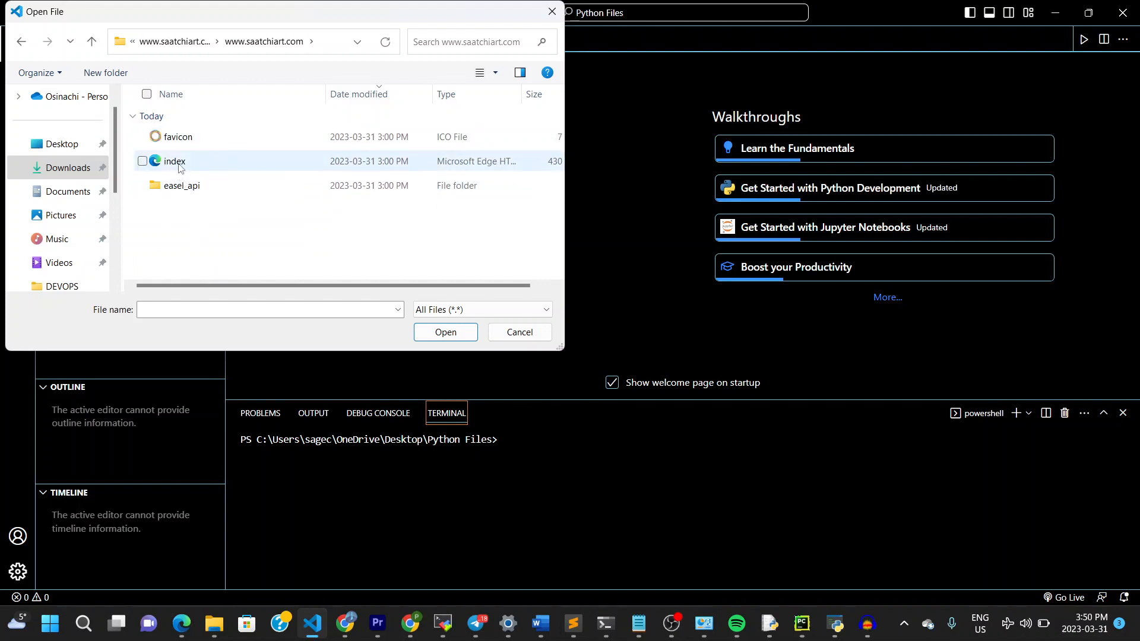
pyautogui.moveTo(174, 161)
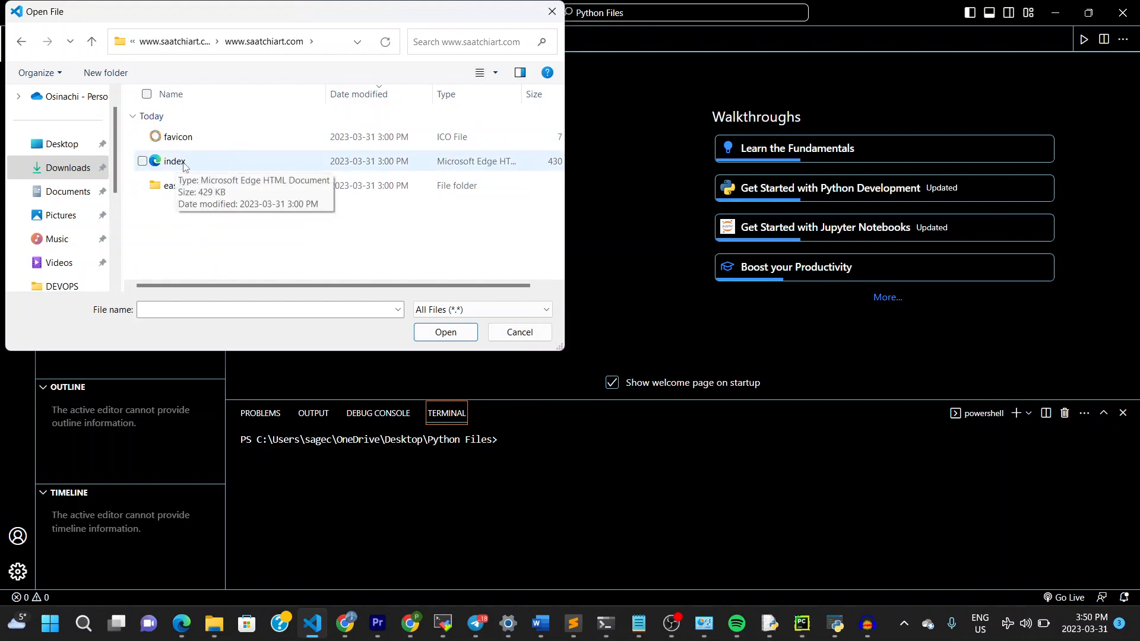
pyautogui.moveTo(194, 164)
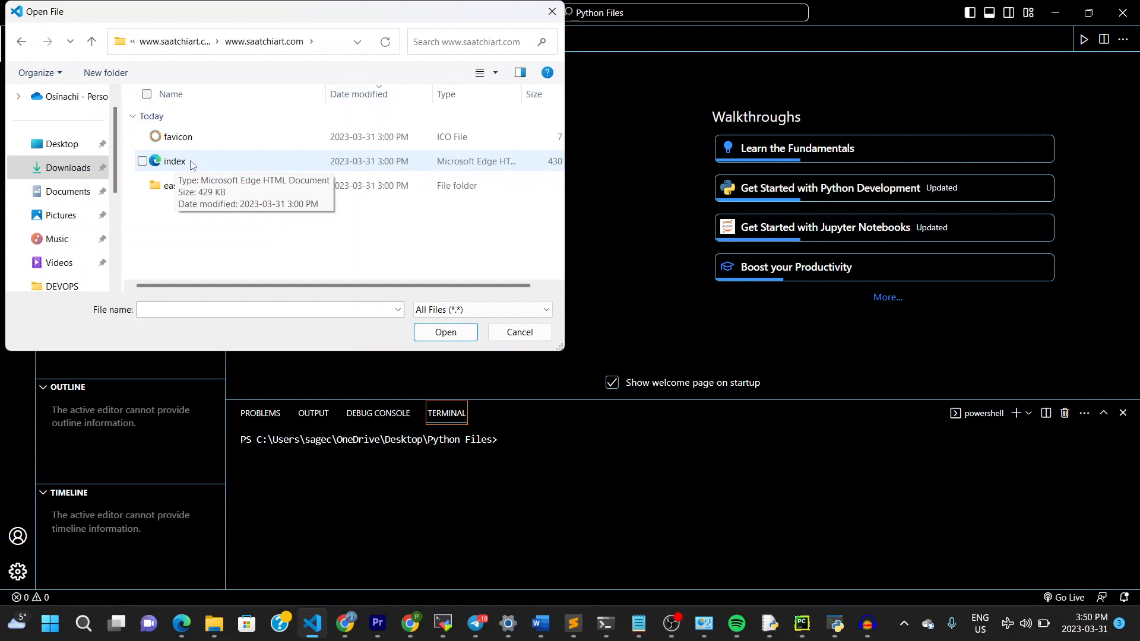
pyautogui.click(175, 161)
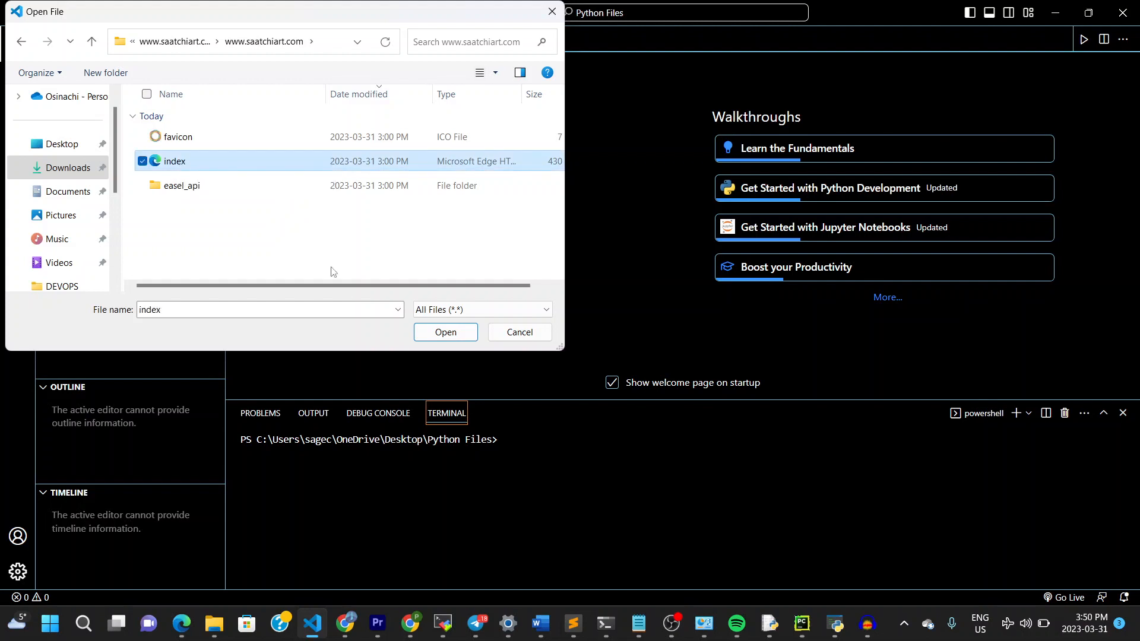
pyautogui.click(445, 332)
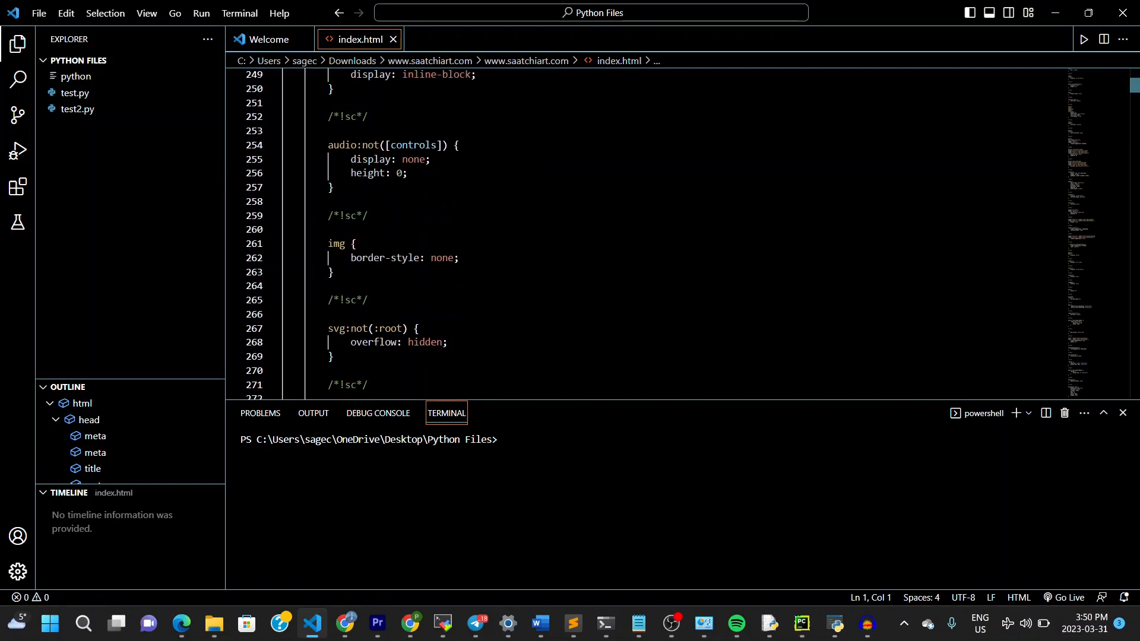
# Step: Scroll through index.html to view its head metadata, JSON-LD scripts and CSS rules
pyautogui.scroll(3)
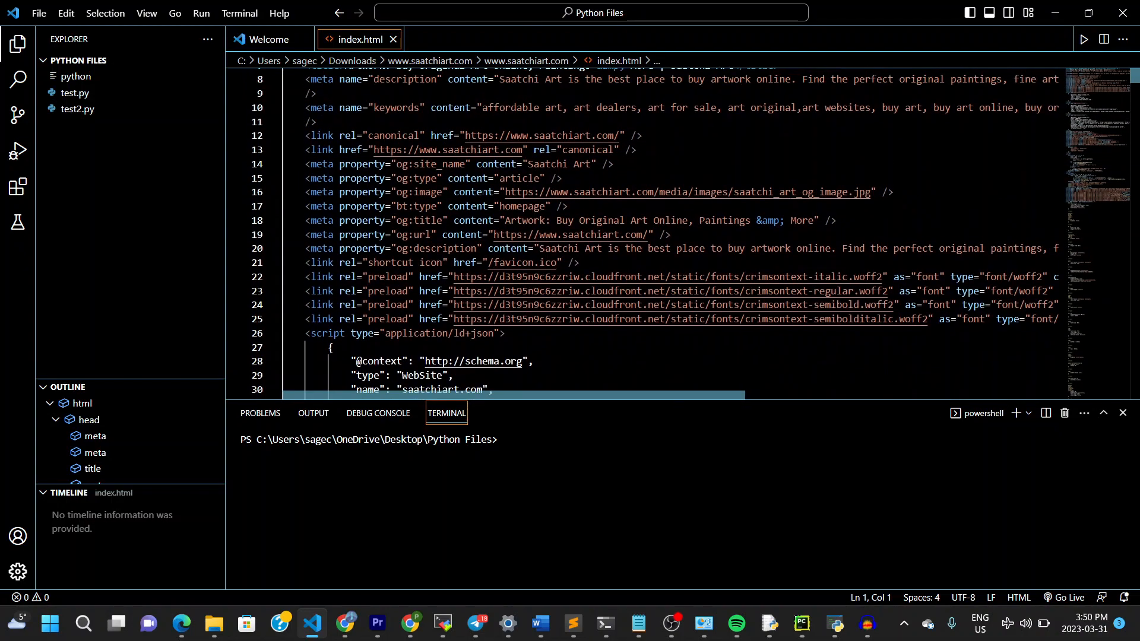
pyautogui.scroll(-3)
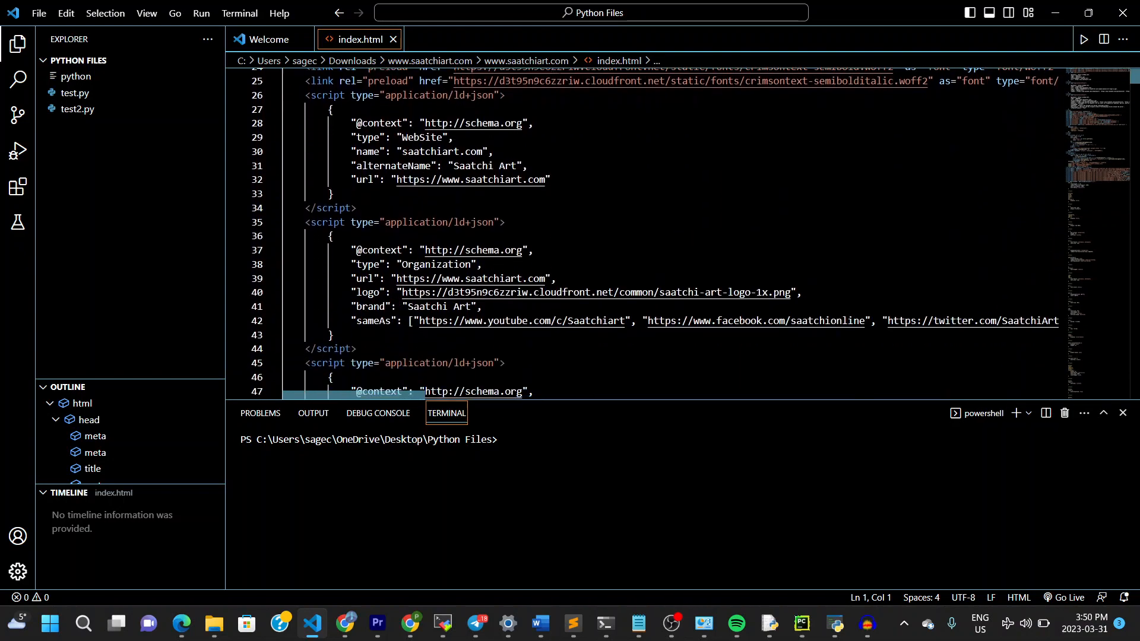
pyautogui.scroll(-3)
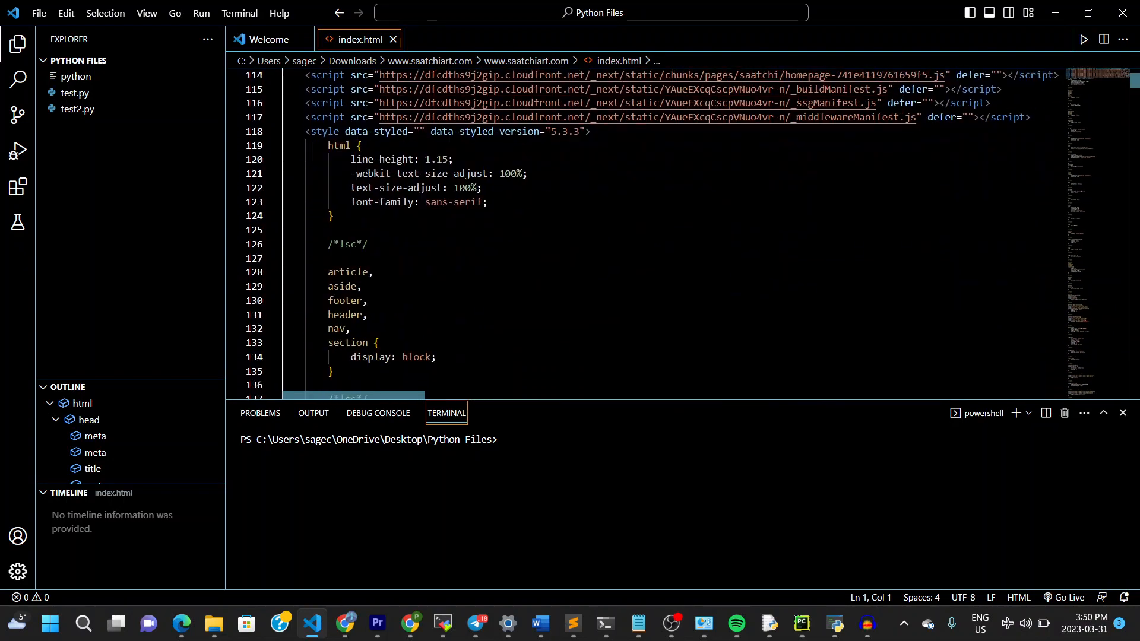
pyautogui.scroll(-3)
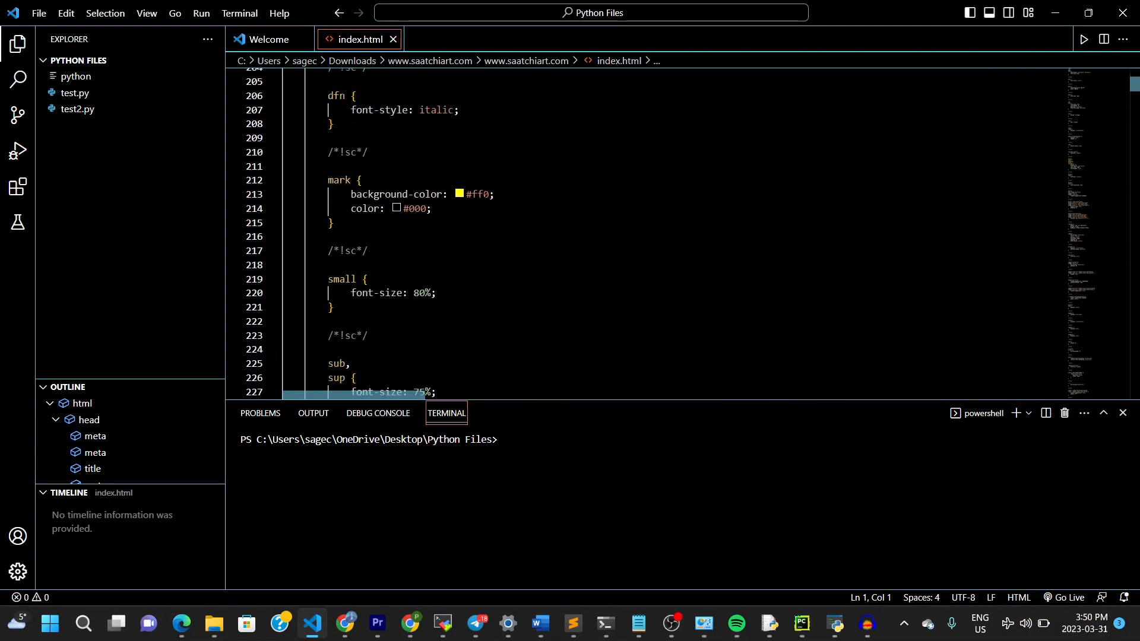
pyautogui.scroll(-3)
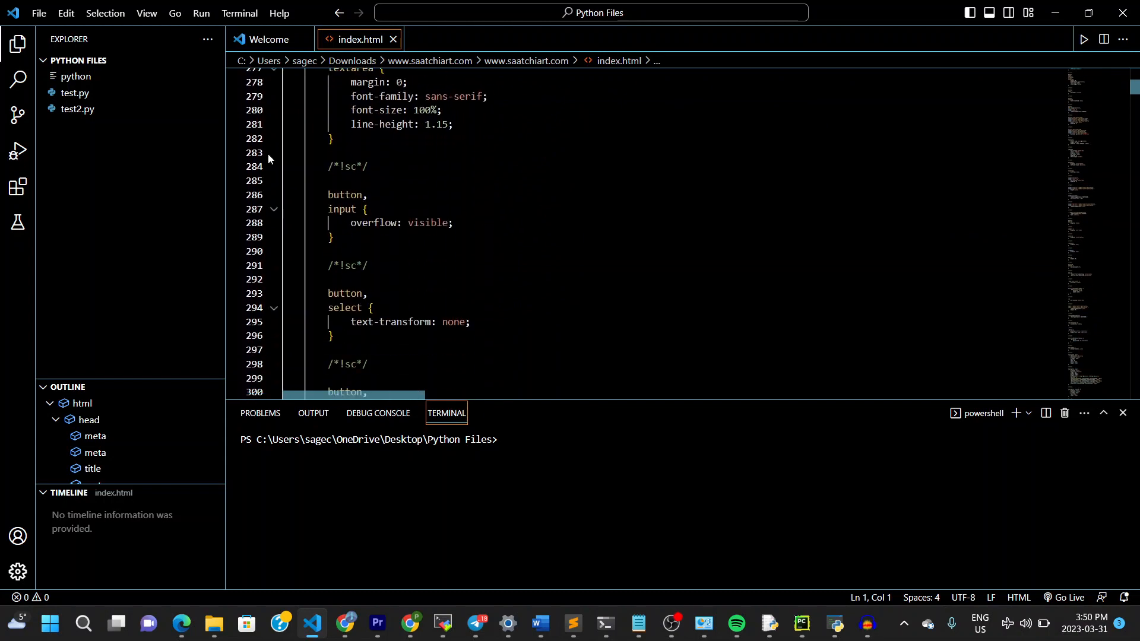
pyautogui.moveTo(17, 187)
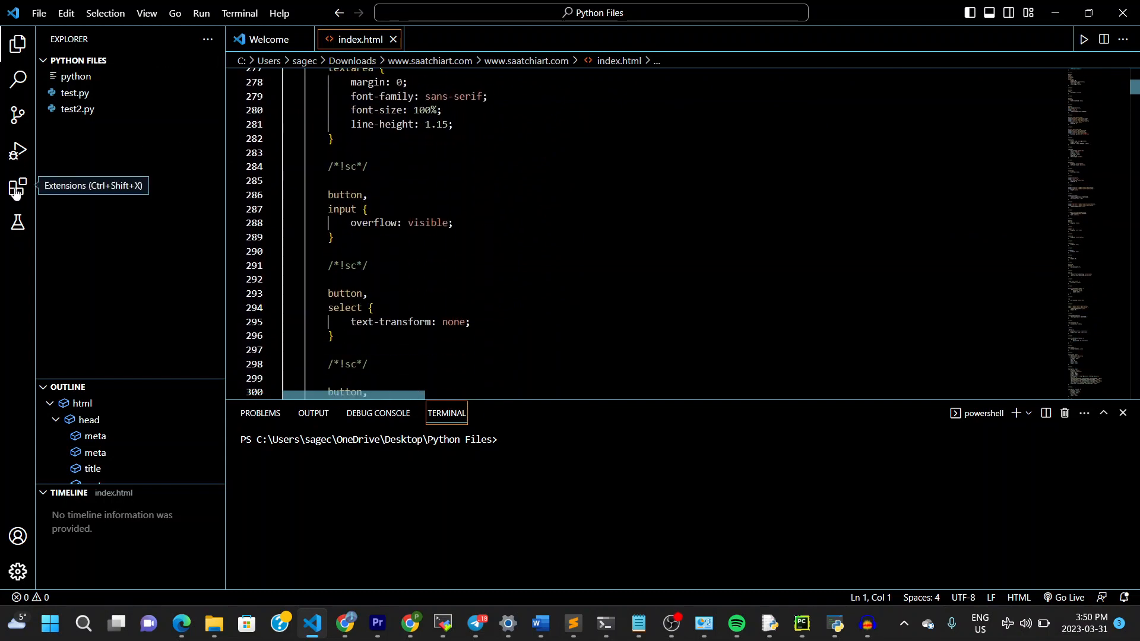
# Step: Open the Extensions view and search the Marketplace for 'run' and 'code run'
pyautogui.click(16, 187)
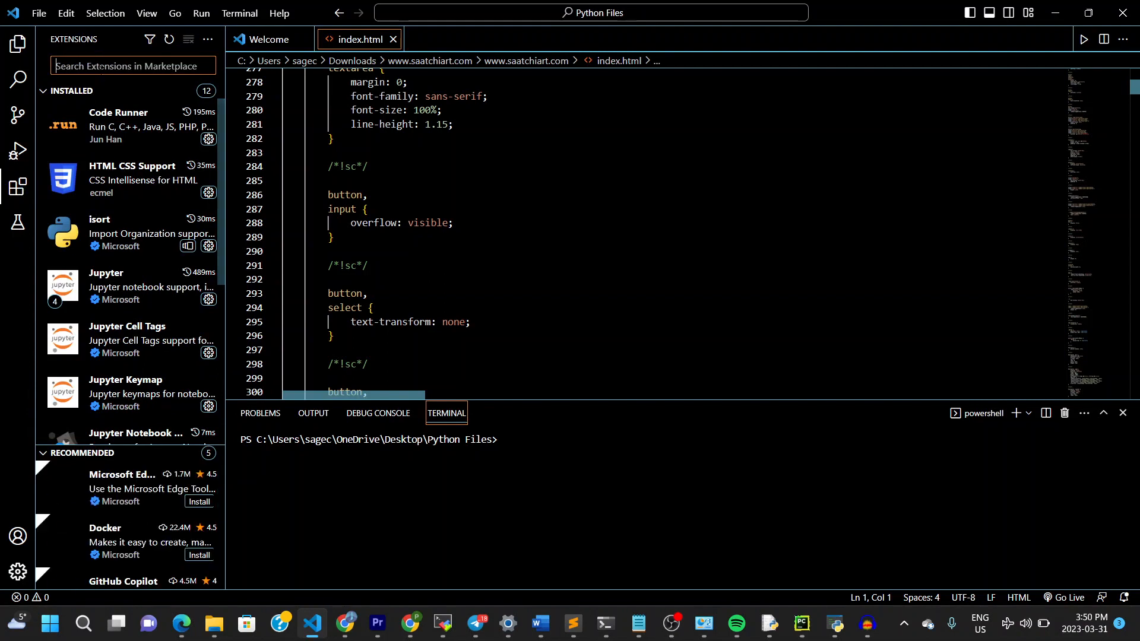
pyautogui.write('run')
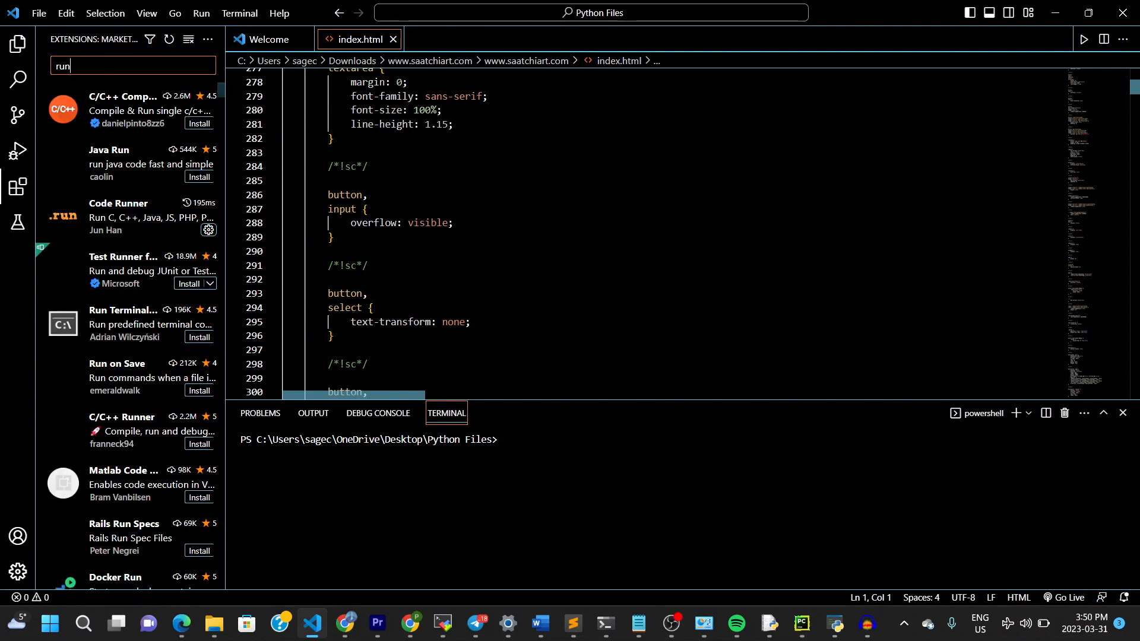
pyautogui.write('code')
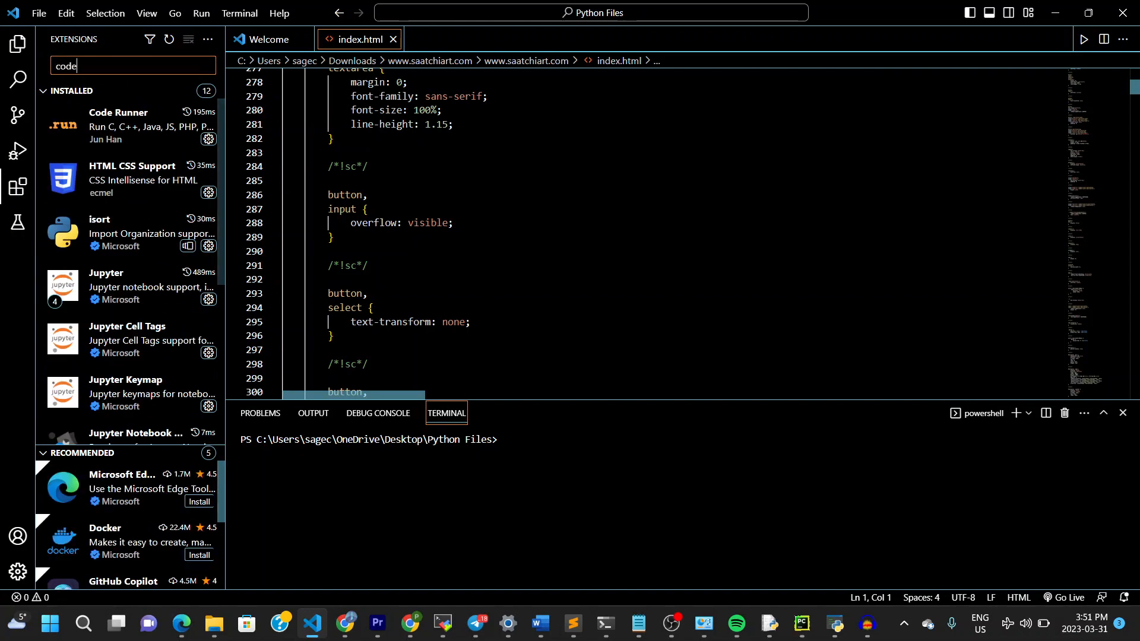
pyautogui.write('run')
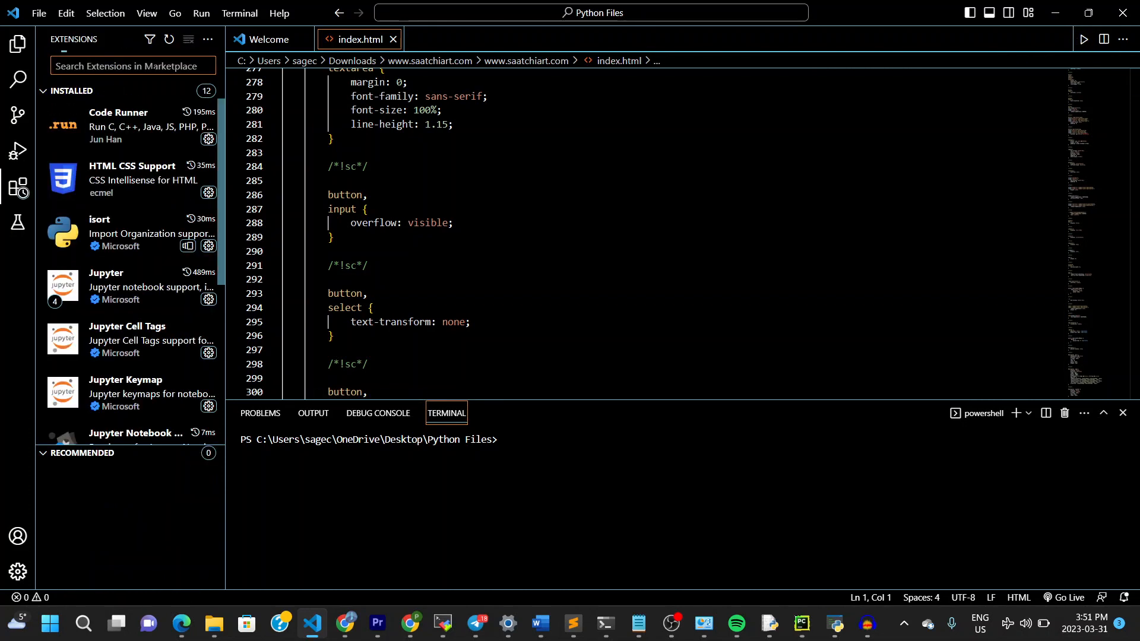
# Step: Search the Marketplace for Live Server, then for 'open in browser'
pyautogui.click(83, 453)
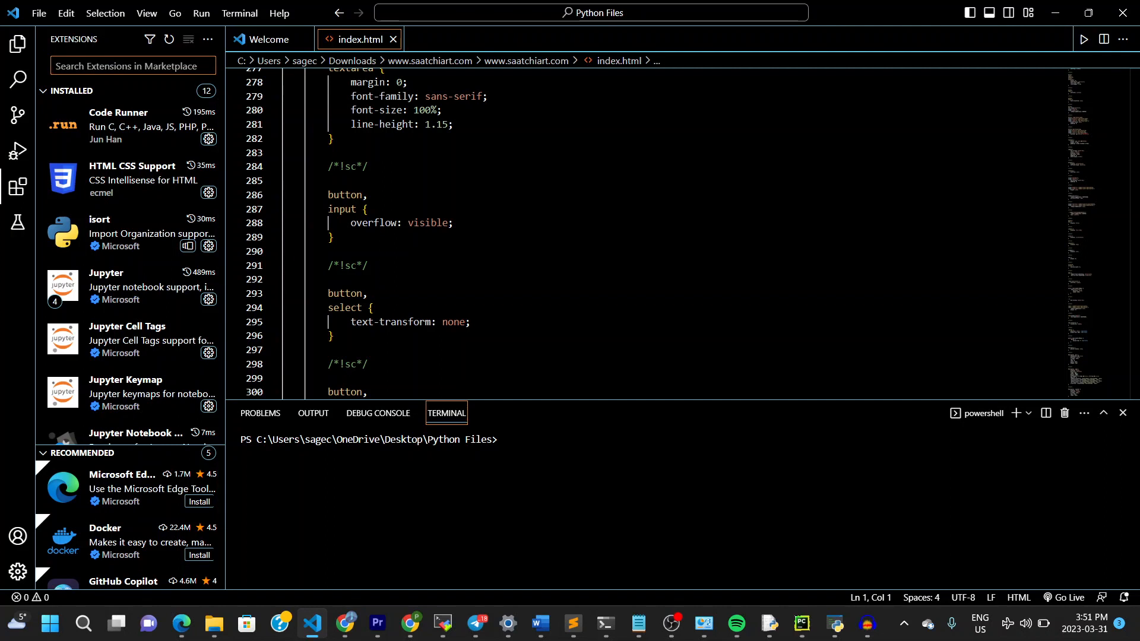
pyautogui.write('liver')
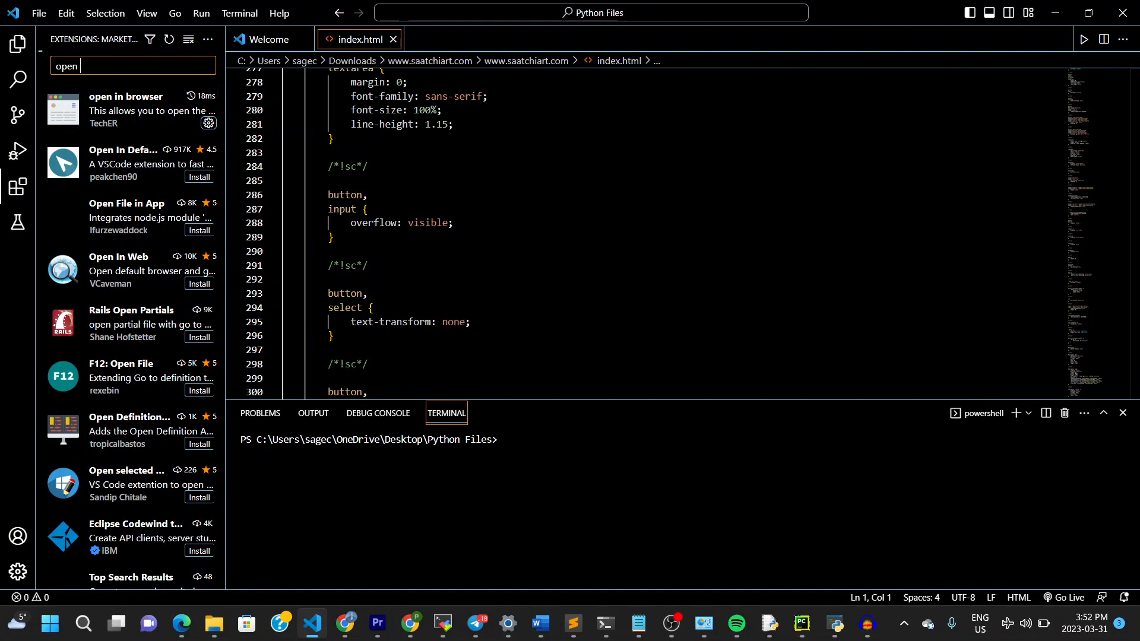
pyautogui.write('in brow')
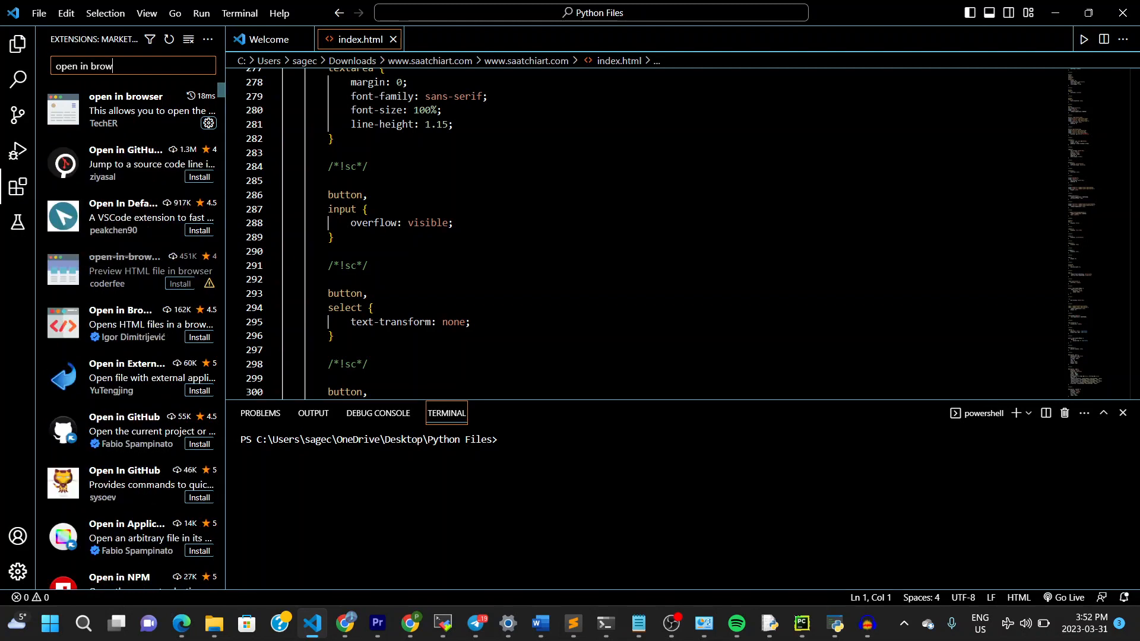
pyautogui.moveTo(128, 109)
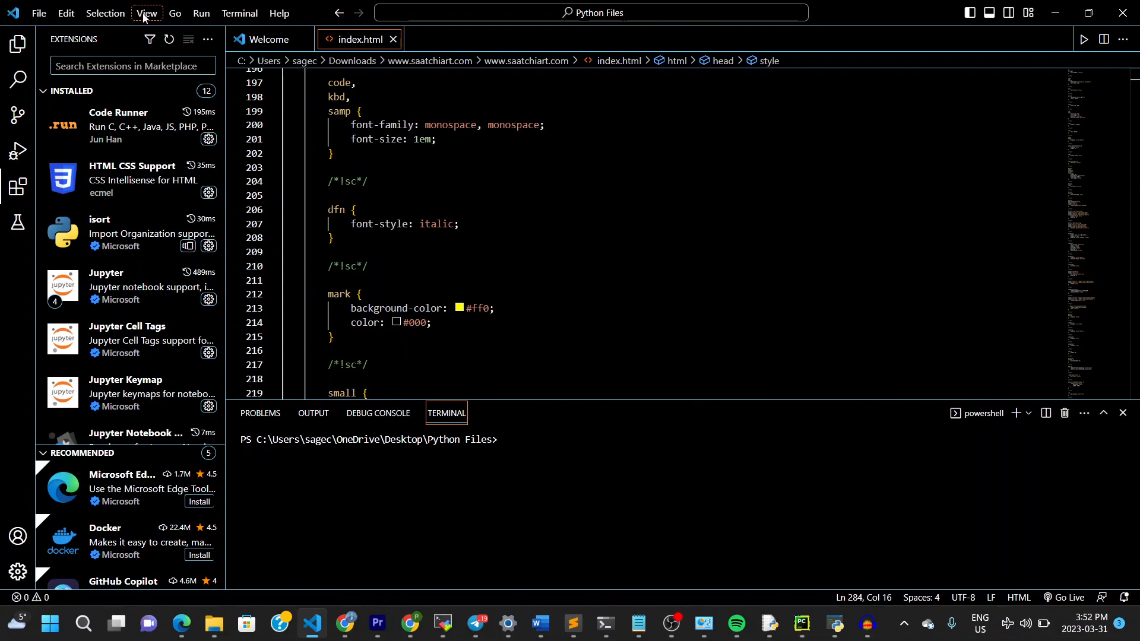
# Step: From the View menu, bring up the Command Palette to find 'Open In Default Browser'
pyautogui.click(146, 13)
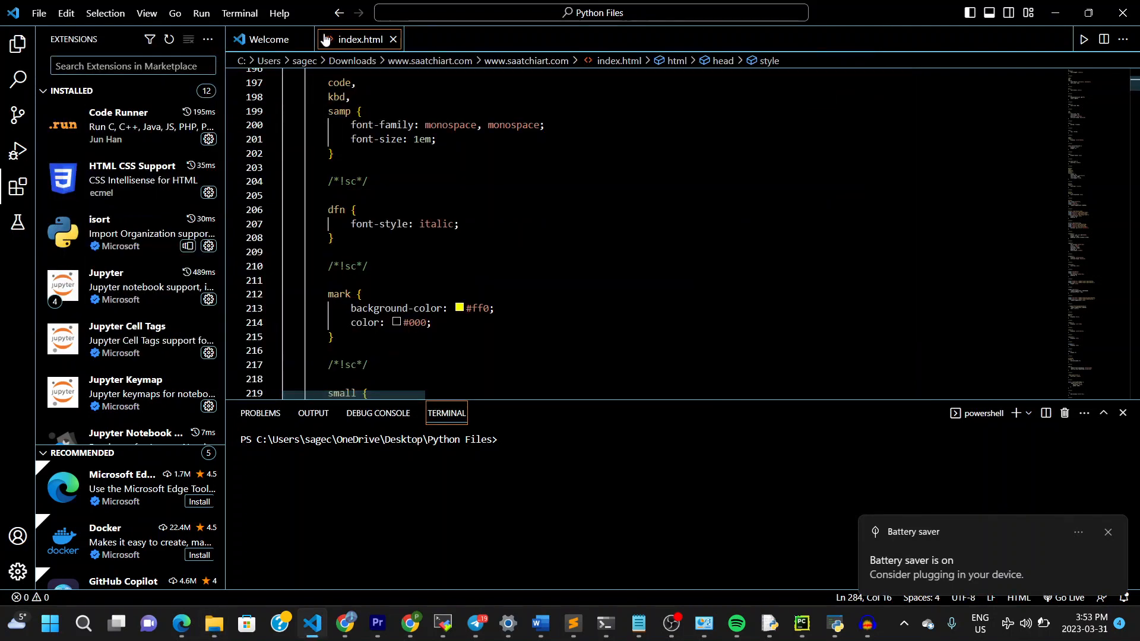
pyautogui.click(146, 13)
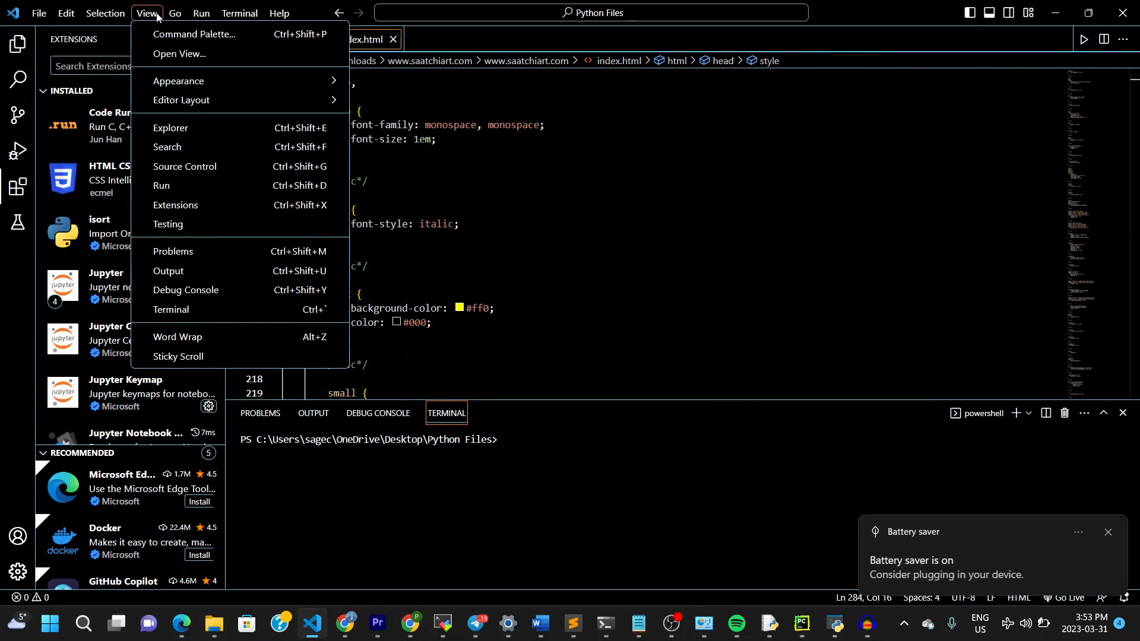
pyautogui.moveTo(192, 33)
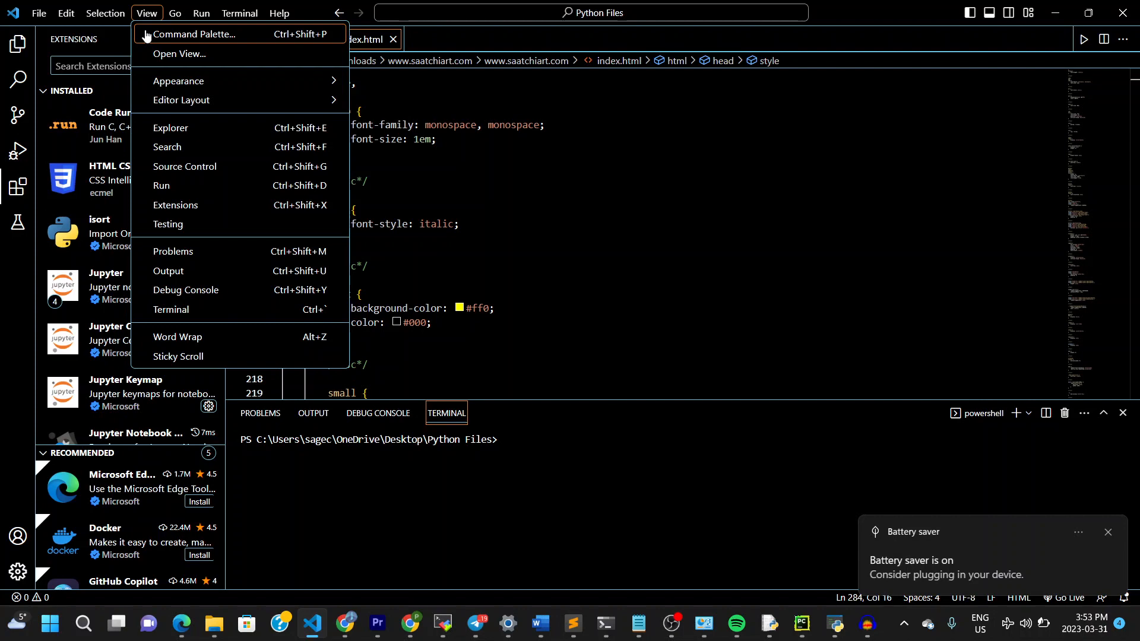
pyautogui.moveTo(164, 39)
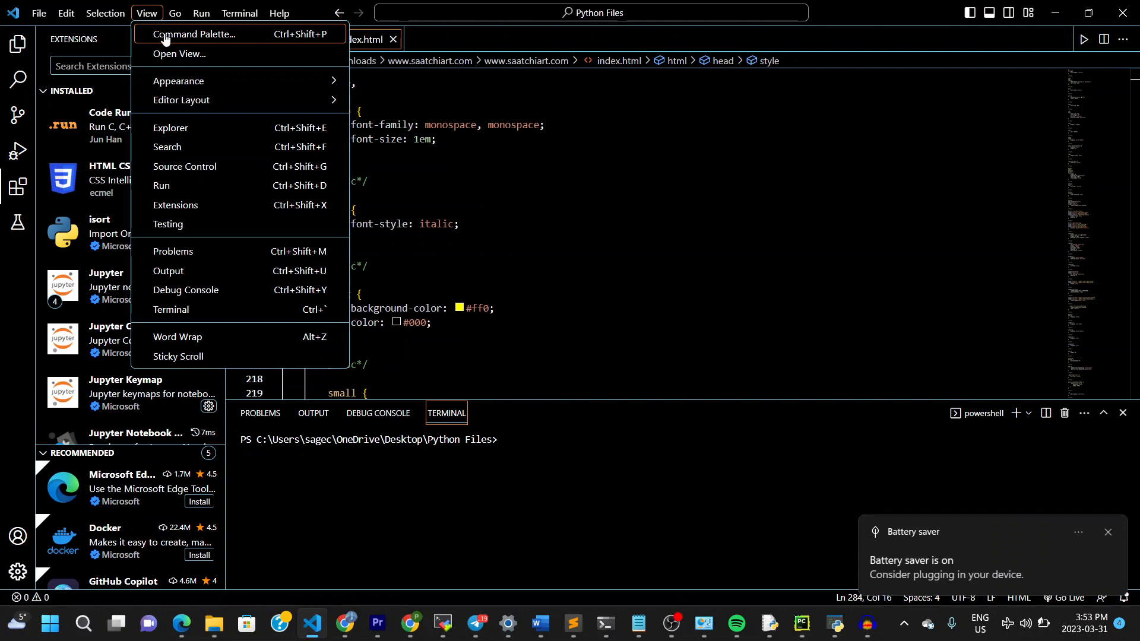
pyautogui.click(195, 33)
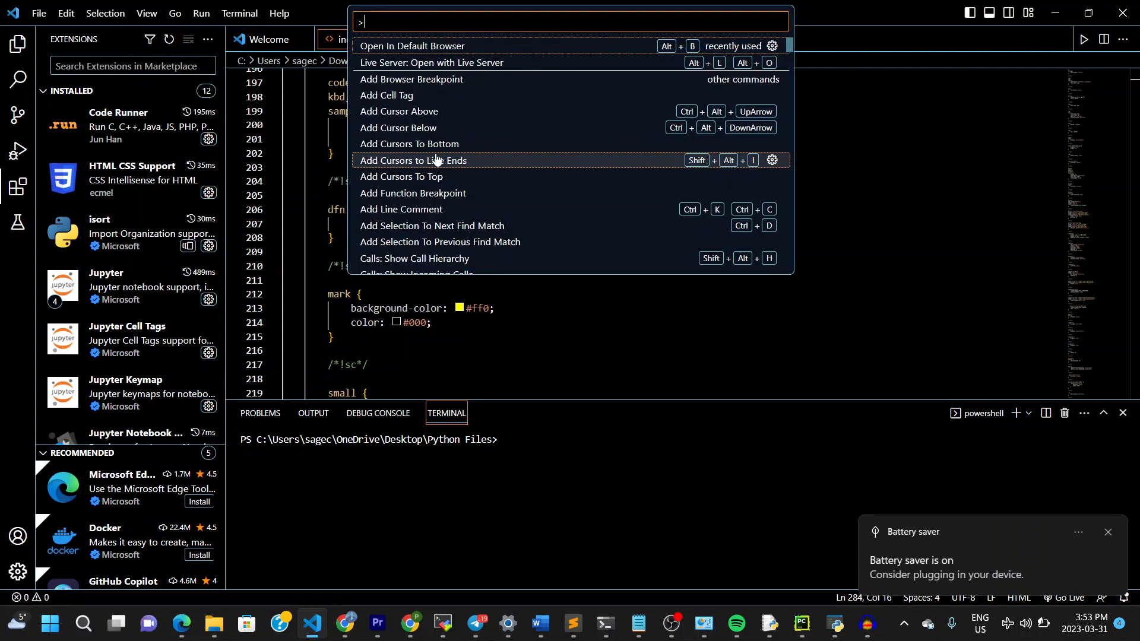
pyautogui.moveTo(443, 78)
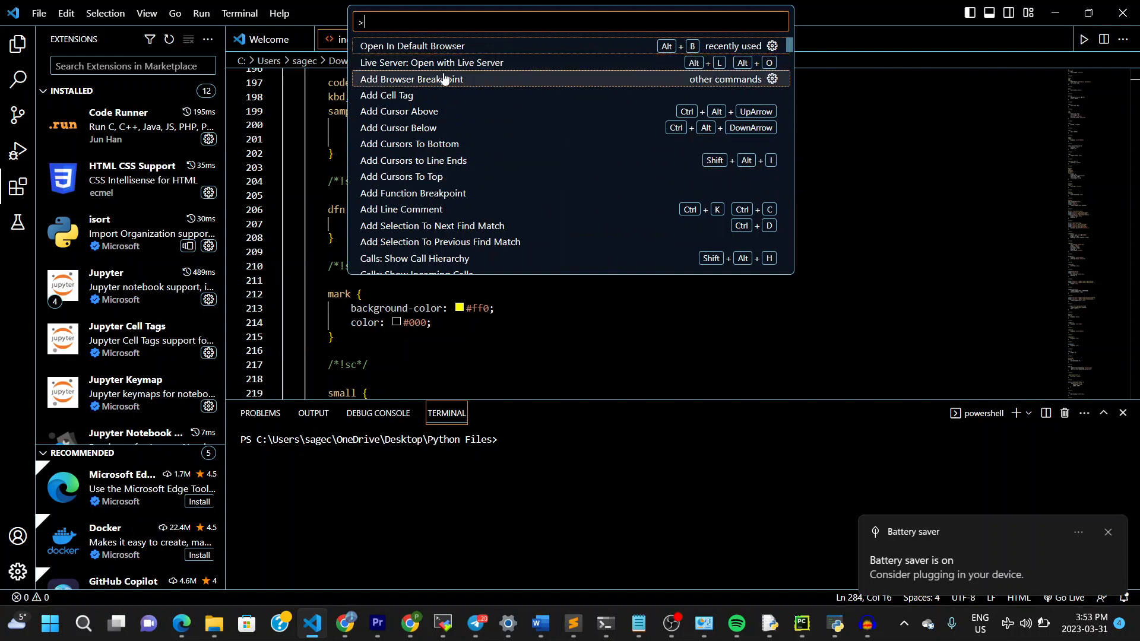
pyautogui.moveTo(391, 51)
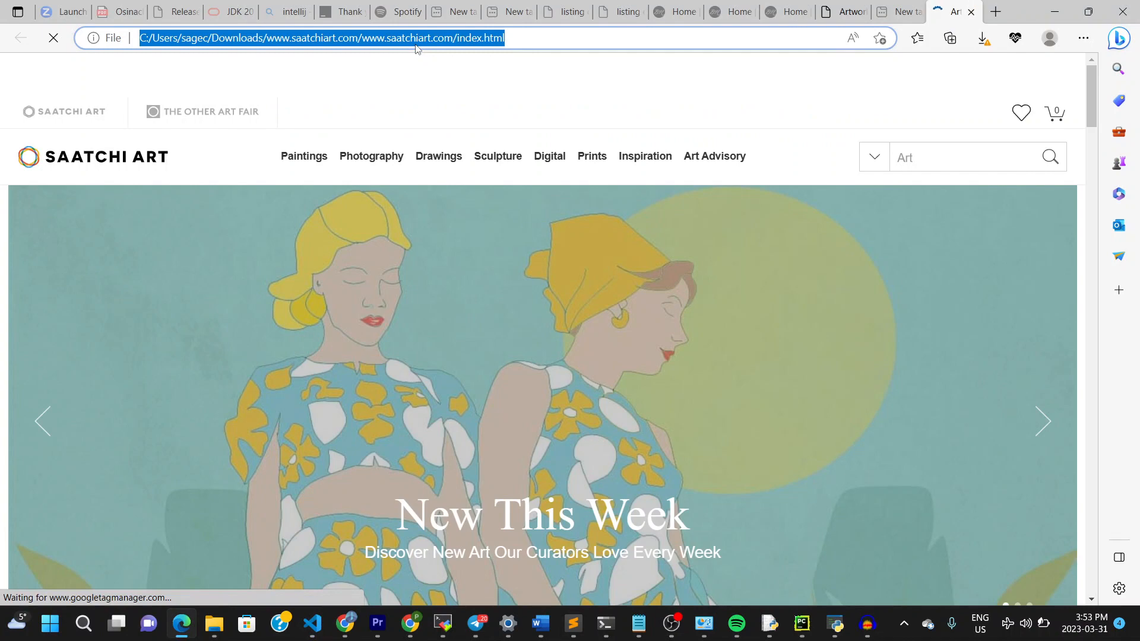
pyautogui.moveTo(451, 105)
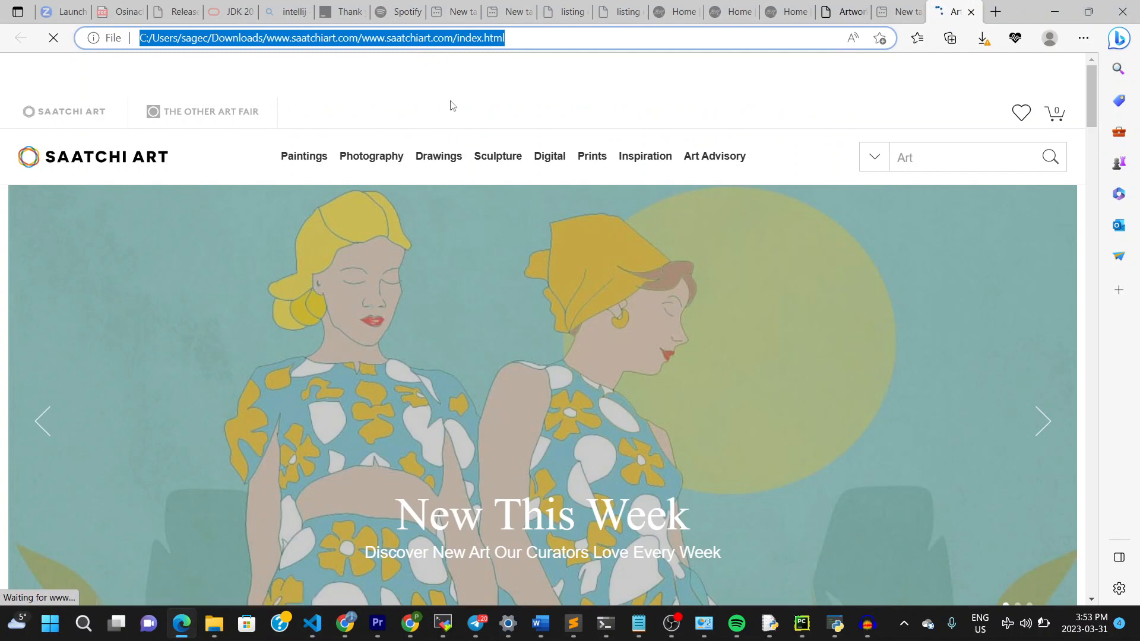
pyautogui.moveTo(439, 257)
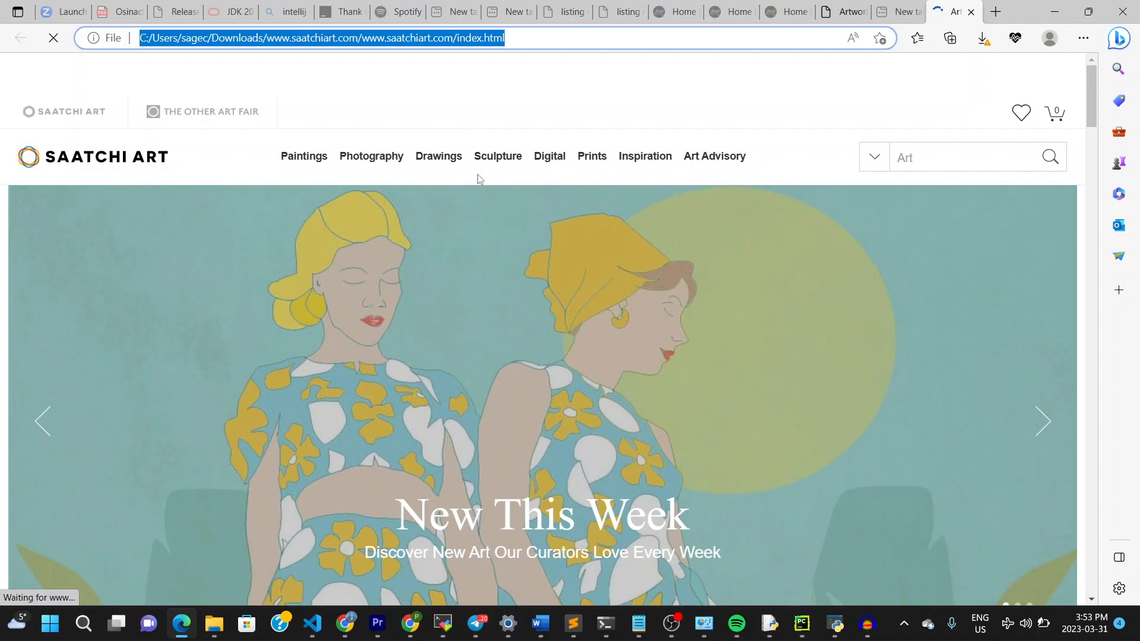
# Step: Scroll through the locally loaded Saatchi Art homepage in Edge
pyautogui.scroll(-3)
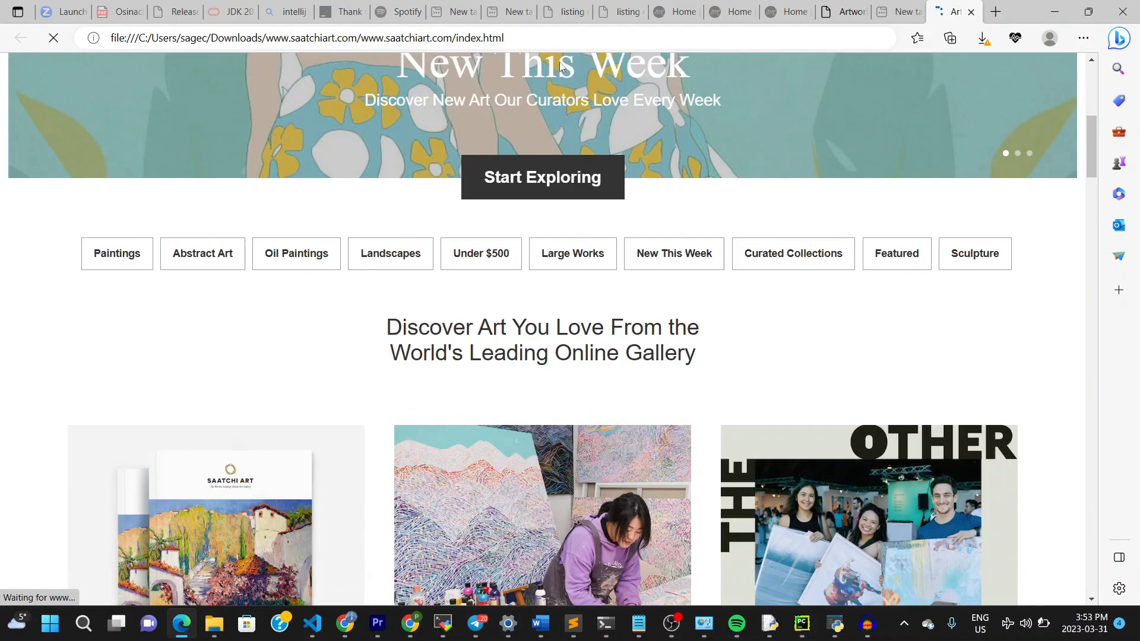
pyautogui.scroll(3)
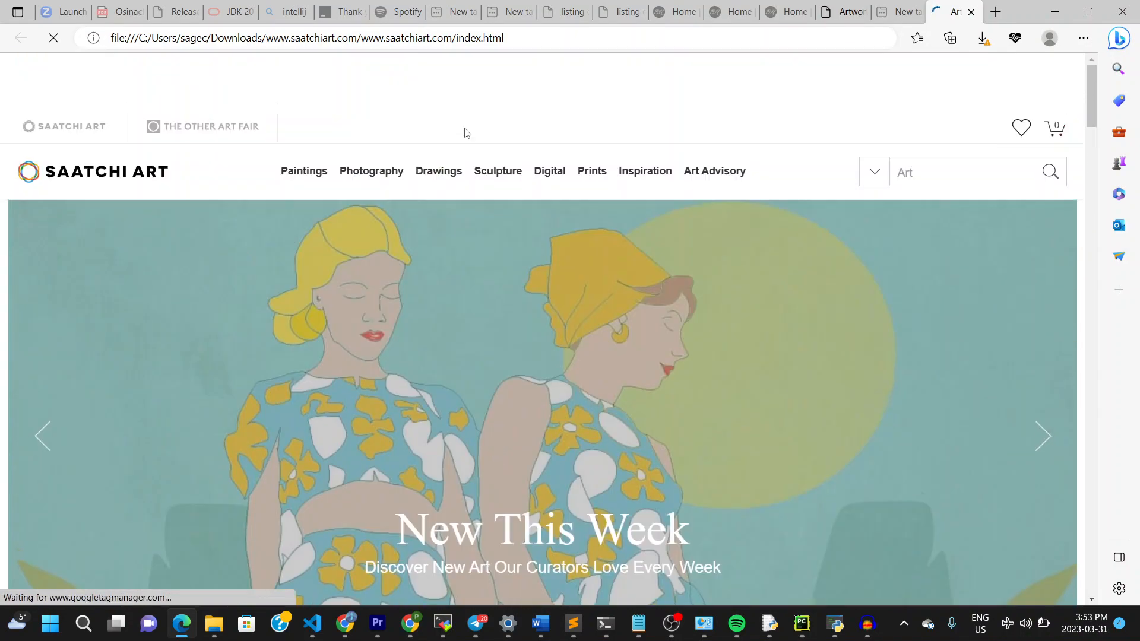
pyautogui.scroll(-3)
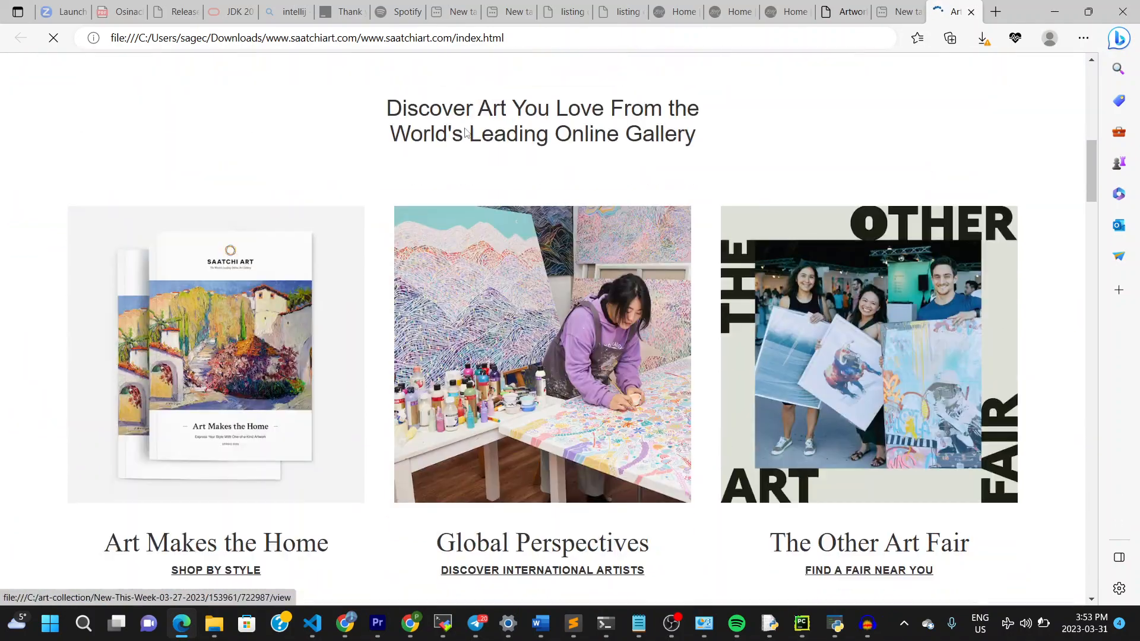
pyautogui.scroll(-3)
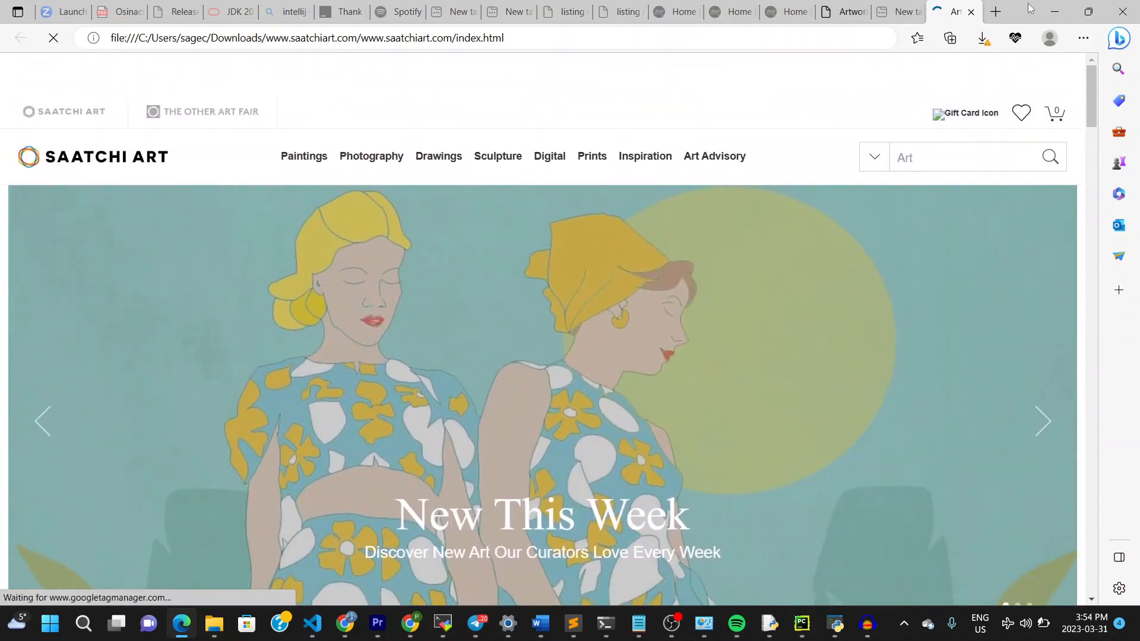
# Step: Put away the Edge preview, switch to Chrome's Facebook tab, and right-click the feed
pyautogui.click(995, 11)
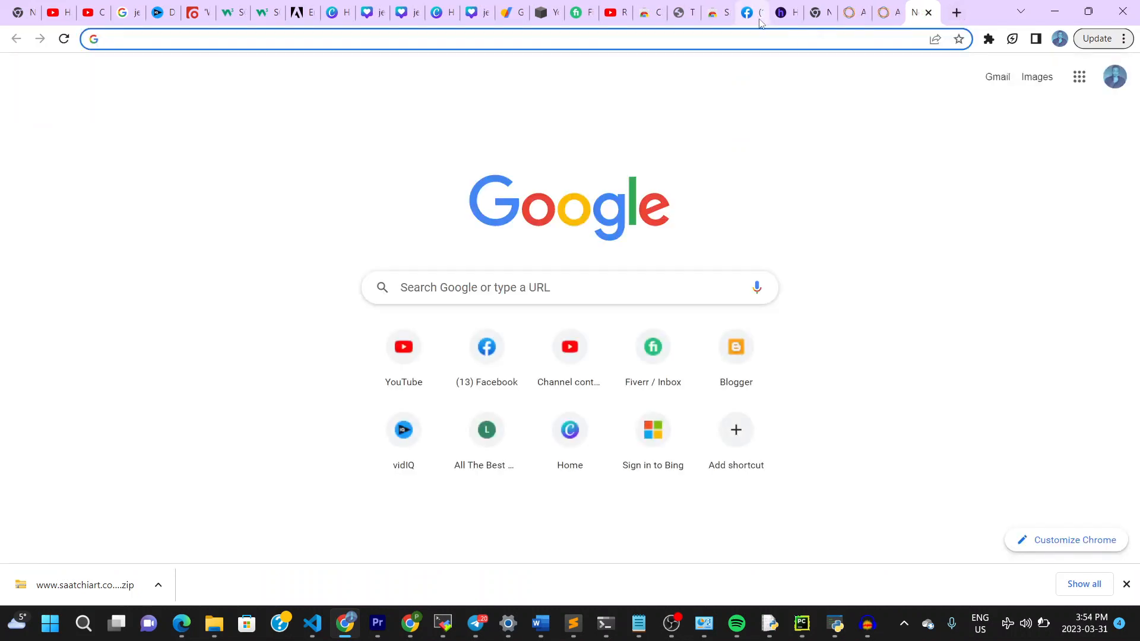
pyautogui.click(751, 12)
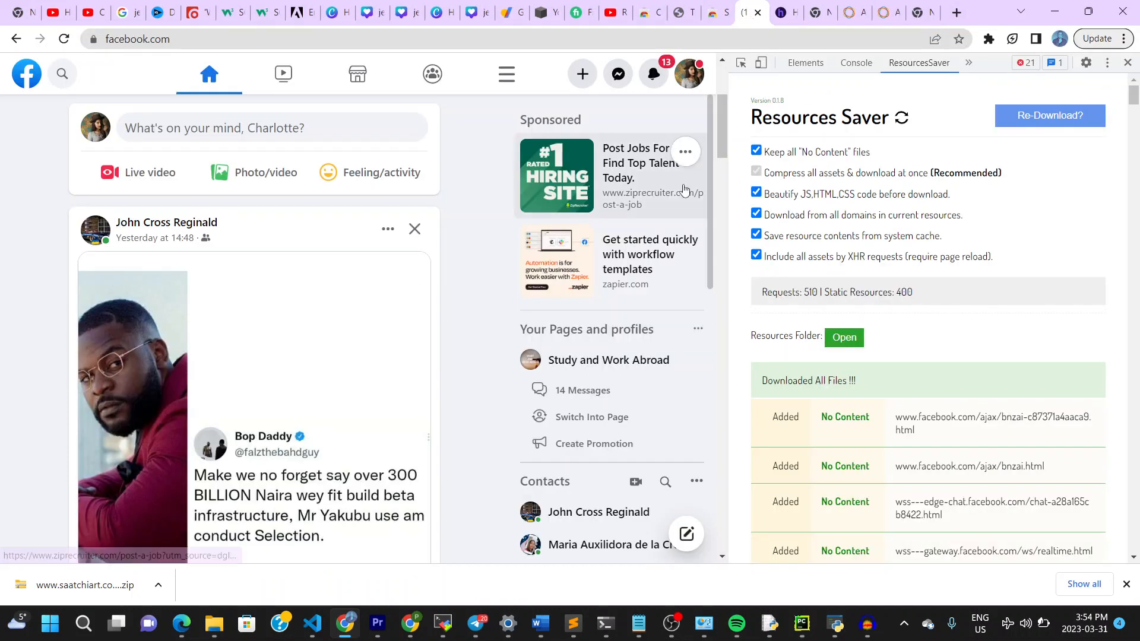
pyautogui.click(506, 74)
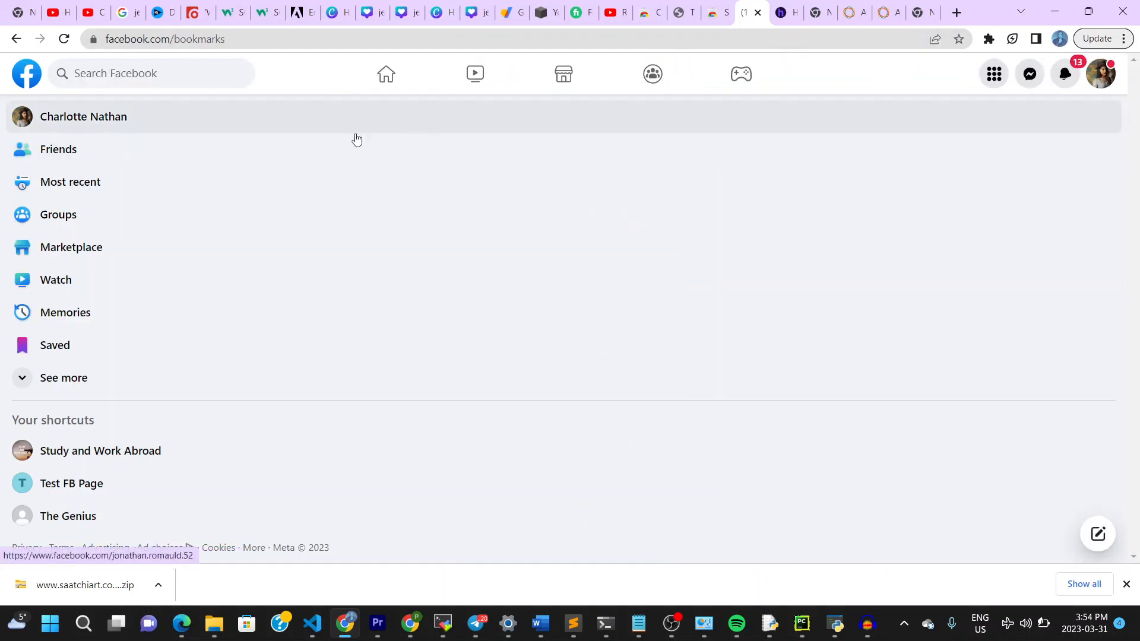
pyautogui.moveTo(386, 74)
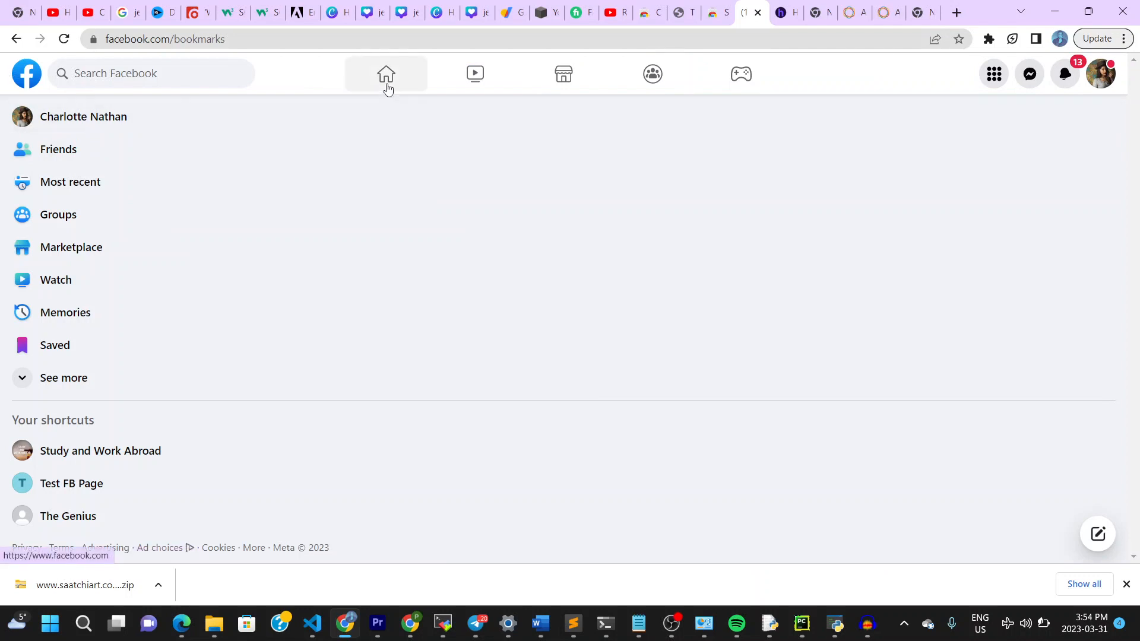
pyautogui.click(386, 74)
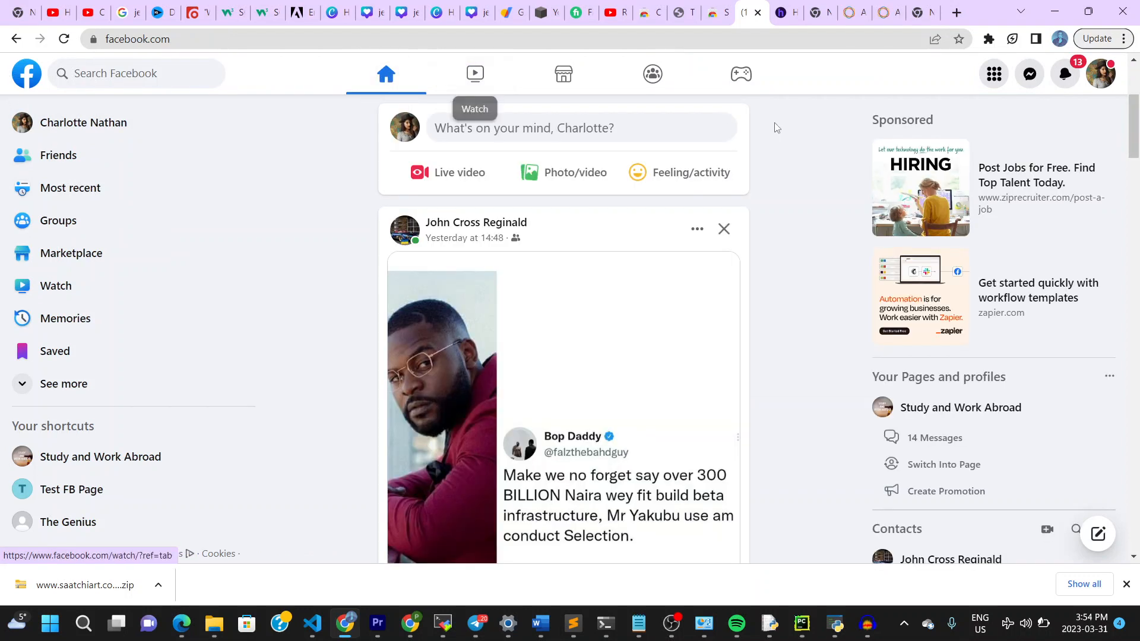
pyautogui.rightClick(777, 128)
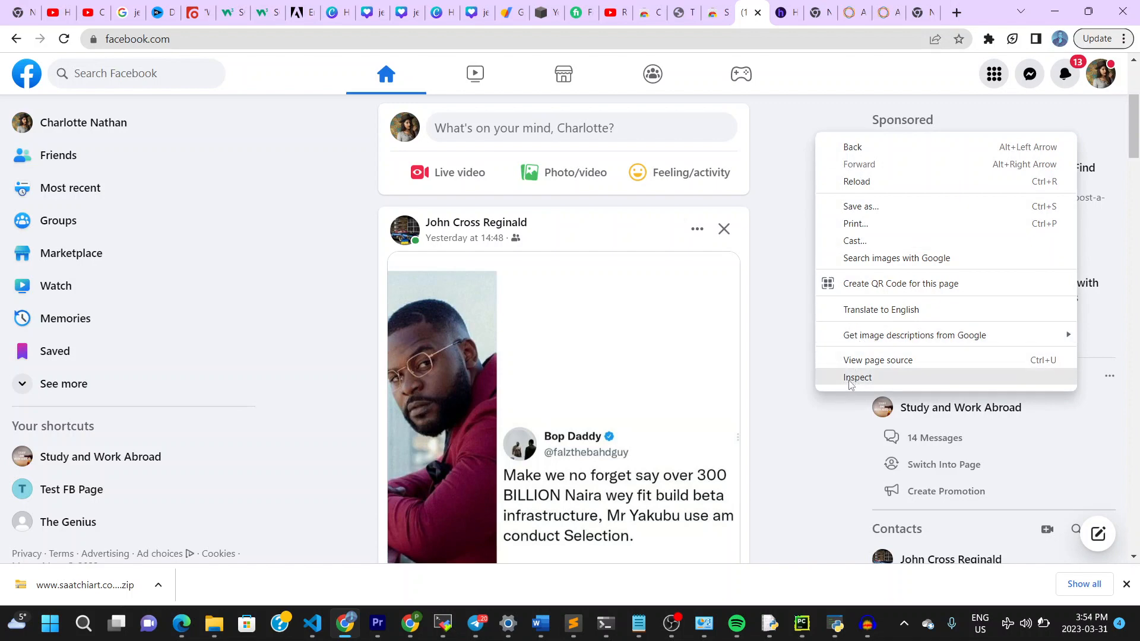
# Step: Inspect the Facebook page and switch DevTools to the ResourcesSaver panel
pyautogui.click(858, 378)
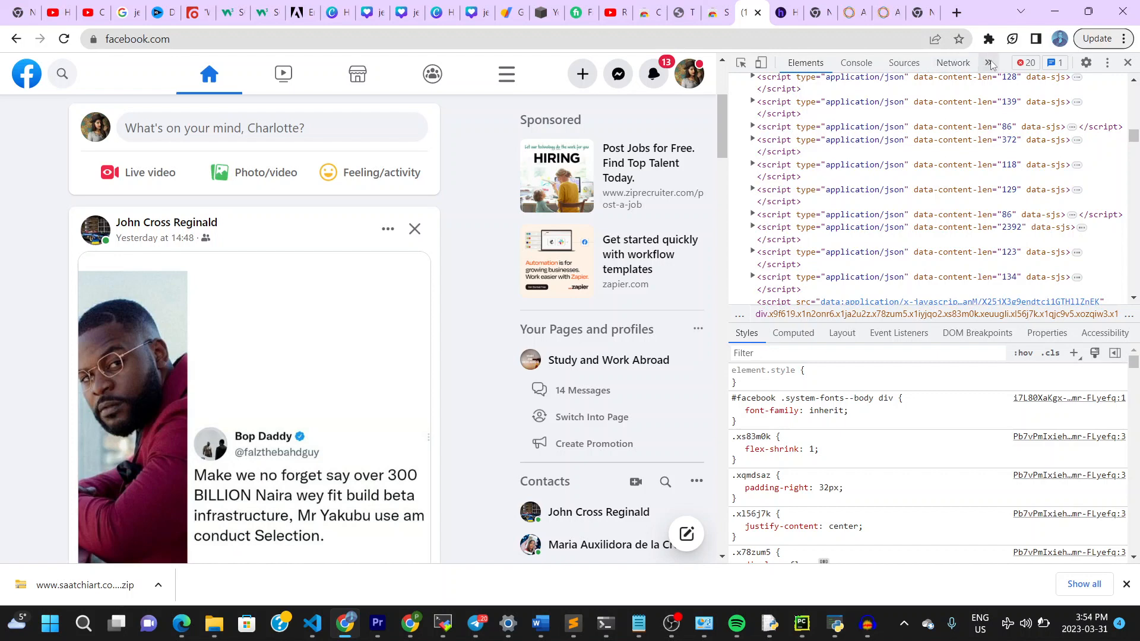
pyautogui.click(989, 62)
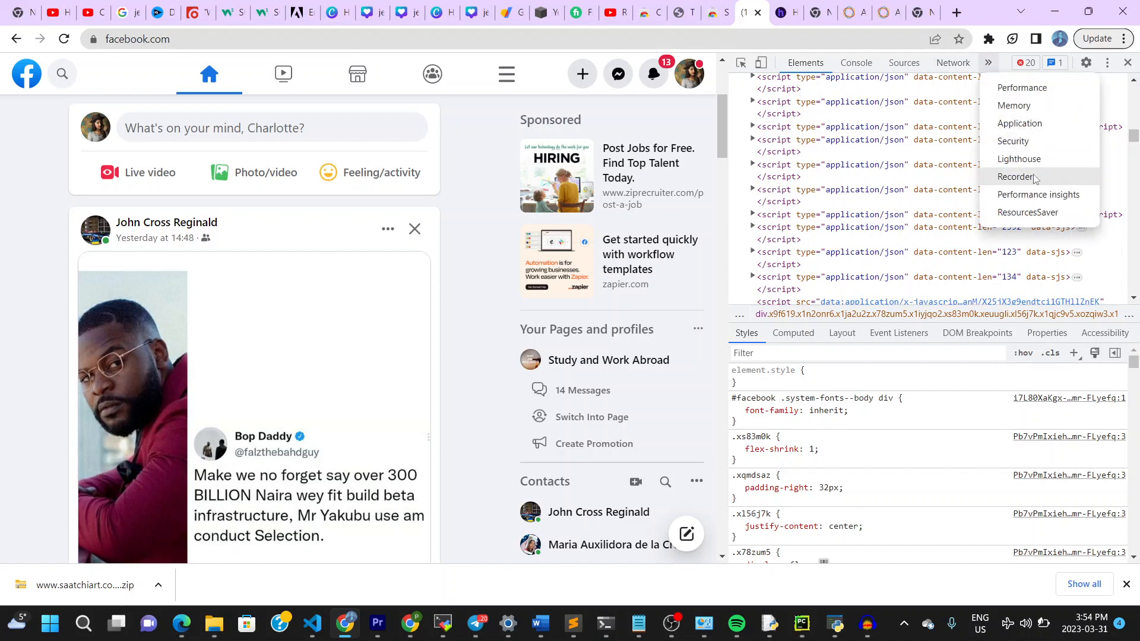
pyautogui.click(1028, 212)
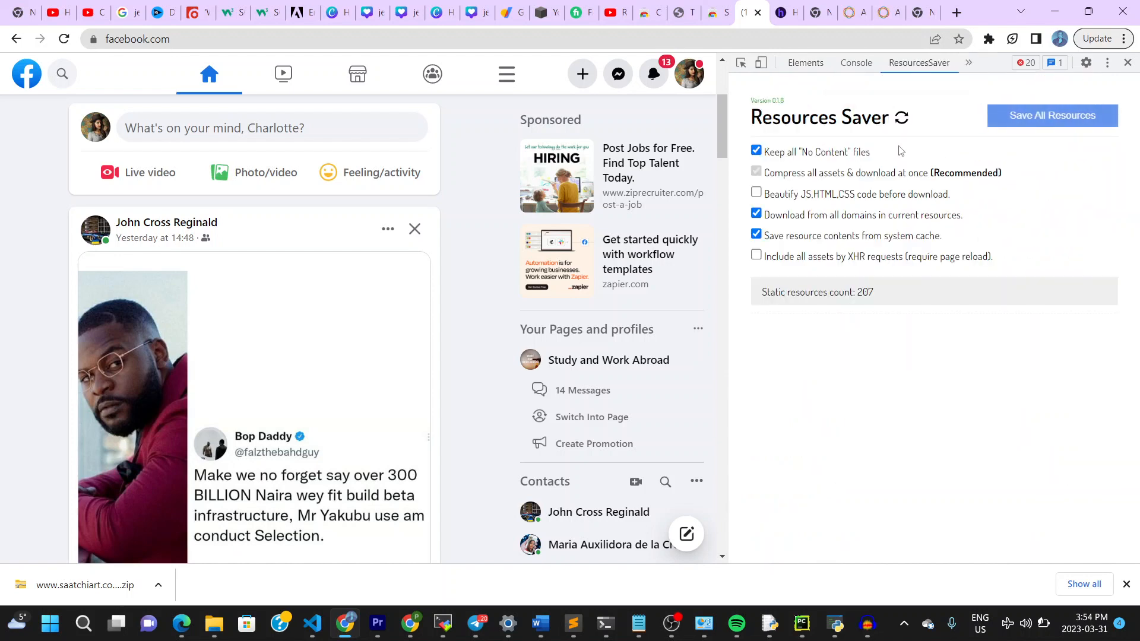
# Step: Enable Beautify and Include XHR assets, then save all resources as a zip
pyautogui.click(756, 194)
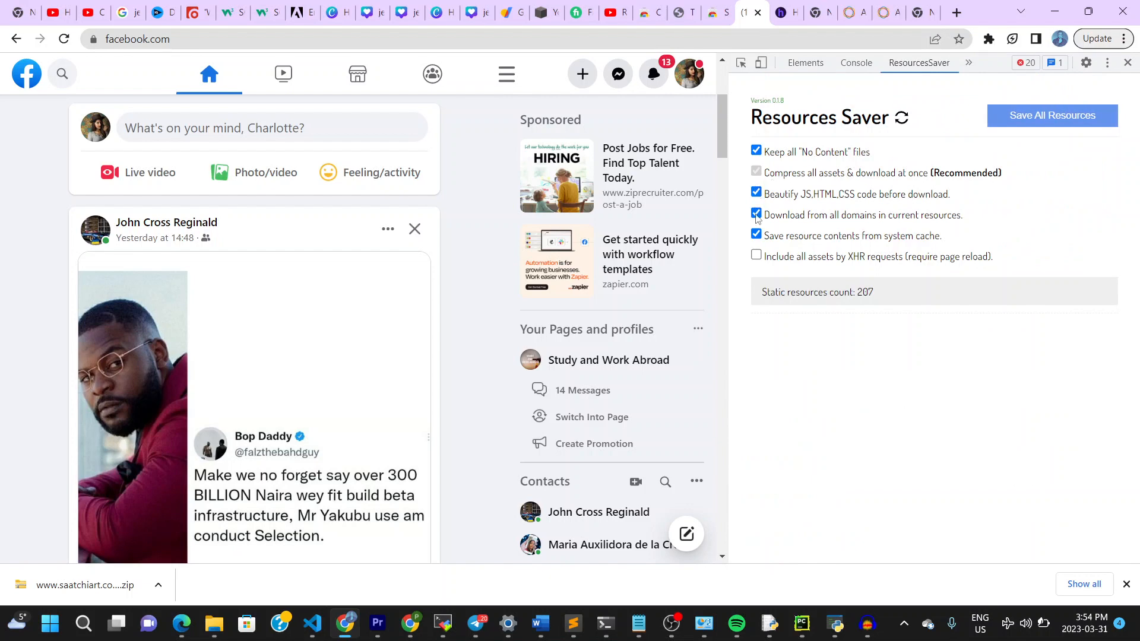
pyautogui.click(1052, 114)
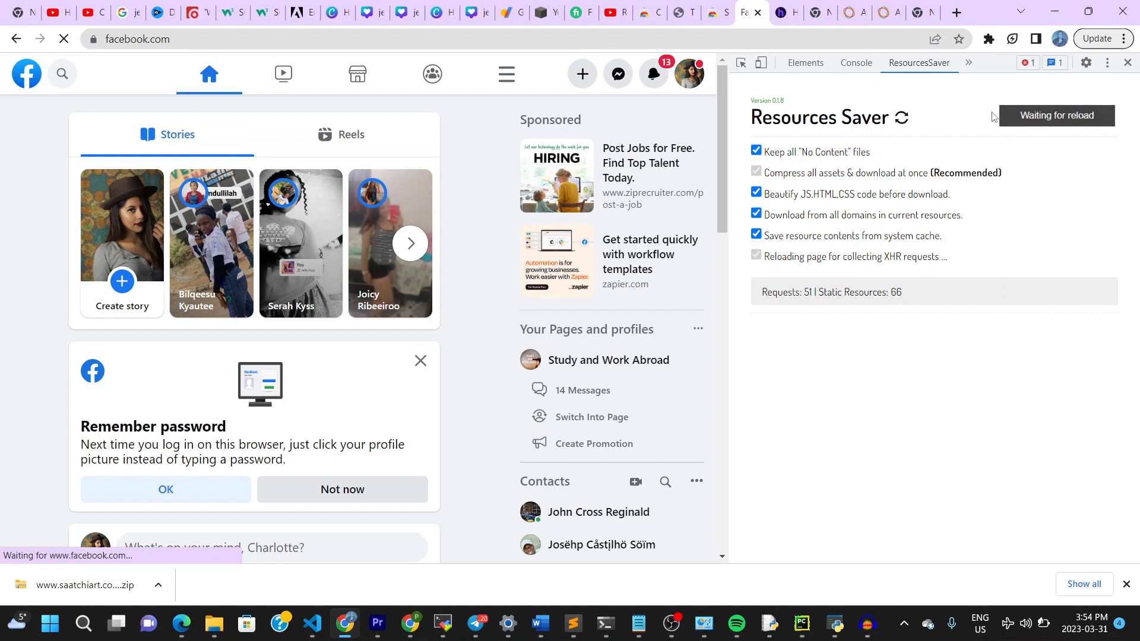
pyautogui.click(1052, 116)
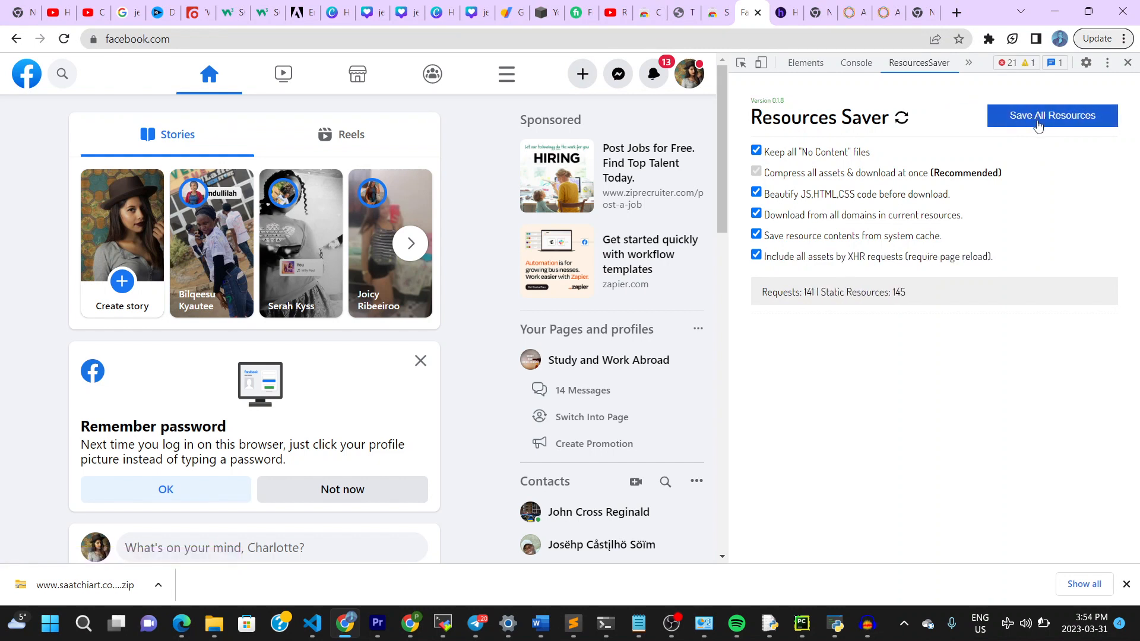
pyautogui.click(1052, 116)
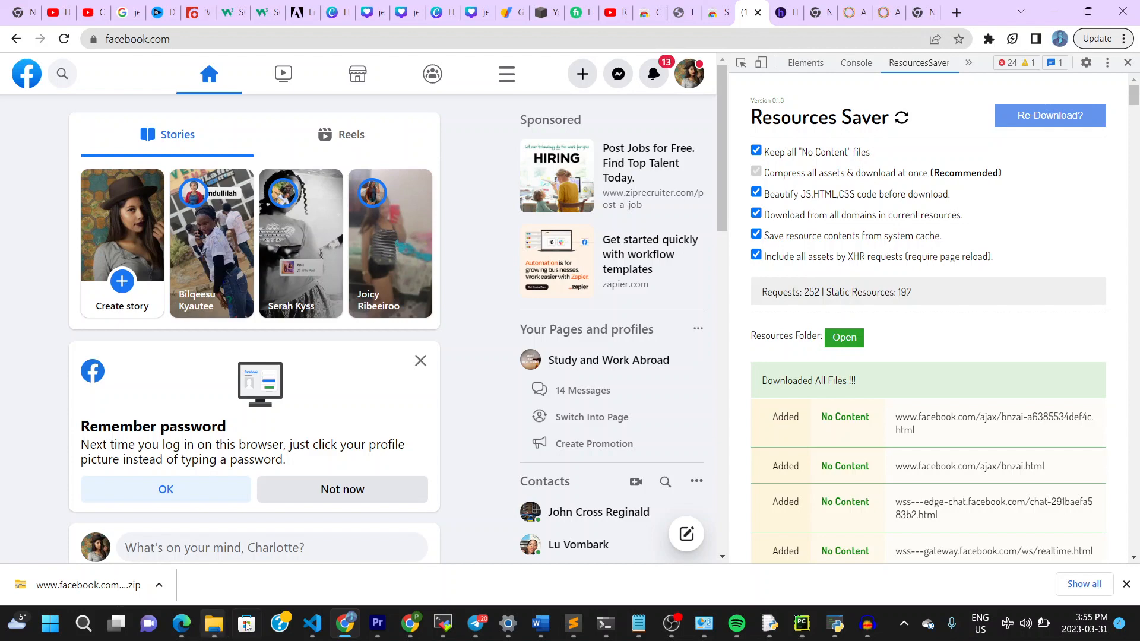
pyautogui.click(312, 628)
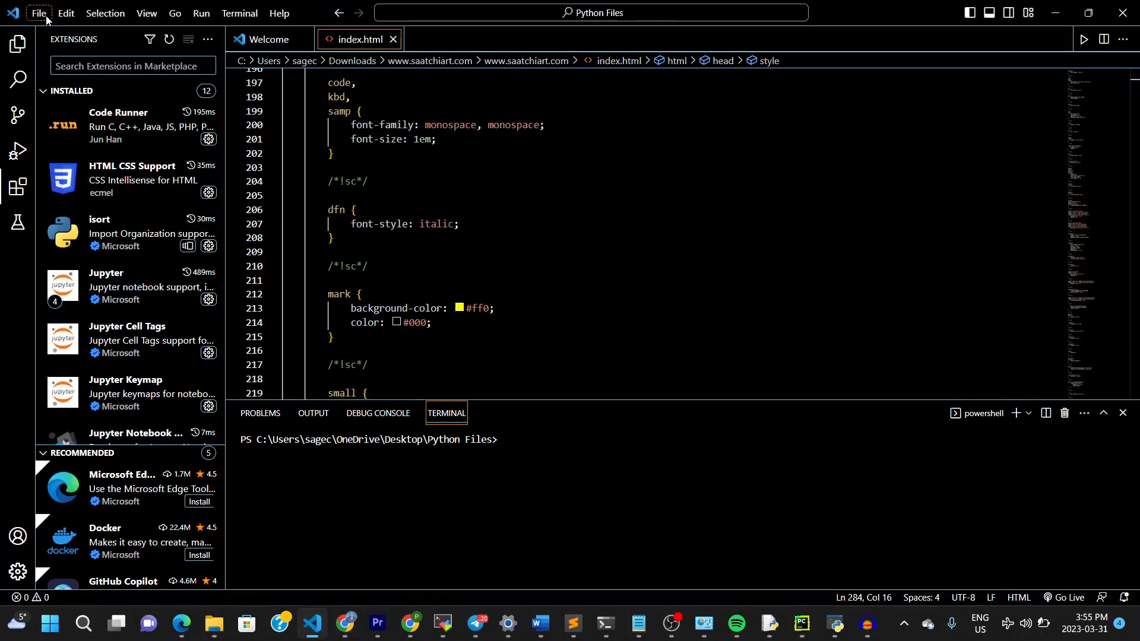
# Step: Open a new VS Code window, check Downloads for the facebook zip, then cancel
pyautogui.click(38, 13)
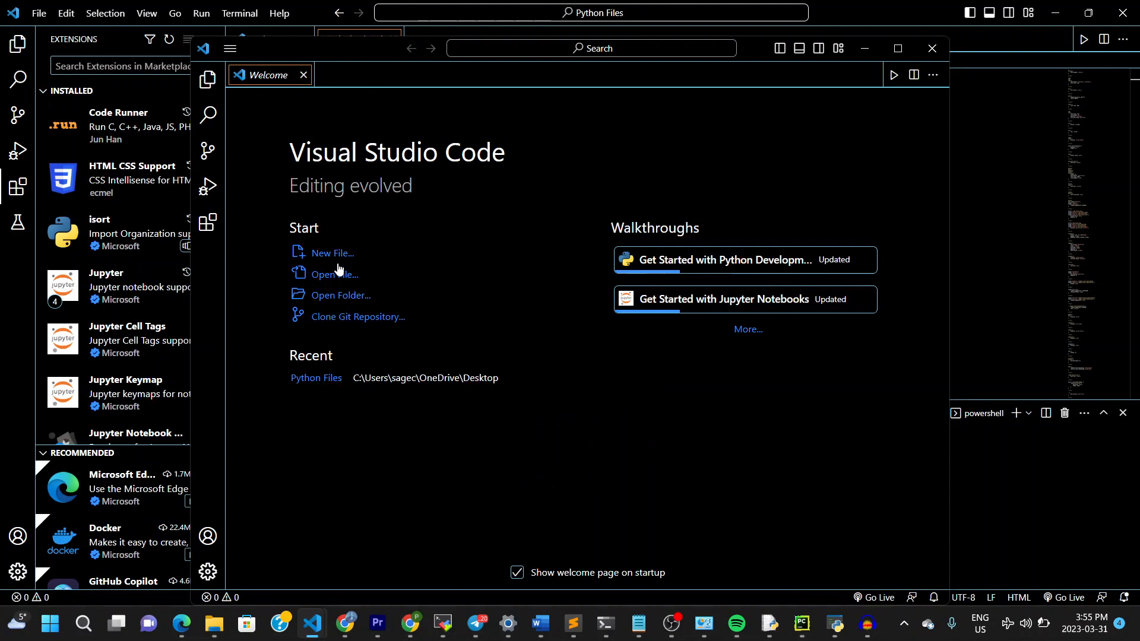
pyautogui.moveTo(325, 282)
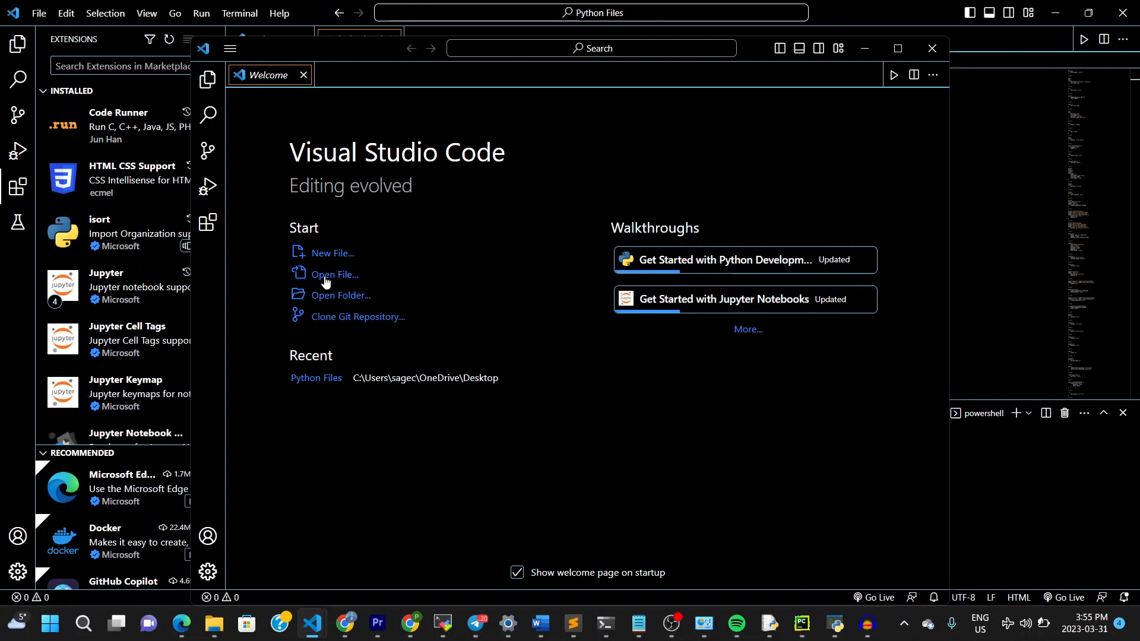
pyautogui.click(334, 275)
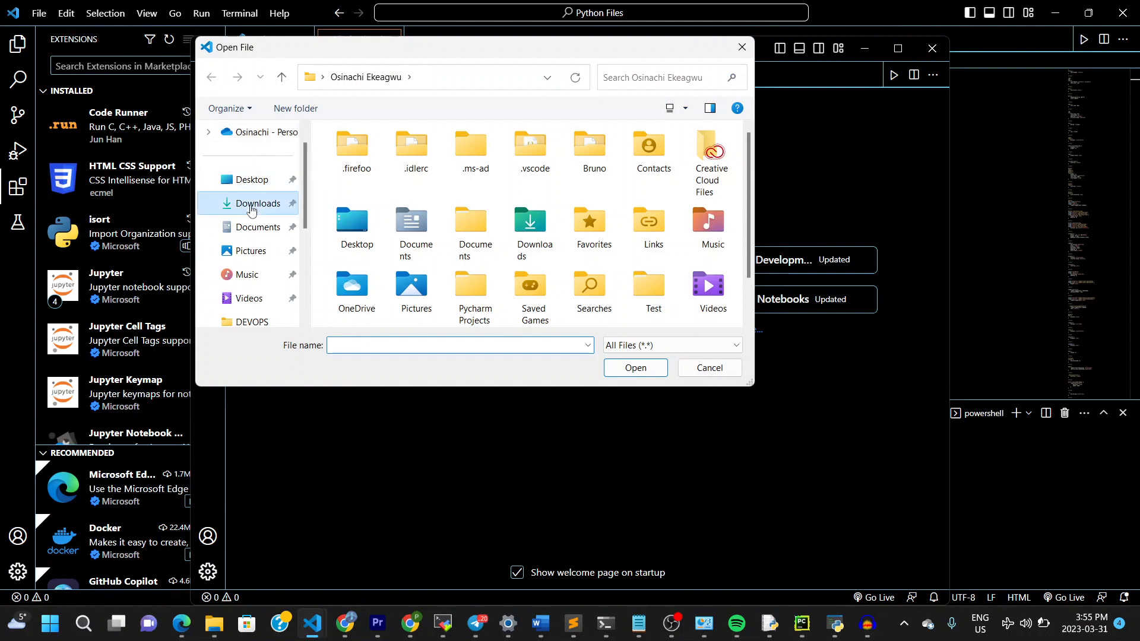
pyautogui.click(258, 204)
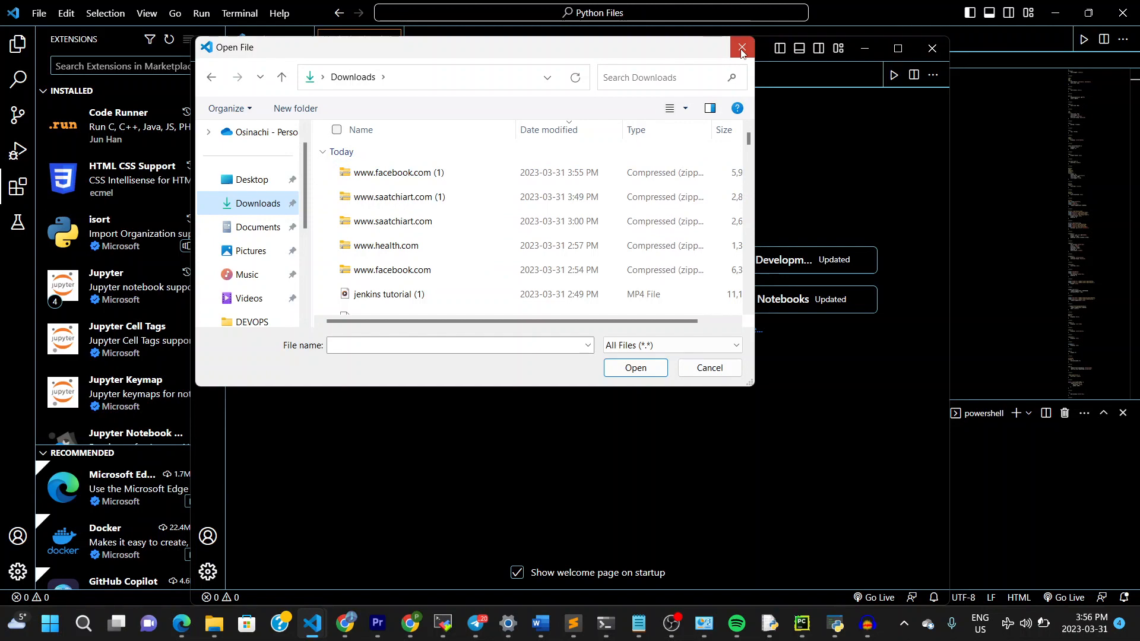
pyautogui.click(741, 47)
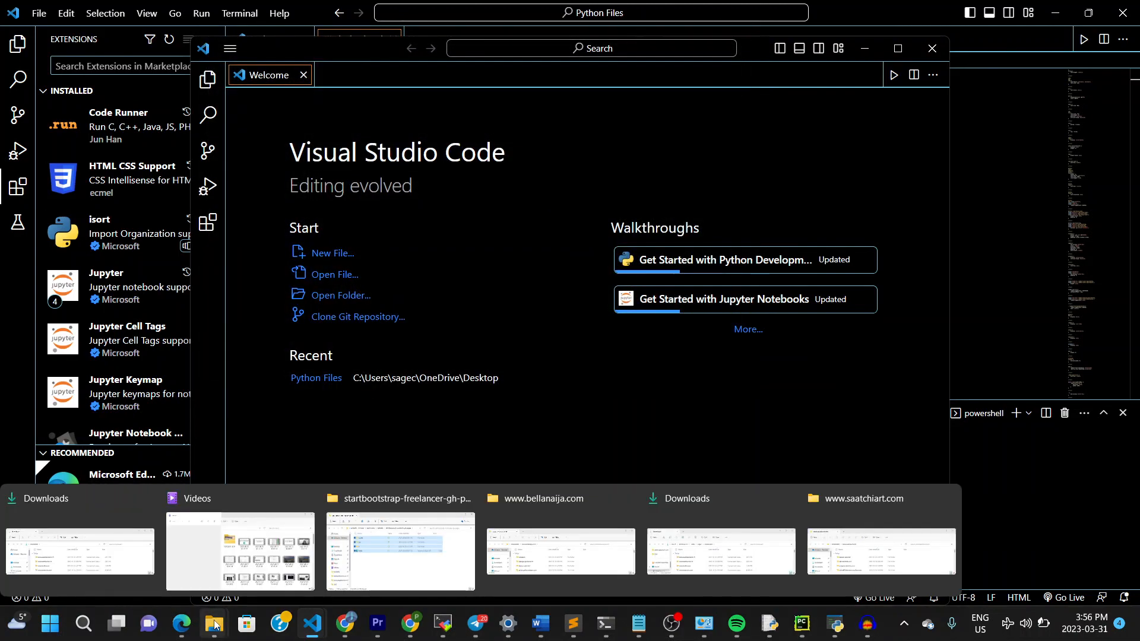
pyautogui.click(211, 628)
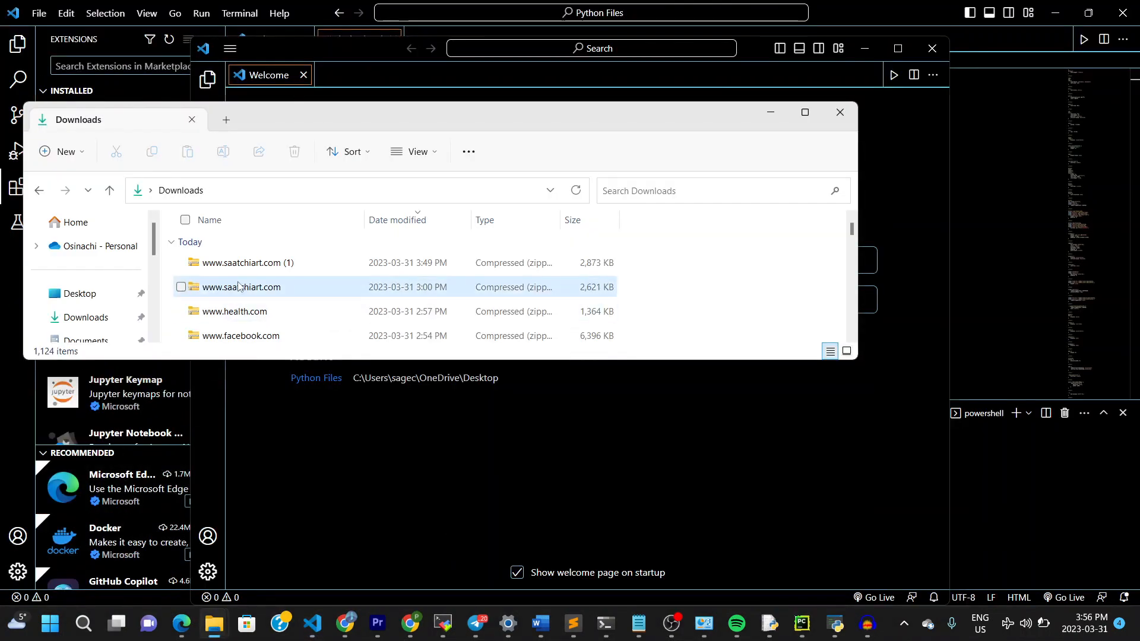
pyautogui.click(79, 294)
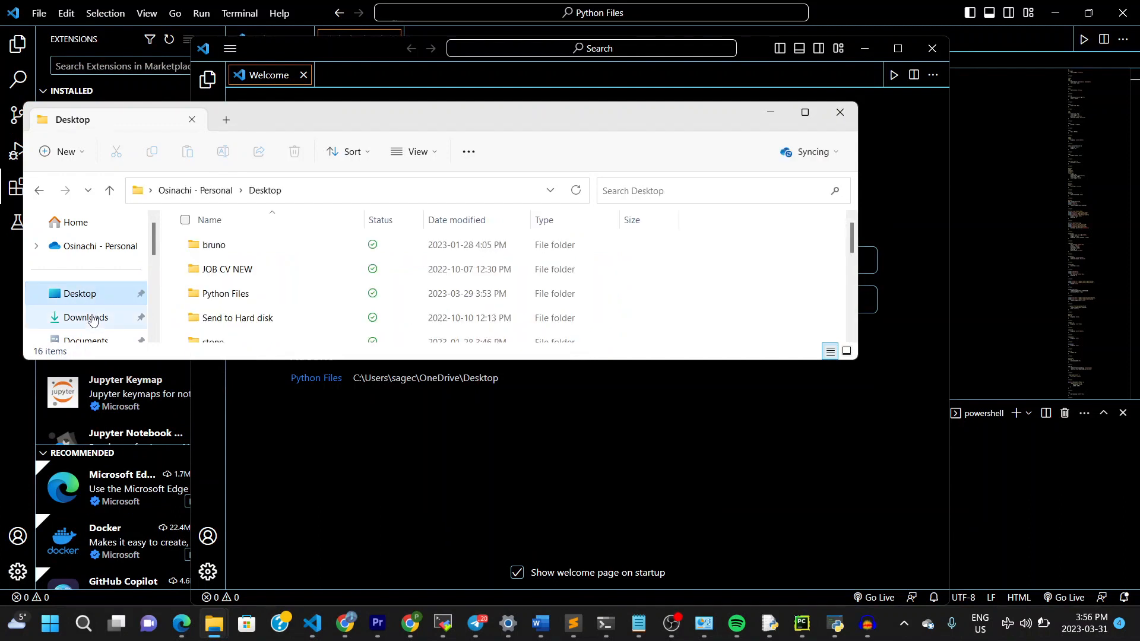
pyautogui.click(85, 317)
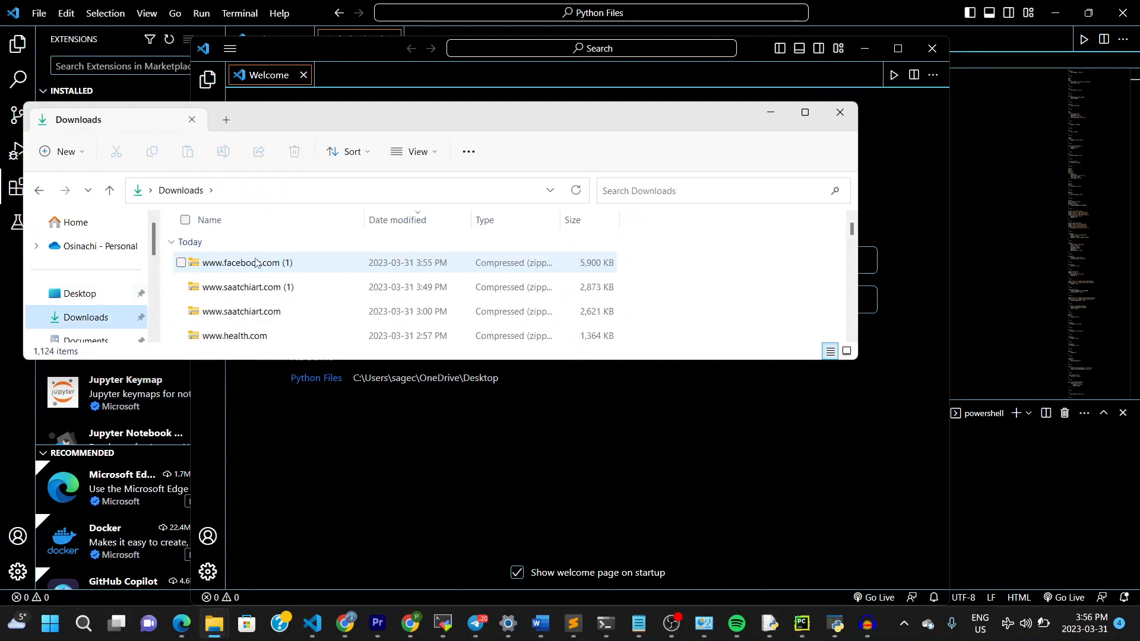
pyautogui.rightClick(247, 263)
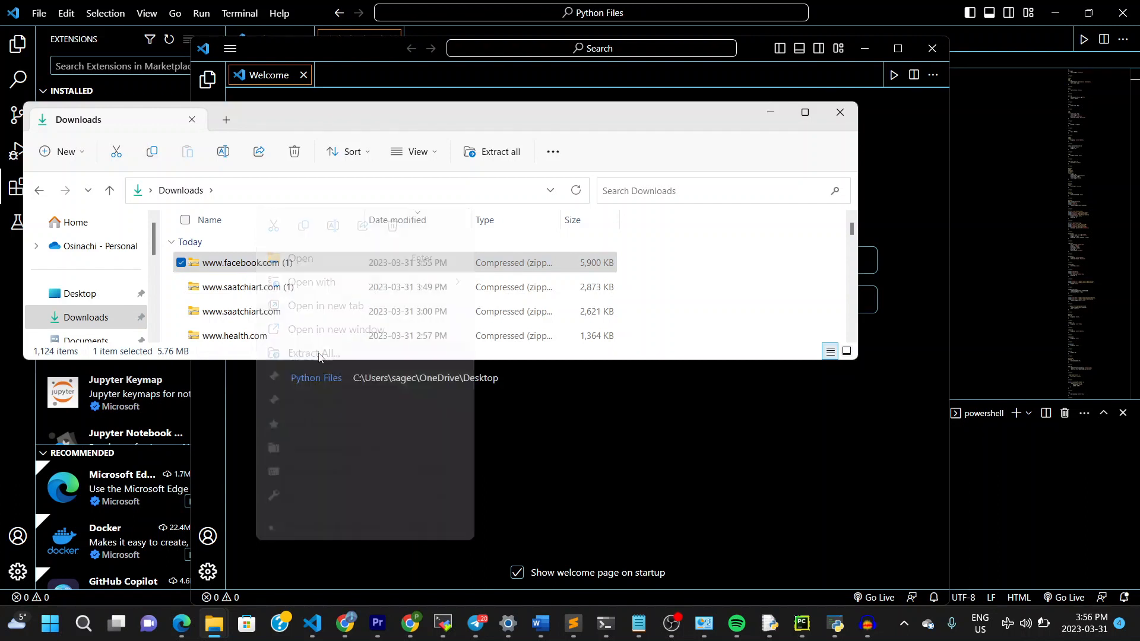
pyautogui.click(313, 352)
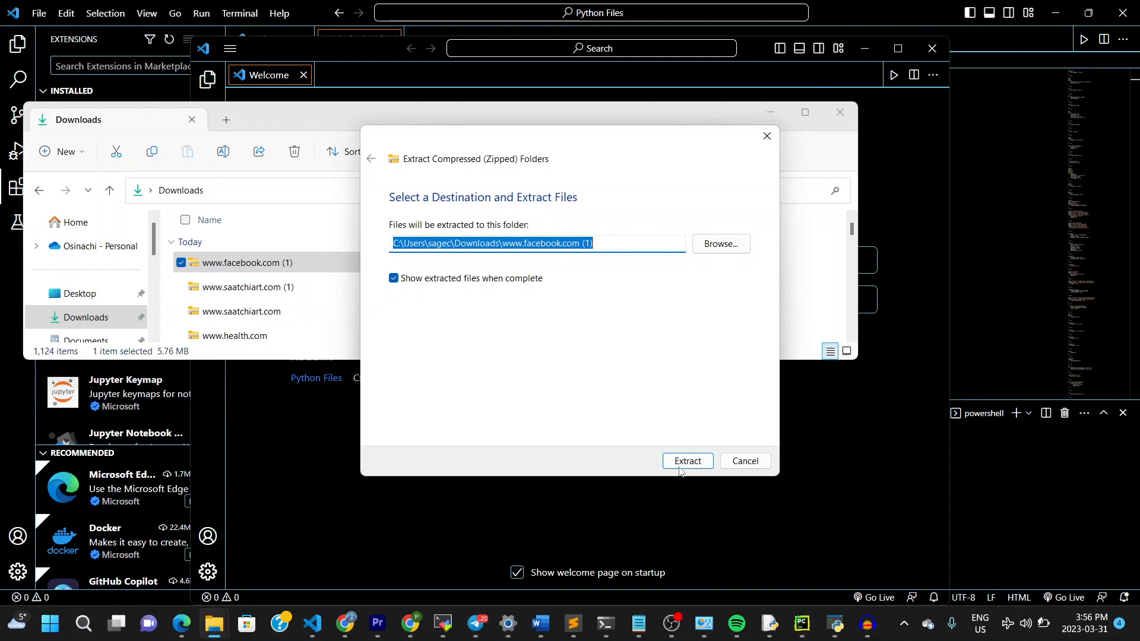
pyautogui.click(686, 461)
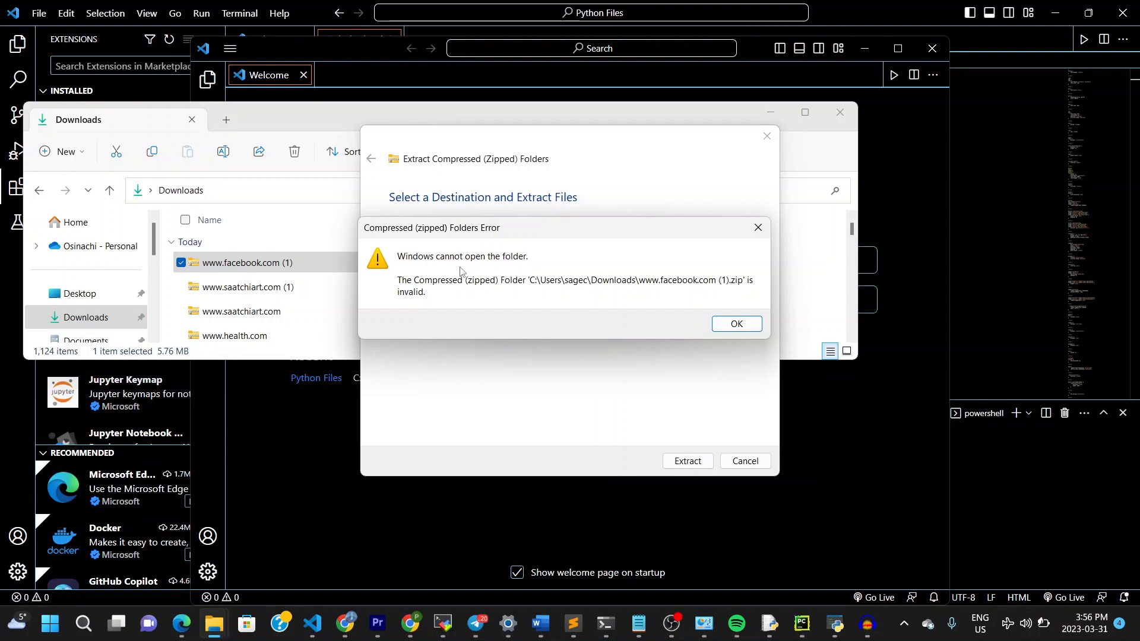
pyautogui.moveTo(435, 287)
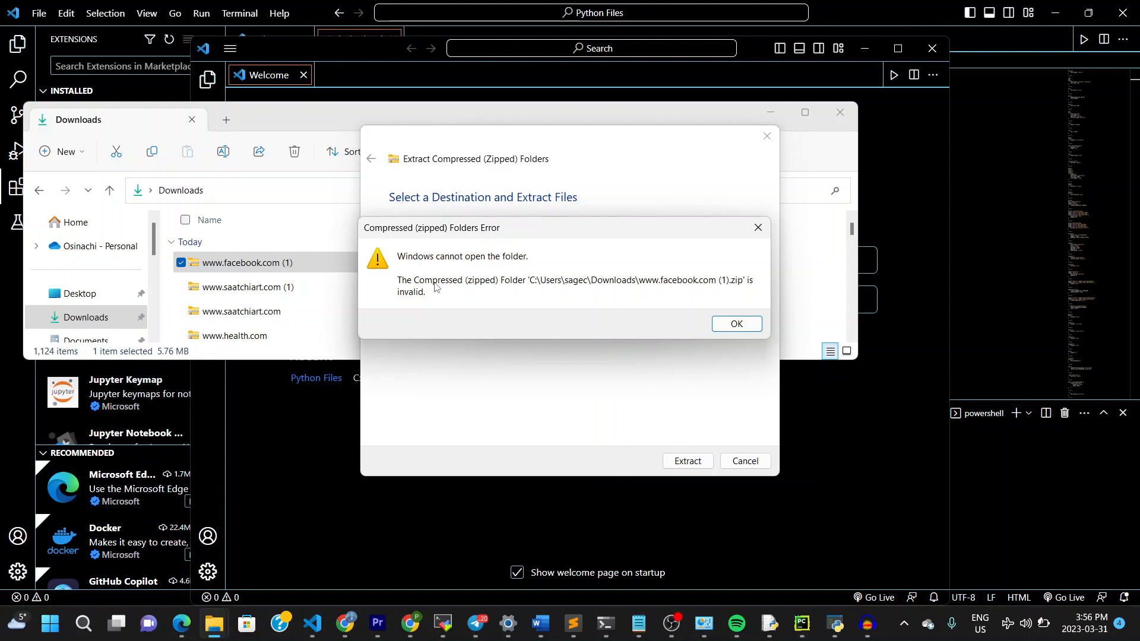
pyautogui.moveTo(430, 295)
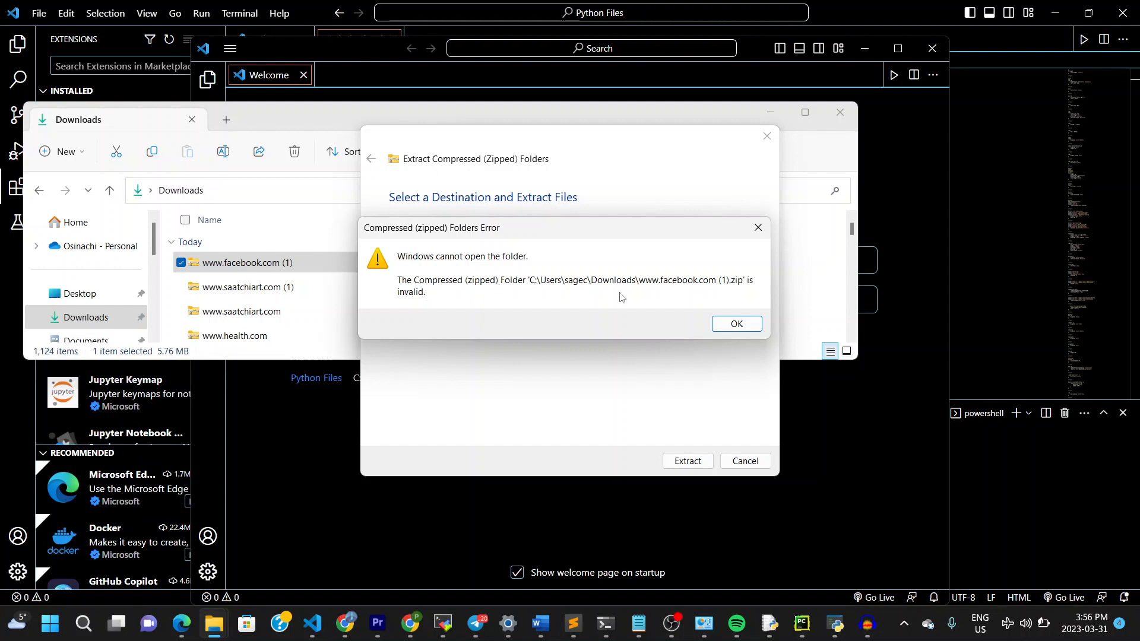
# Step: Dismiss both invalid compressed folder error dialogs
pyautogui.click(736, 324)
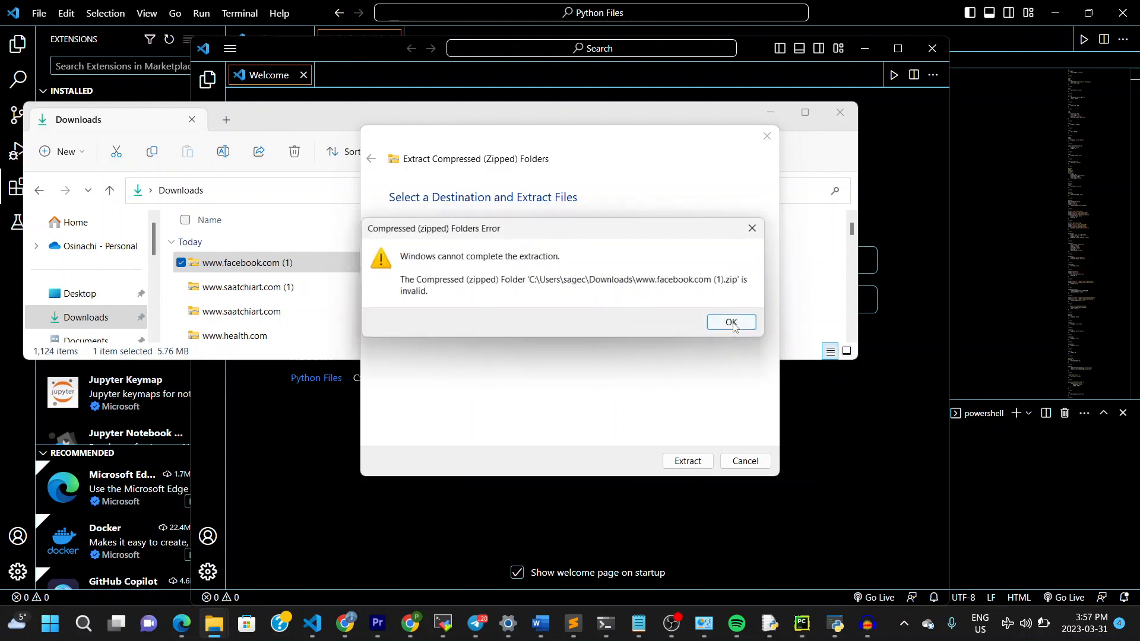
pyautogui.click(731, 322)
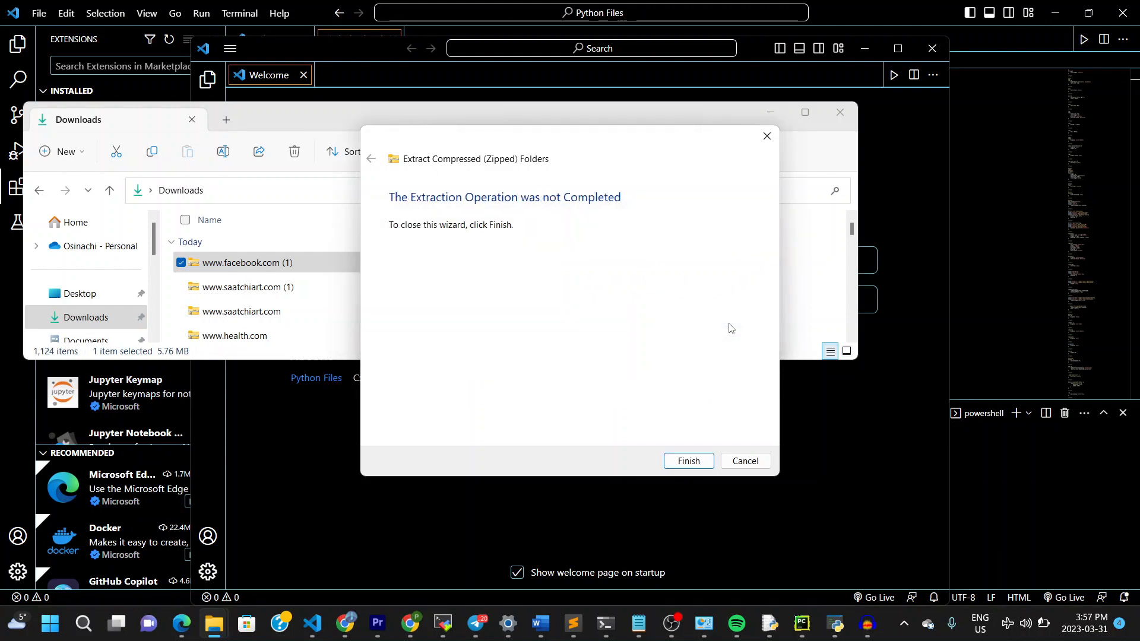
pyautogui.moveTo(715, 210)
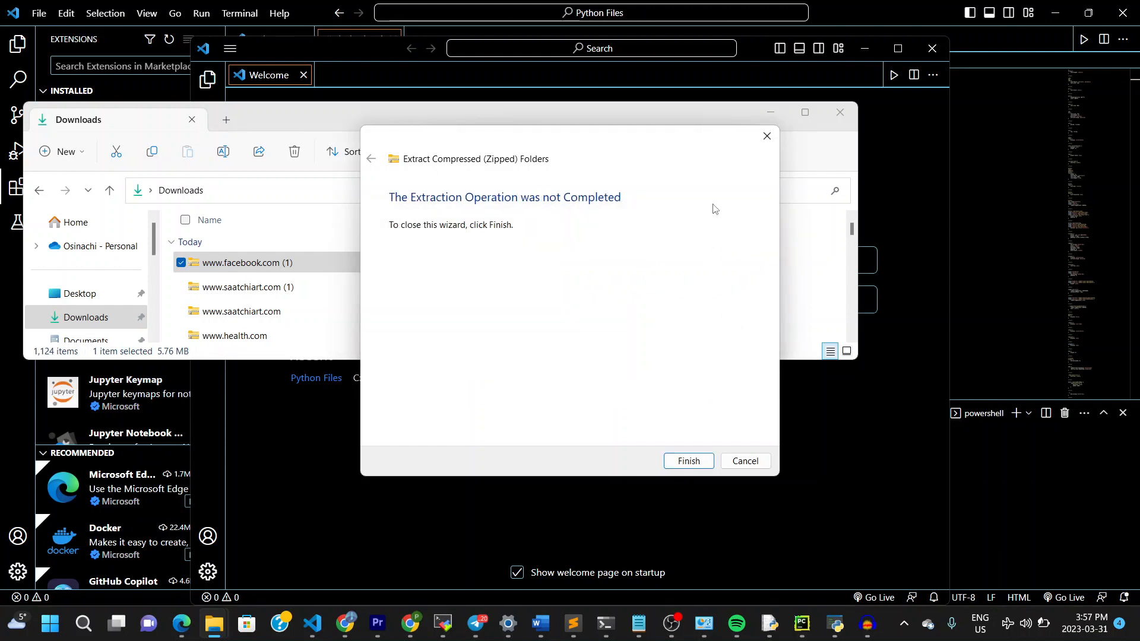